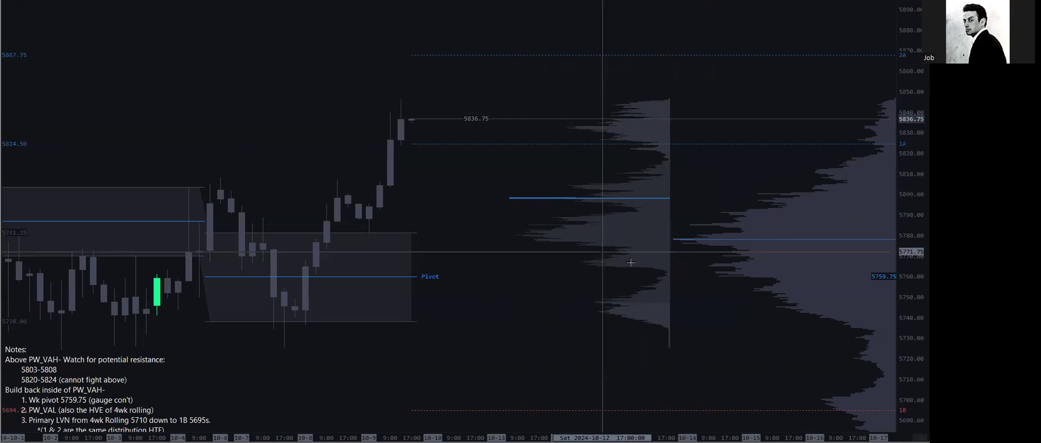
mouse_move(627, 291)
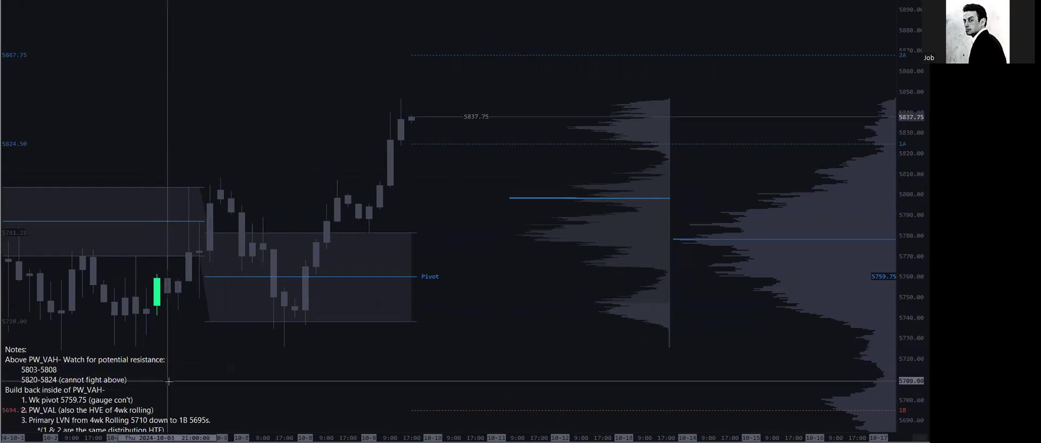
mouse_move(460, 144)
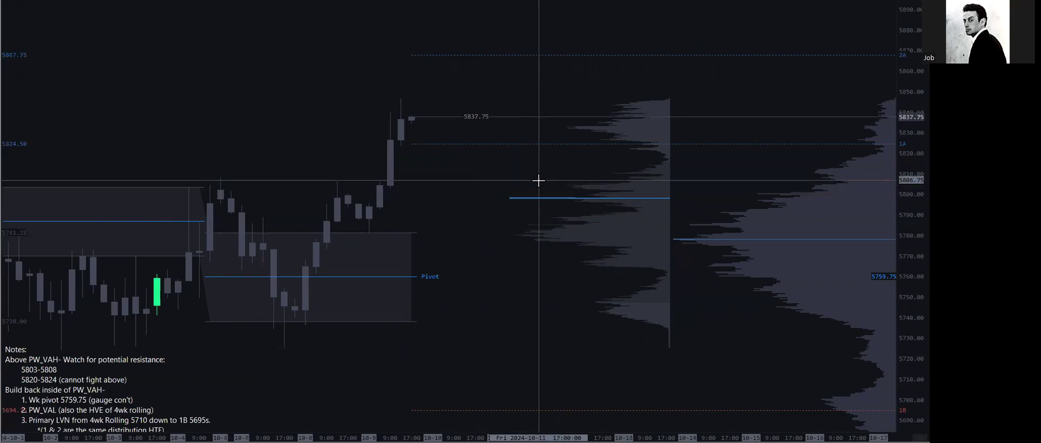
mouse_move(525, 173)
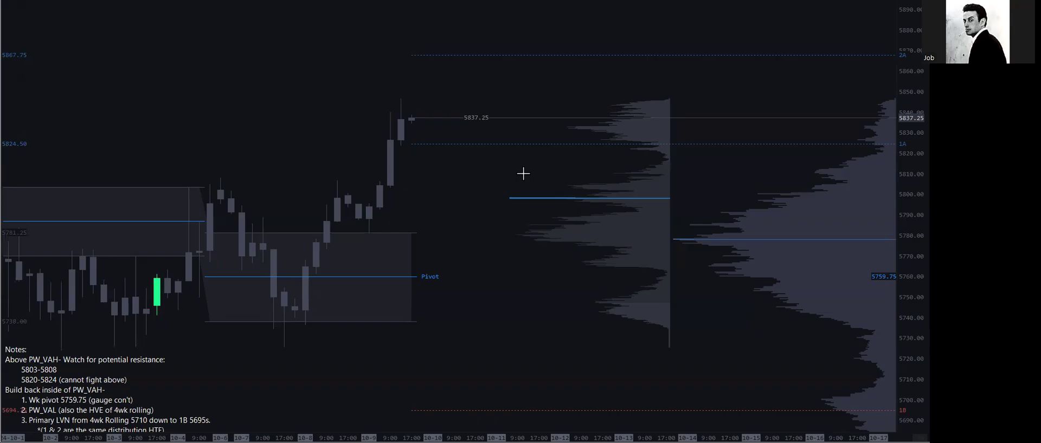
mouse_move(661, 220)
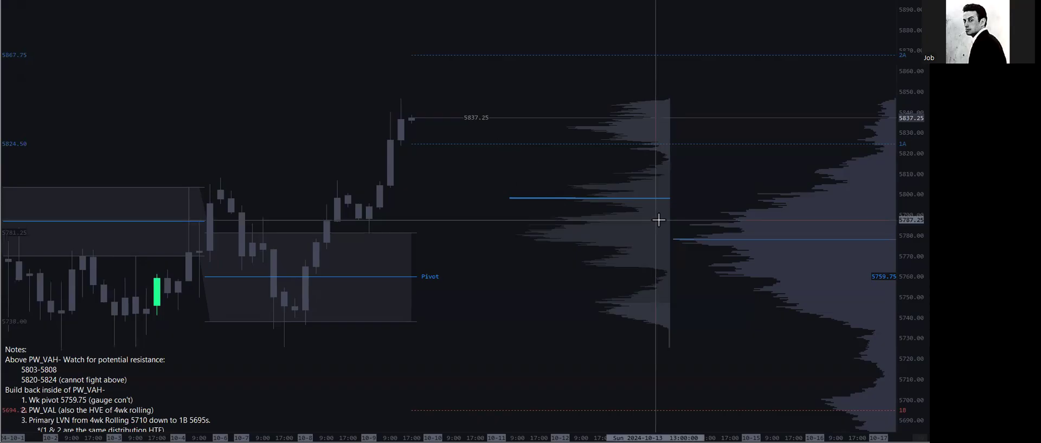
mouse_move(610, 169)
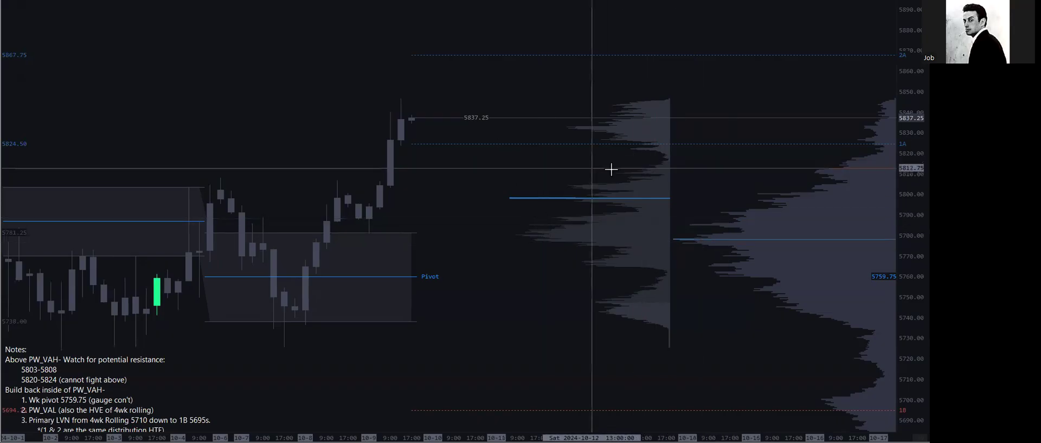
mouse_move(652, 159)
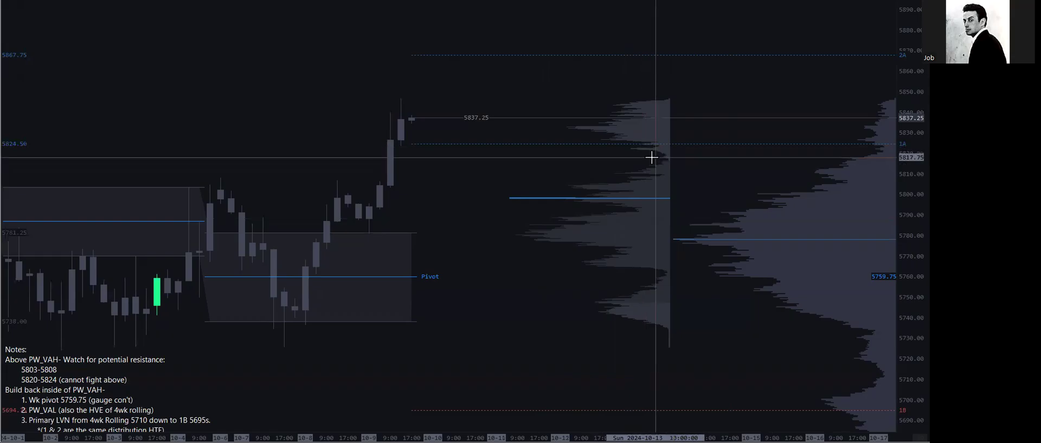
mouse_move(642, 159)
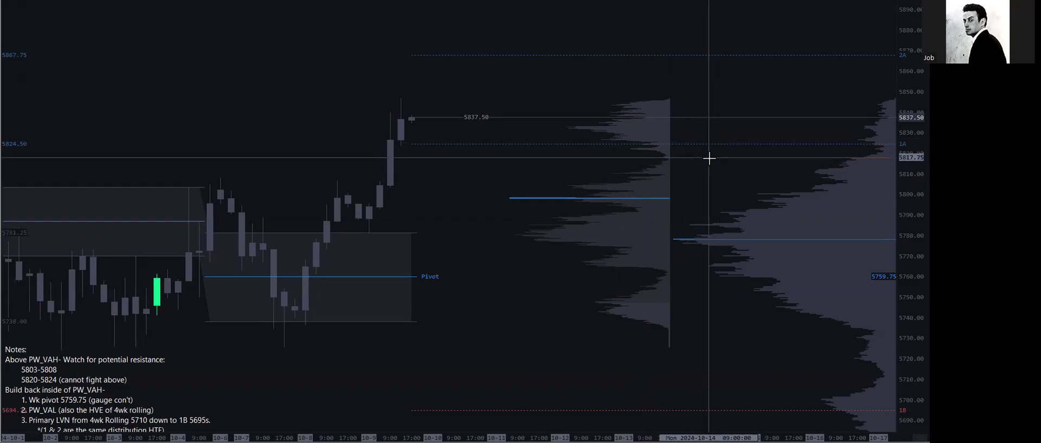
mouse_move(689, 152)
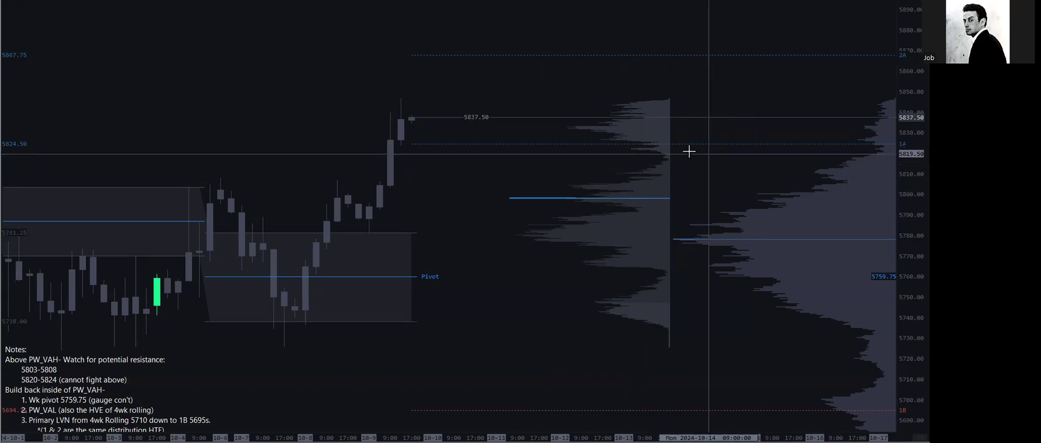
mouse_move(503, 161)
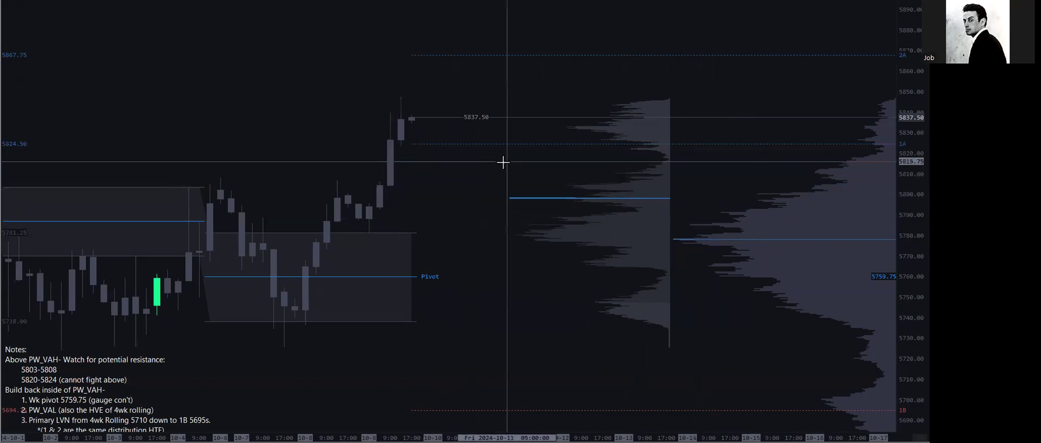
mouse_move(531, 133)
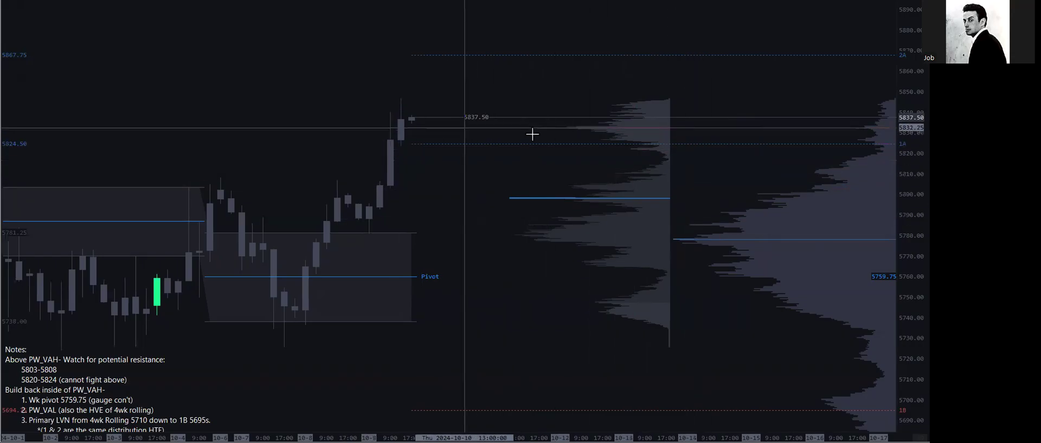
mouse_move(713, 188)
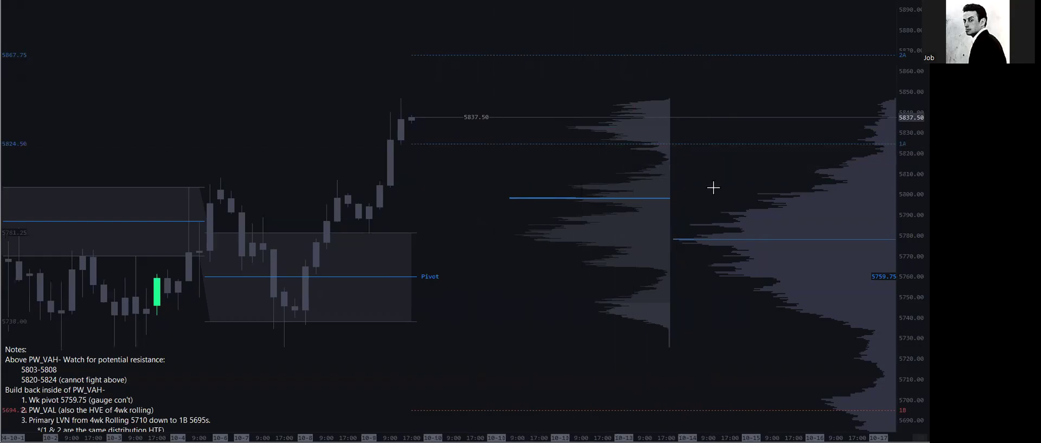
mouse_move(700, 177)
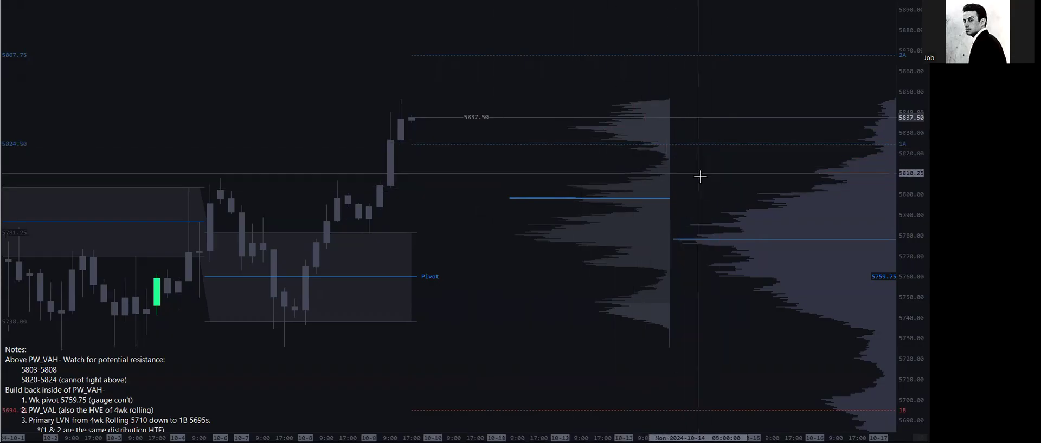
mouse_move(634, 160)
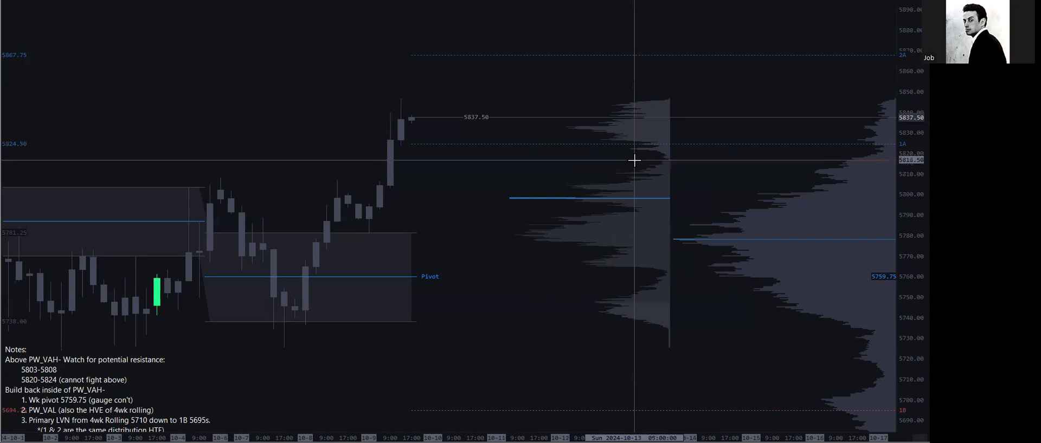
mouse_move(887, 170)
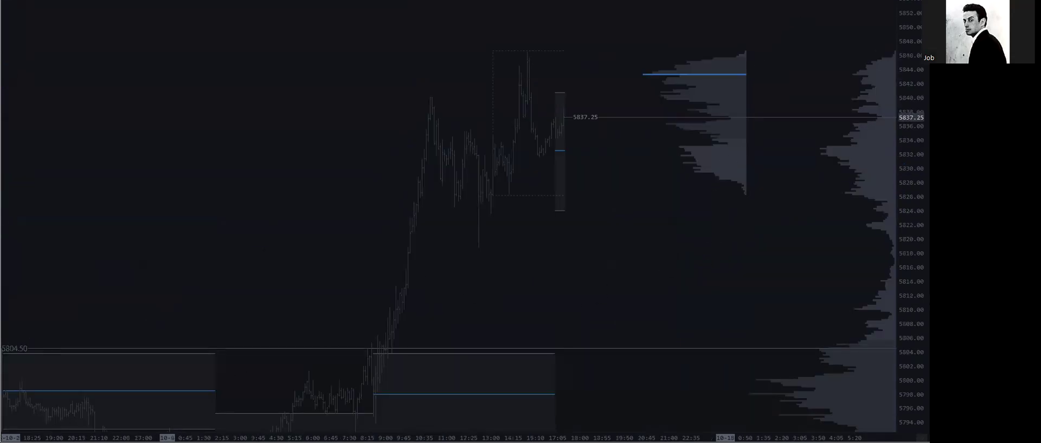
Switch to the plain Pointer tool from the chart's shortcut menu
right_click(581, 131)
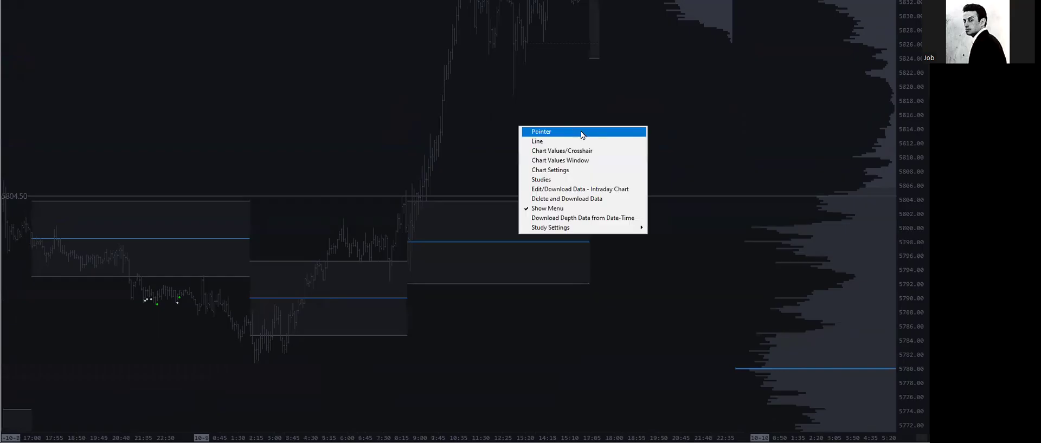
click(540, 131)
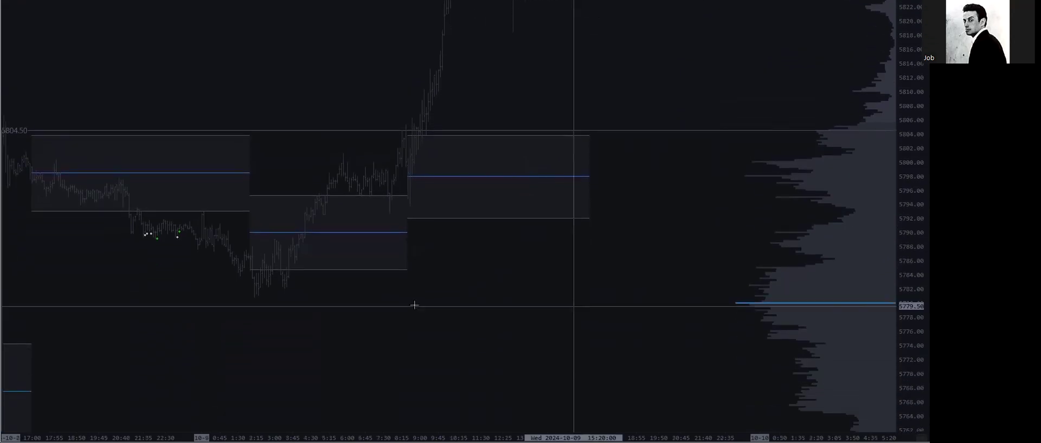
mouse_move(427, 288)
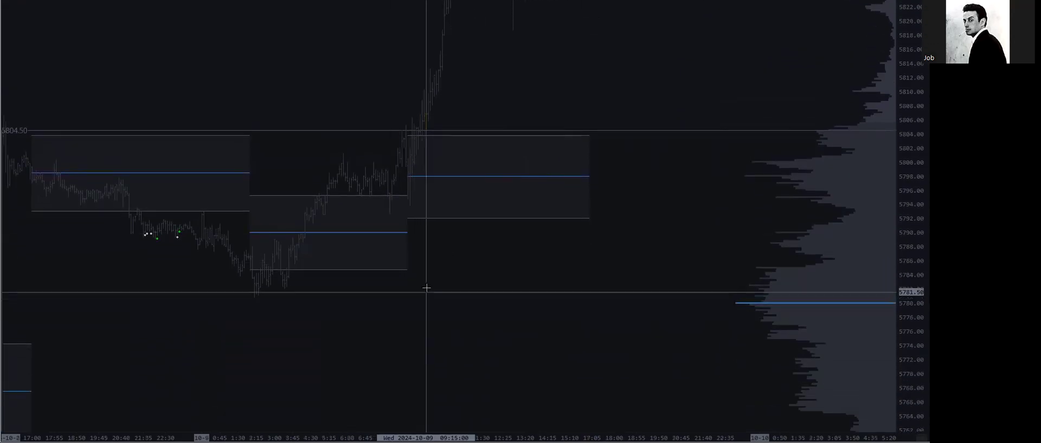
mouse_move(491, 254)
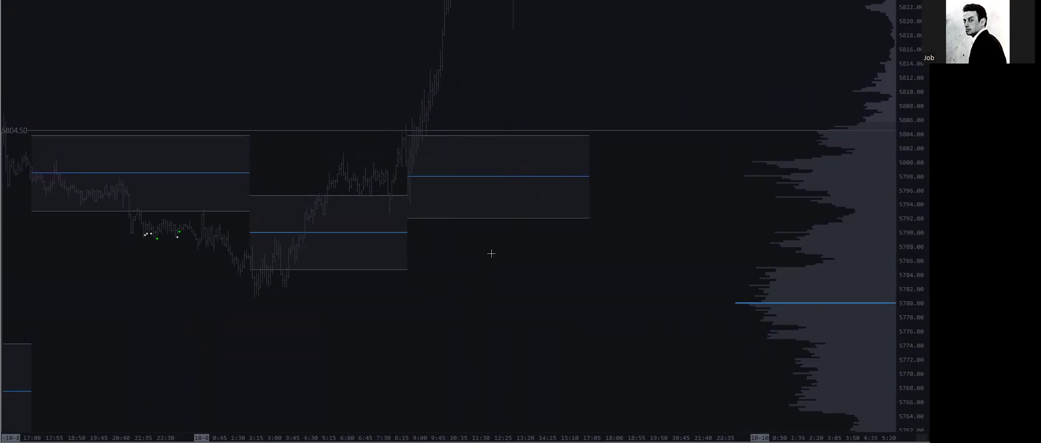
mouse_move(456, 255)
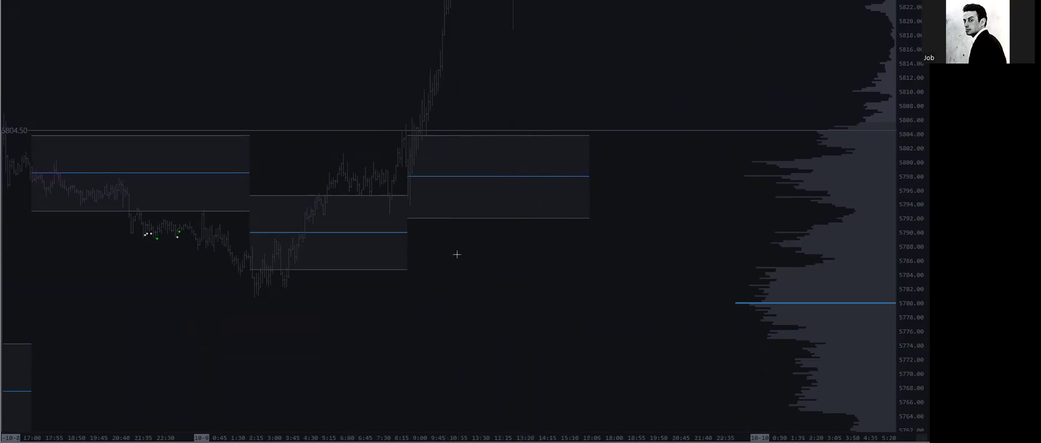
mouse_move(451, 119)
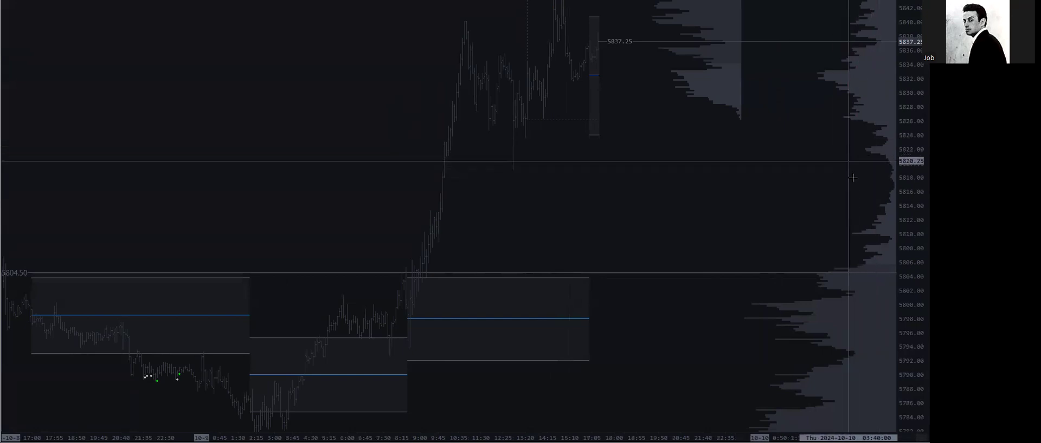
mouse_move(460, 186)
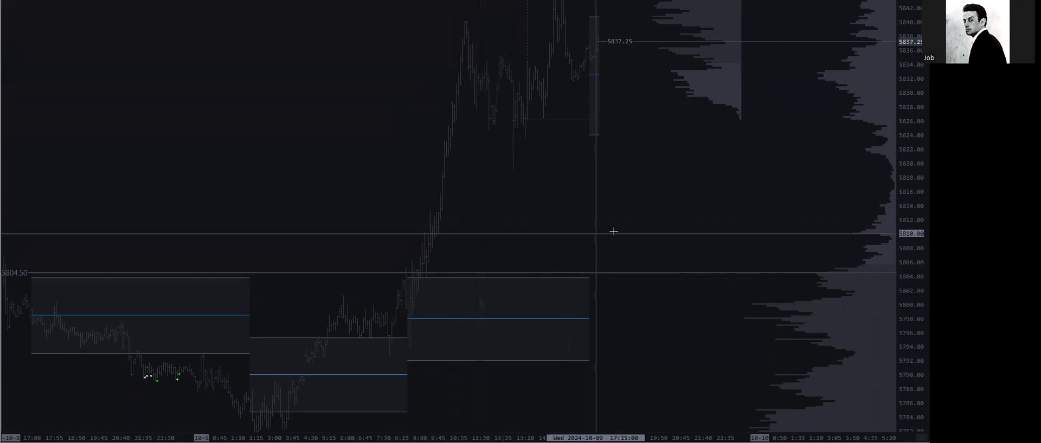
mouse_move(434, 234)
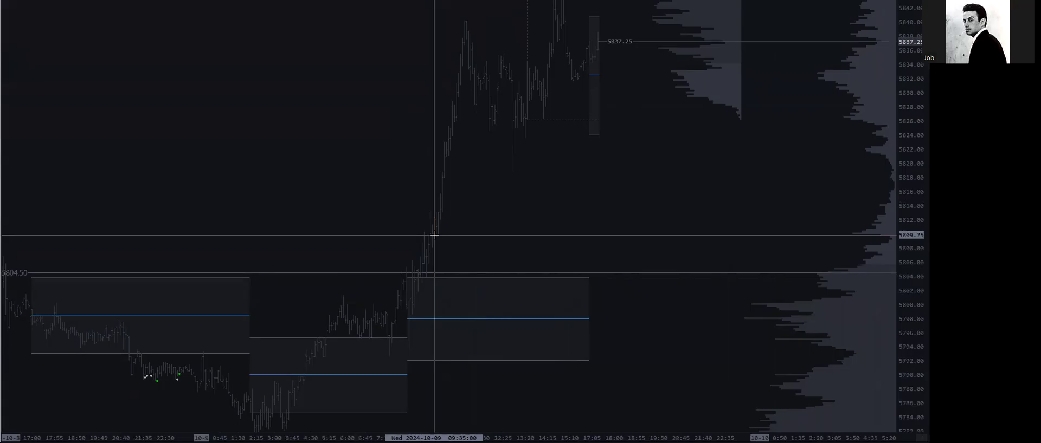
mouse_move(494, 221)
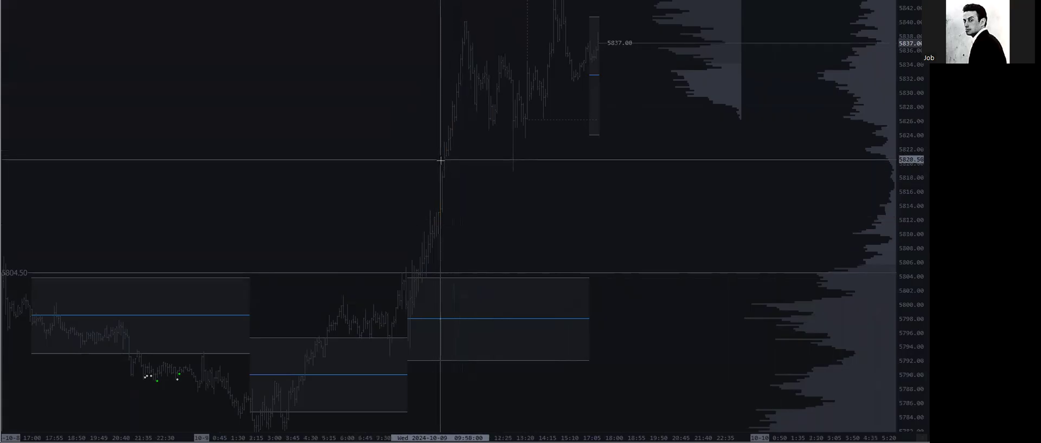
mouse_move(472, 194)
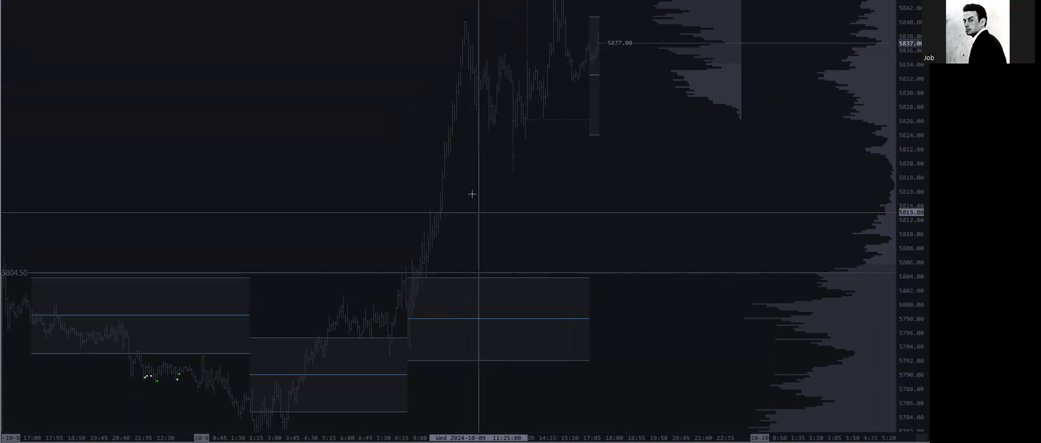
mouse_move(474, 218)
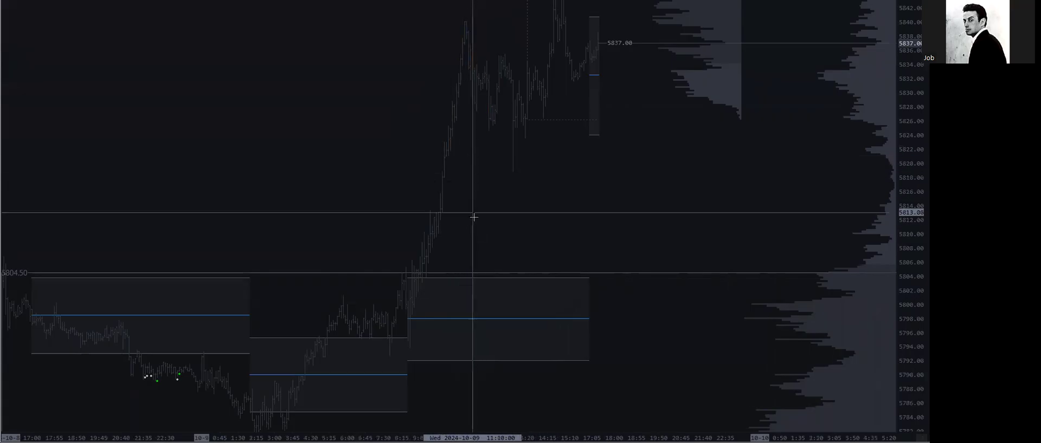
mouse_move(458, 136)
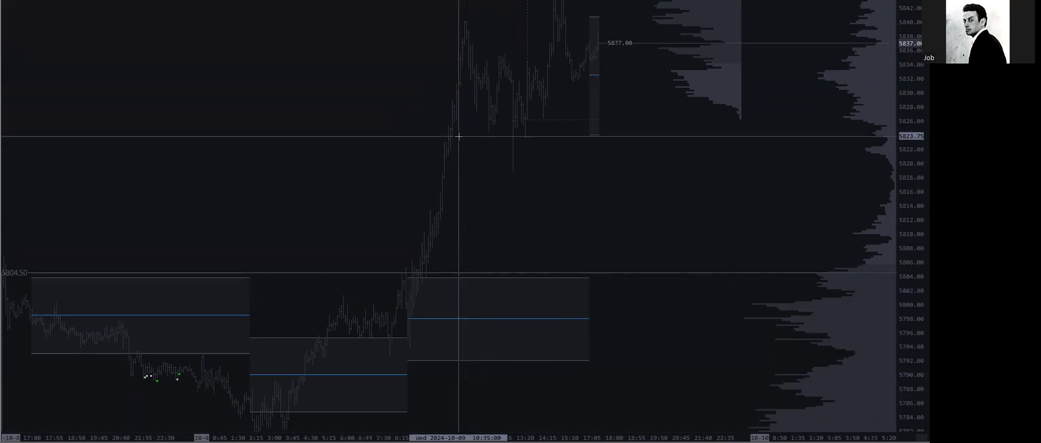
mouse_move(472, 274)
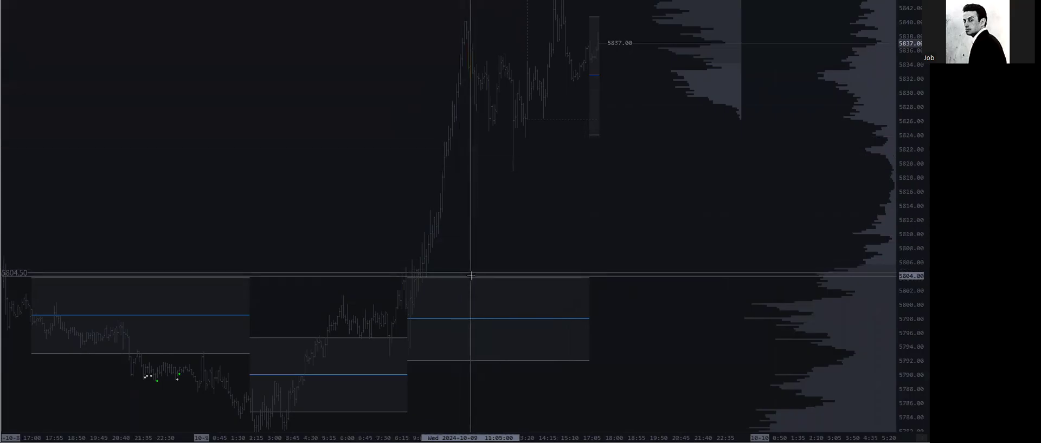
mouse_move(521, 171)
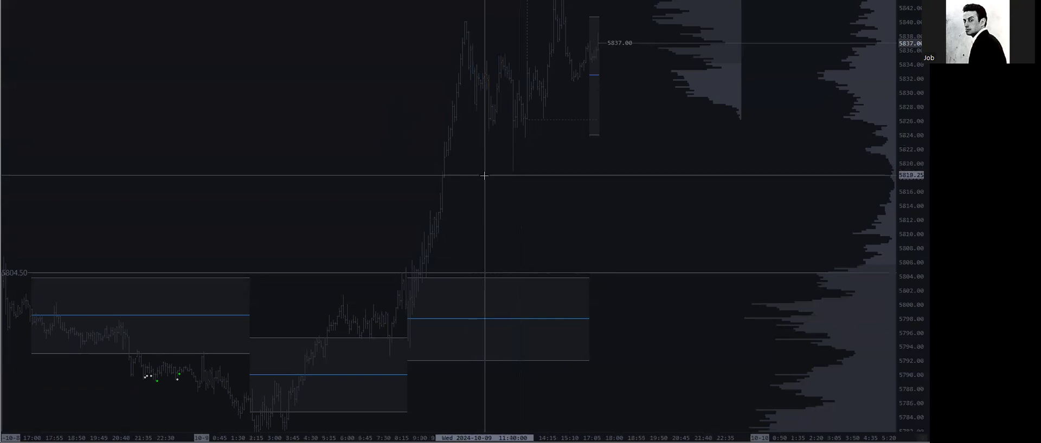
mouse_move(463, 142)
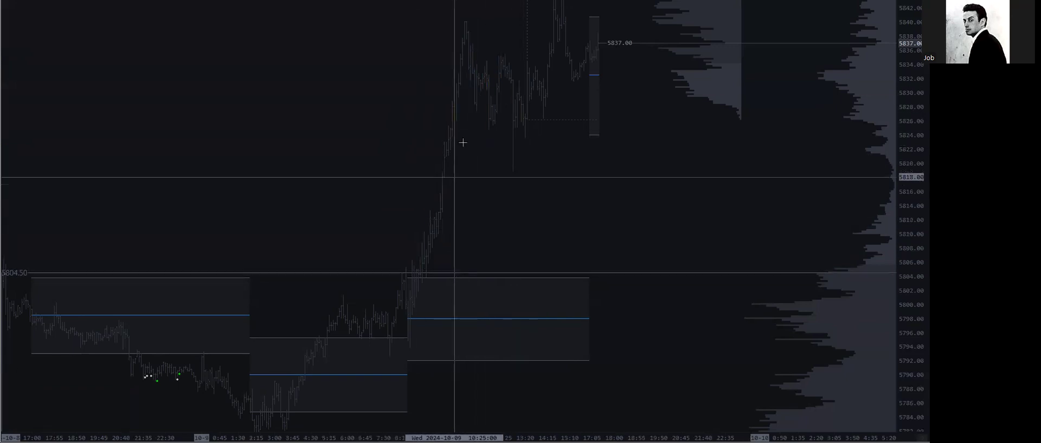
mouse_move(817, 197)
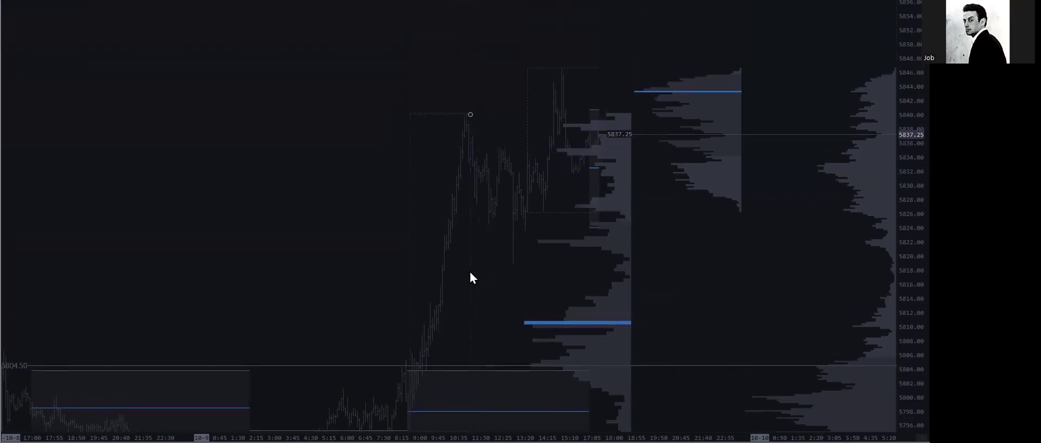
mouse_move(466, 162)
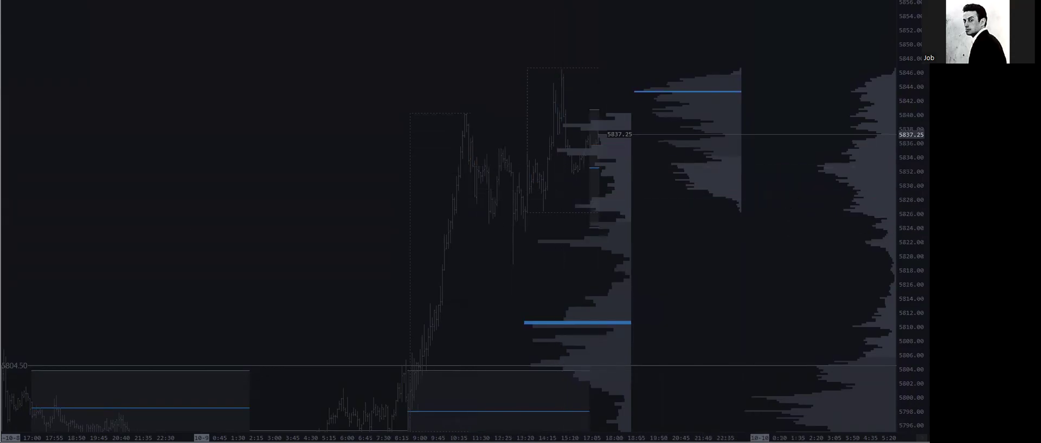
mouse_move(67, 170)
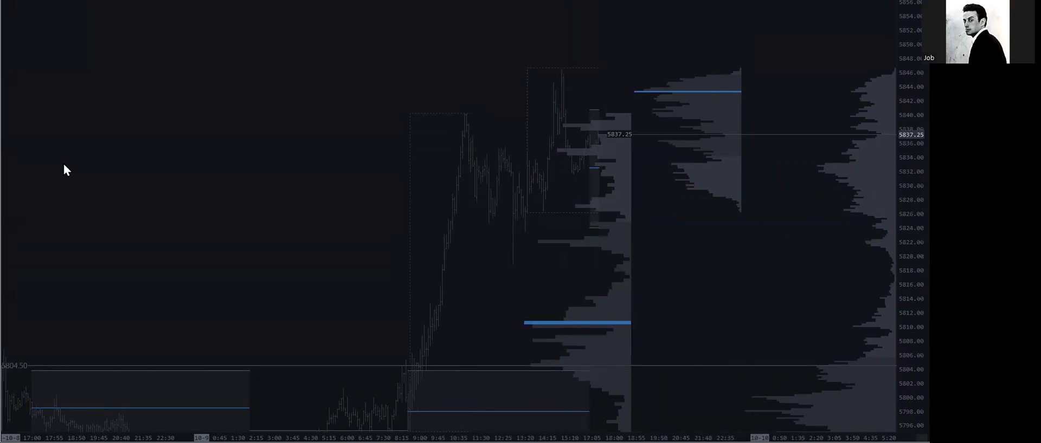
Pen a freehand line beside the volume profile and a sketch over the rally and pullback
drag(641, 92, 591, 259)
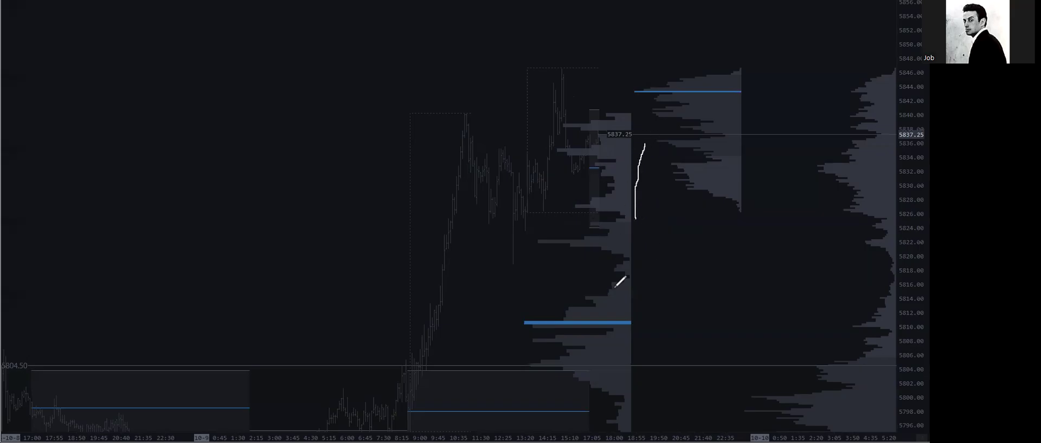
mouse_move(640, 250)
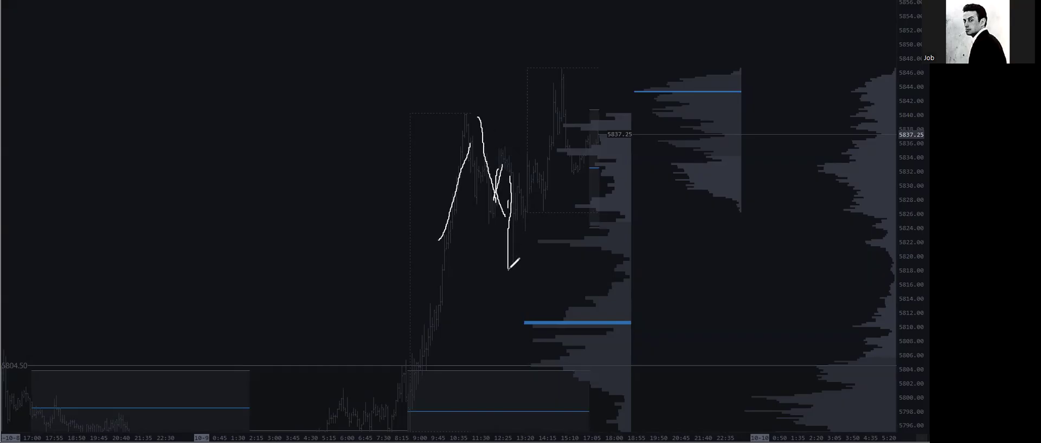
drag(524, 258, 597, 251)
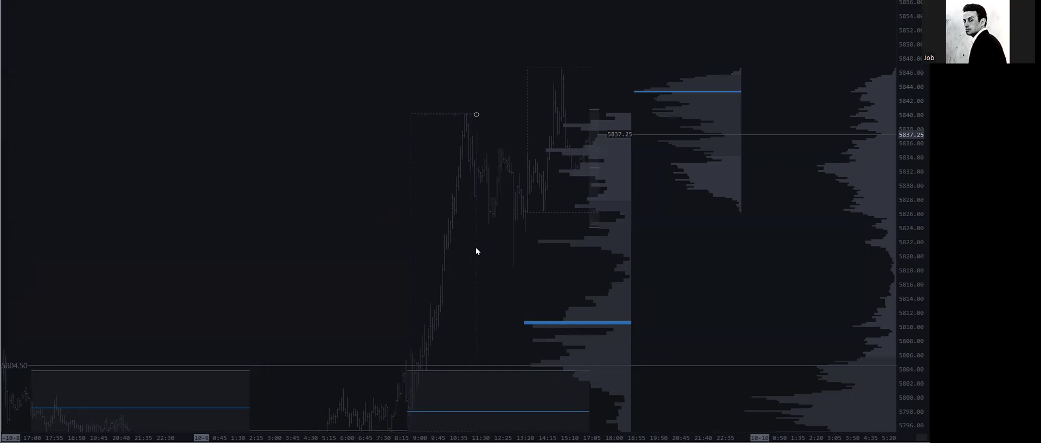
drag(575, 323, 576, 171)
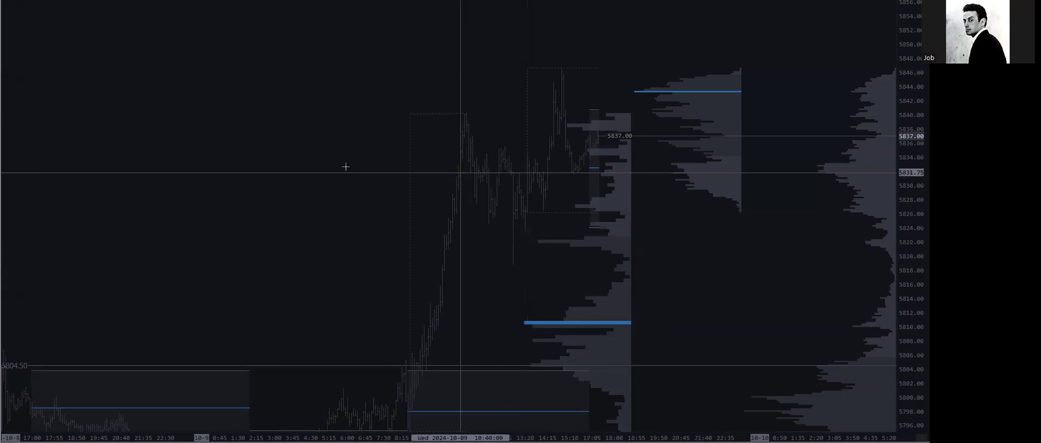
mouse_move(643, 235)
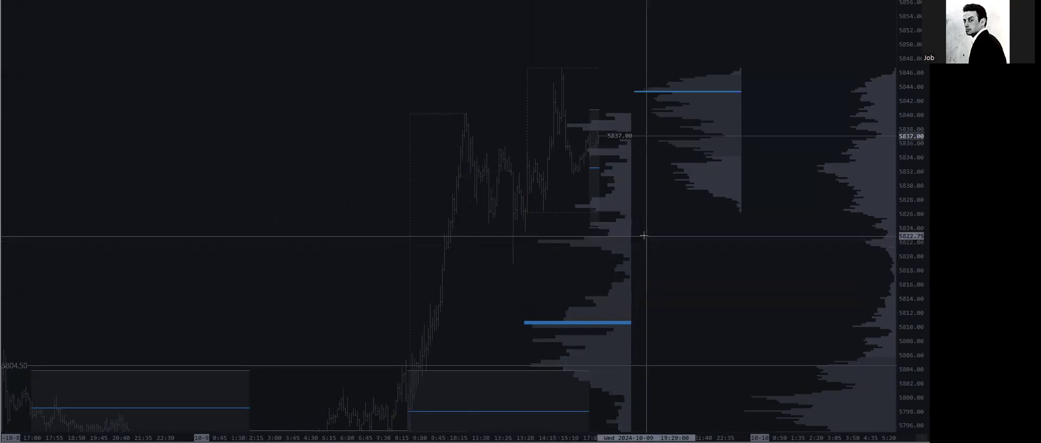
mouse_move(620, 184)
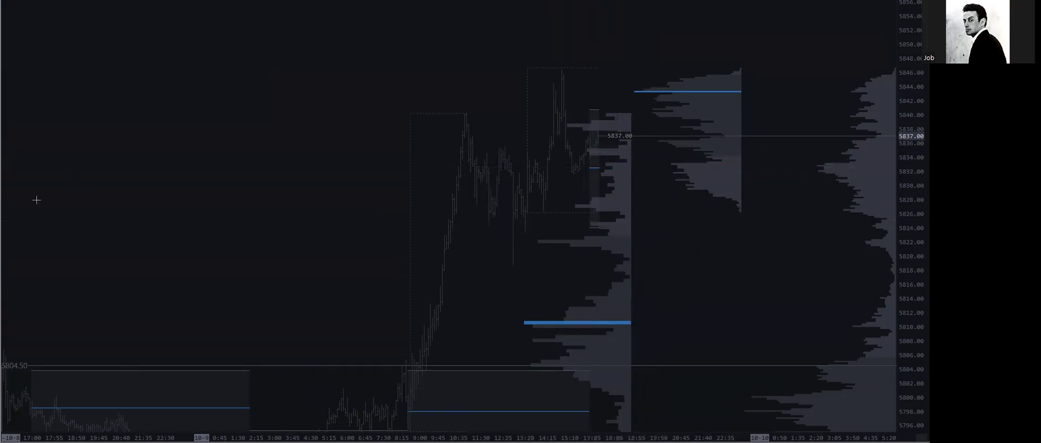
mouse_move(824, 248)
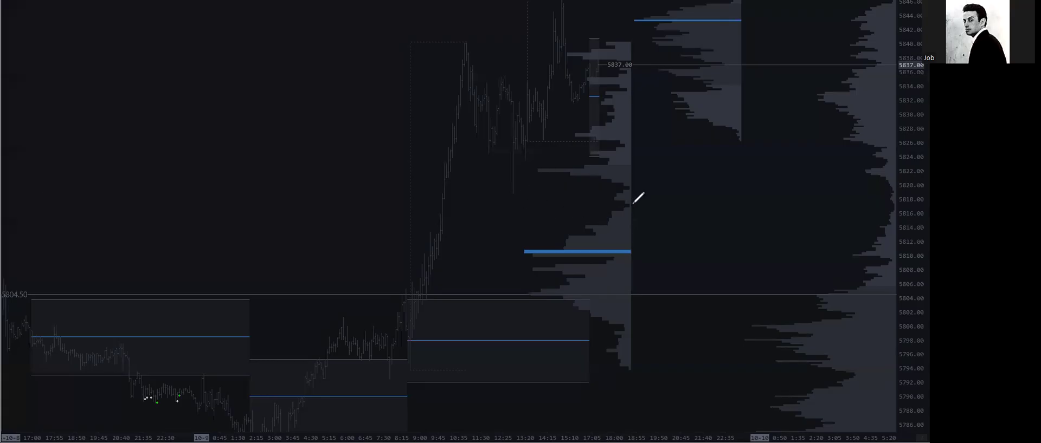
Pen a freehand curve outlining the high-volume bulge around 5810
drag(634, 202, 578, 306)
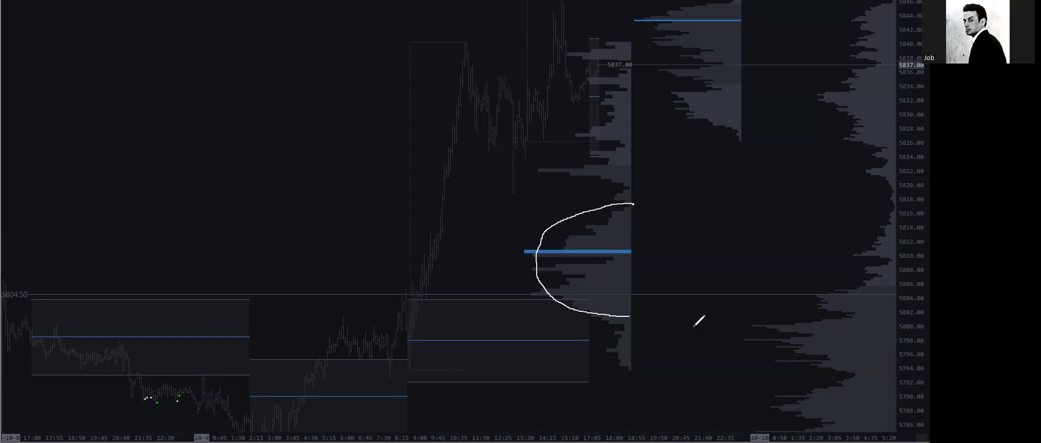
mouse_move(665, 186)
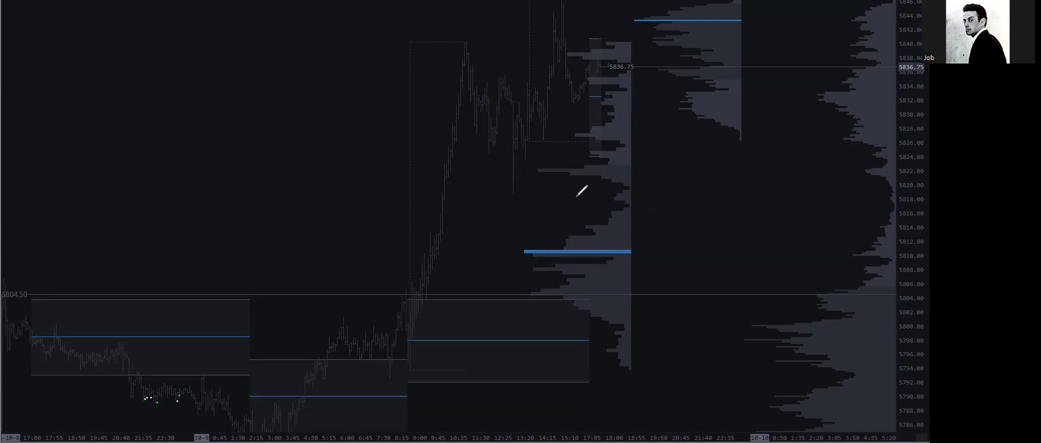
mouse_move(554, 163)
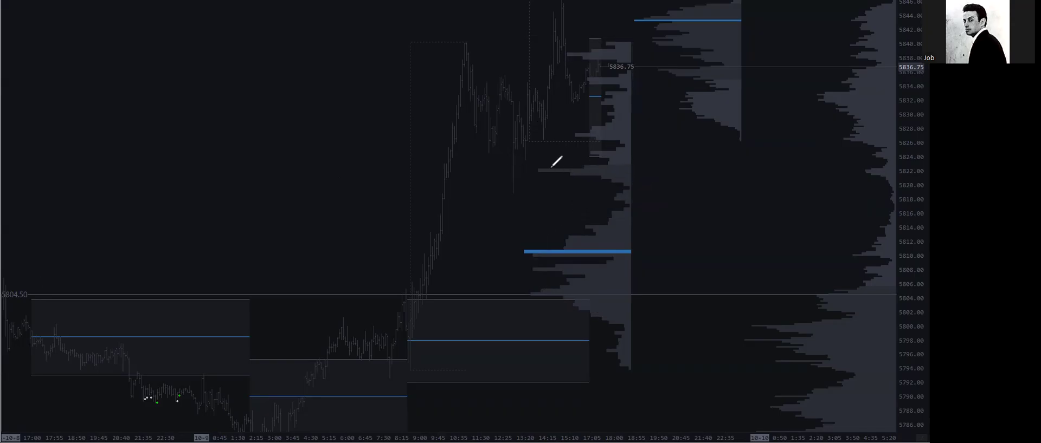
mouse_move(507, 165)
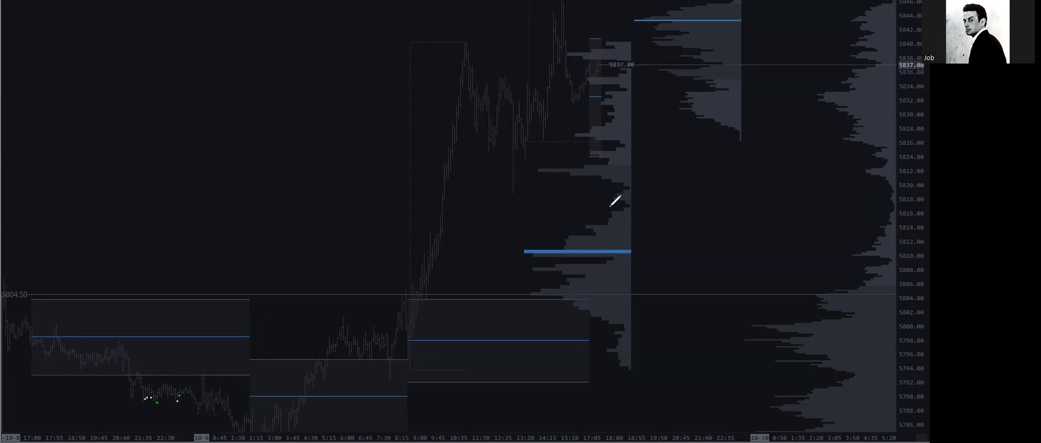
mouse_move(662, 260)
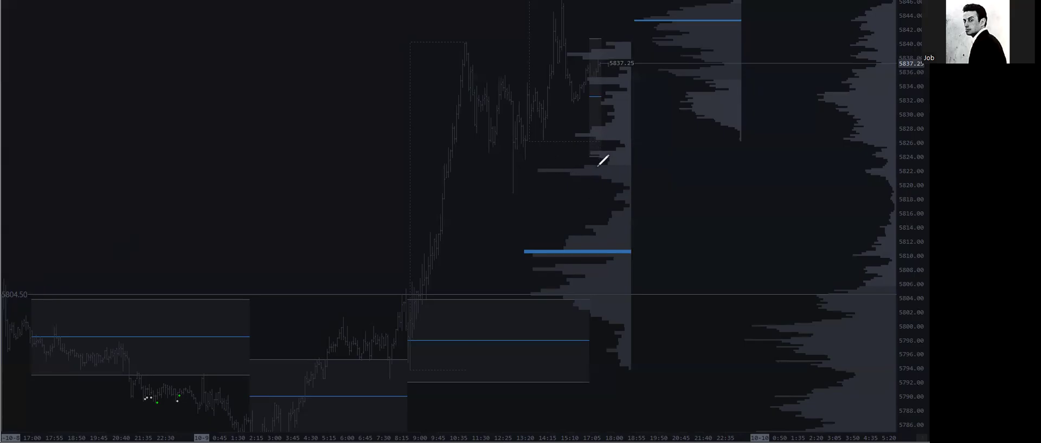
mouse_move(591, 169)
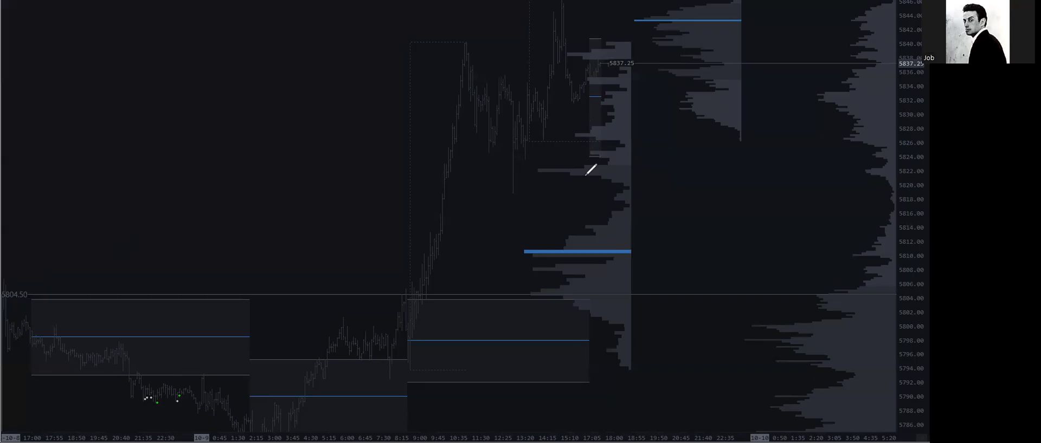
mouse_move(640, 138)
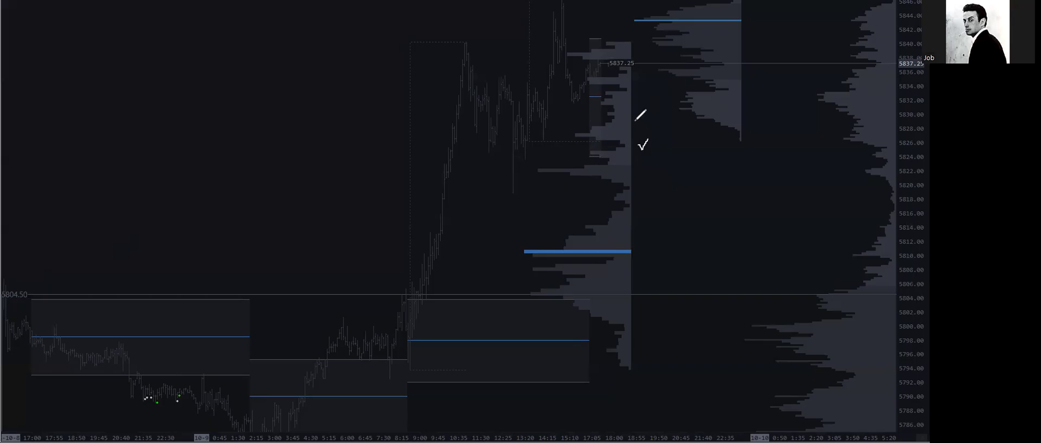
mouse_move(55, 262)
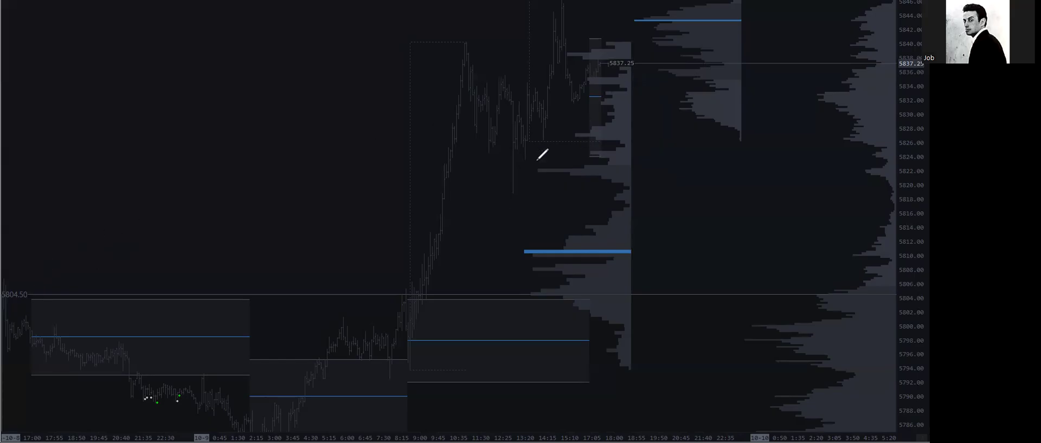
mouse_move(496, 197)
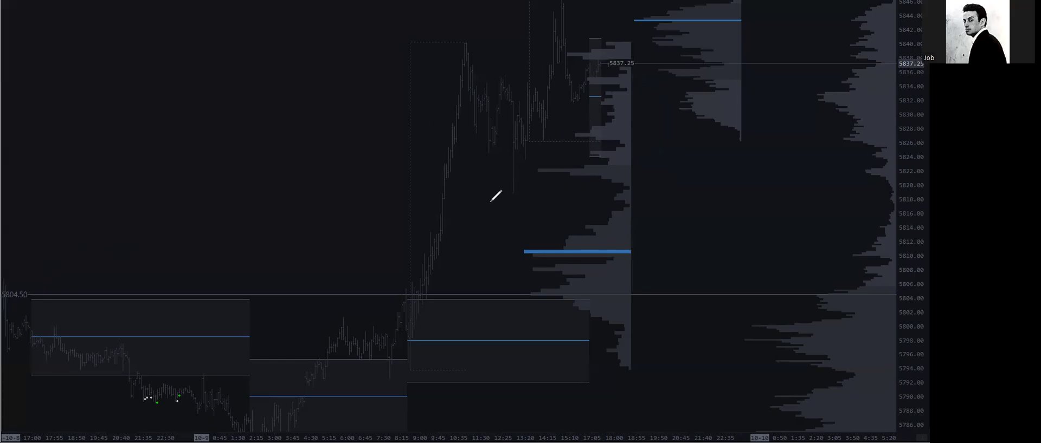
mouse_move(631, 202)
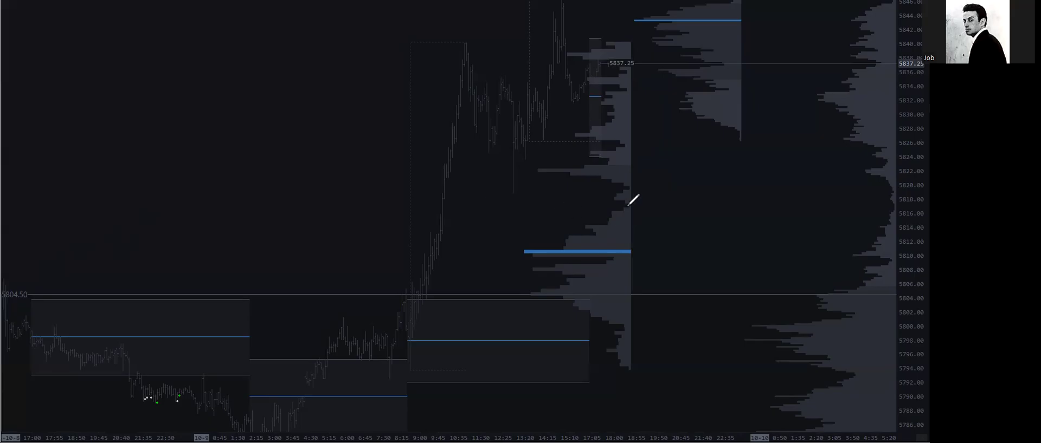
Pen an arc around the lower volume bulge near 5810, from about 5818 to 5802
drag(617, 189, 604, 312)
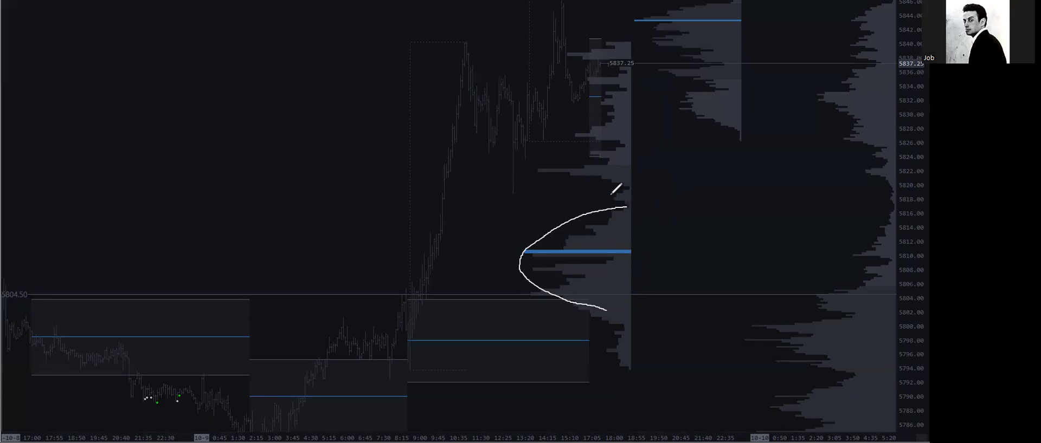
mouse_move(404, 175)
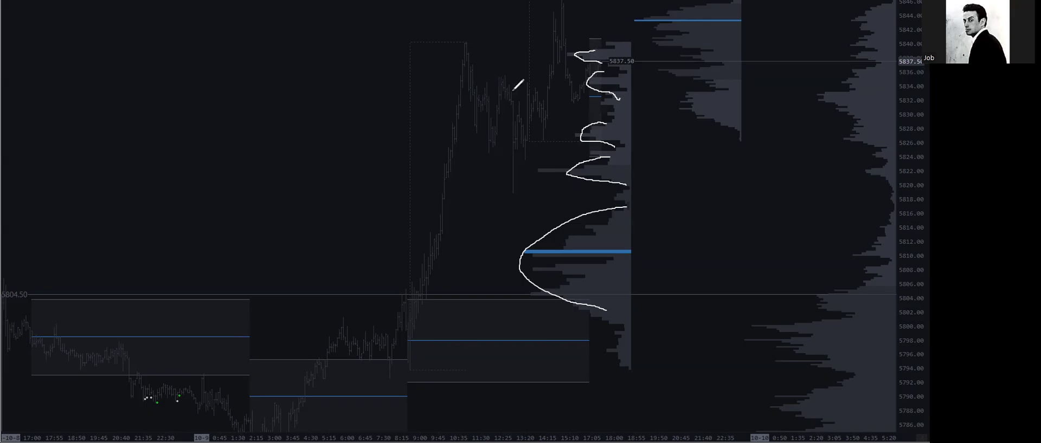
mouse_move(46, 237)
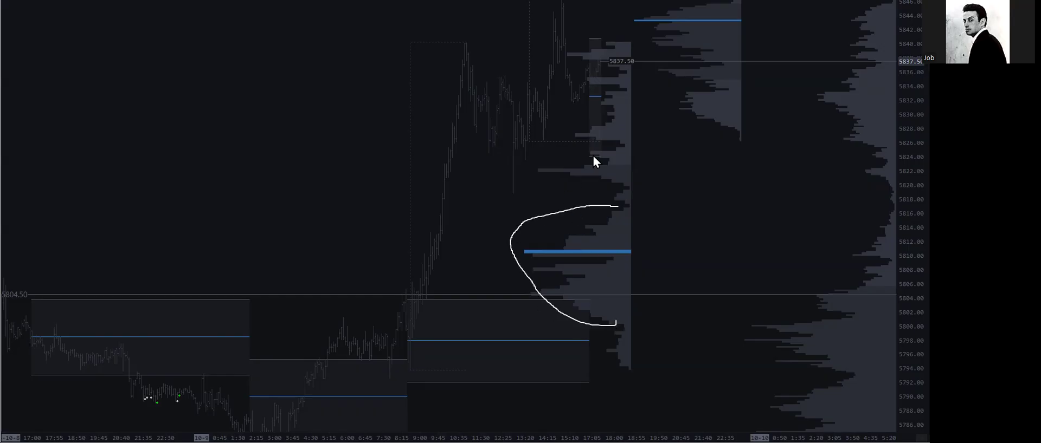
mouse_move(634, 193)
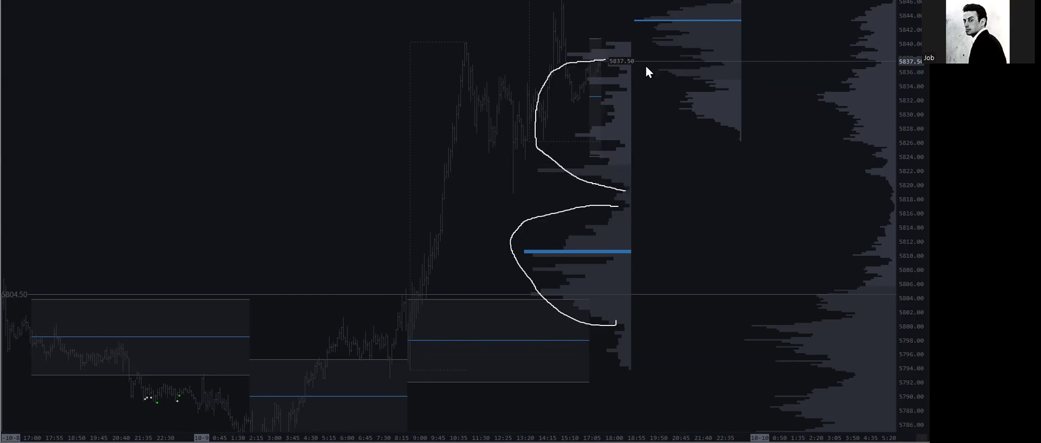
mouse_move(499, 196)
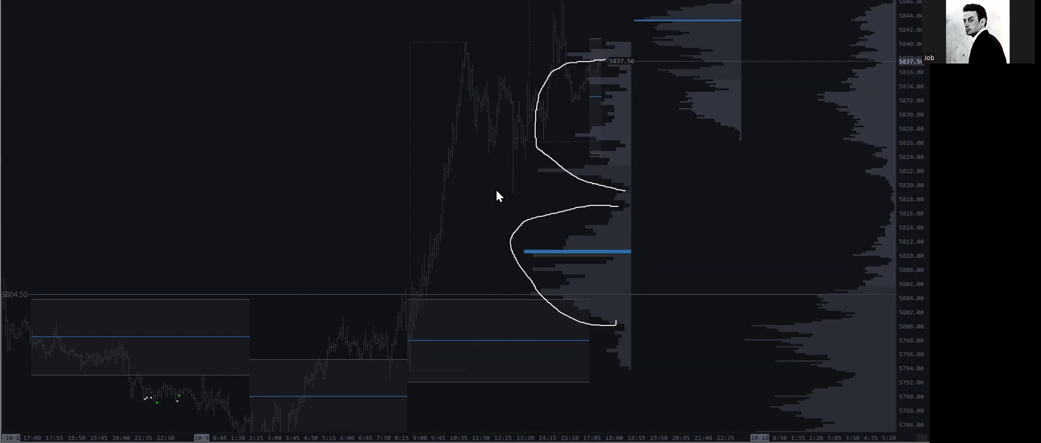
mouse_move(38, 277)
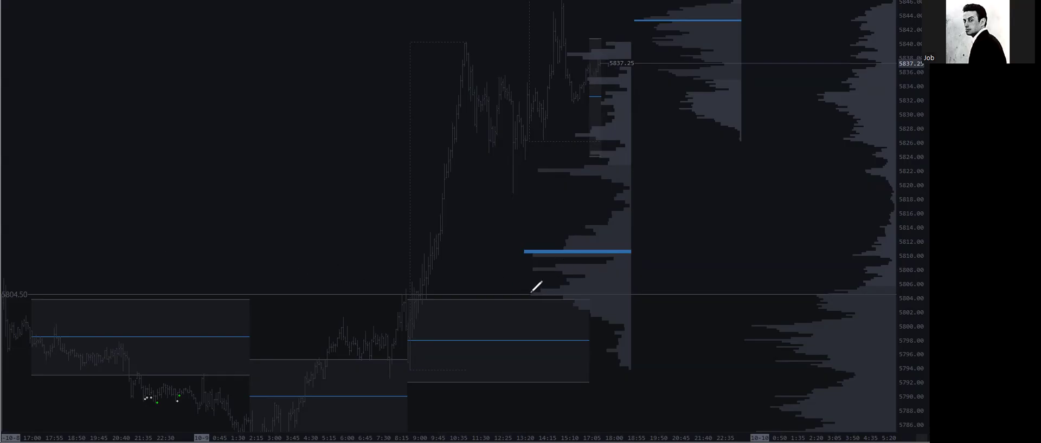
mouse_move(640, 239)
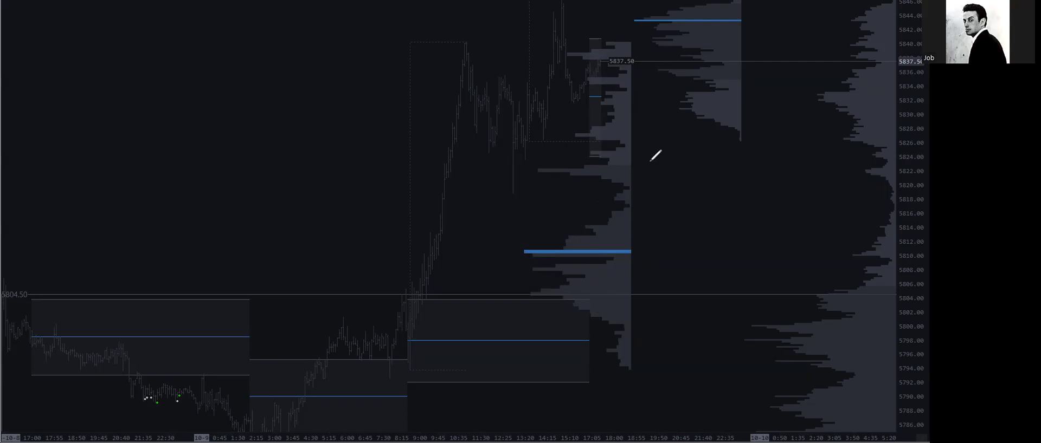
mouse_move(650, 129)
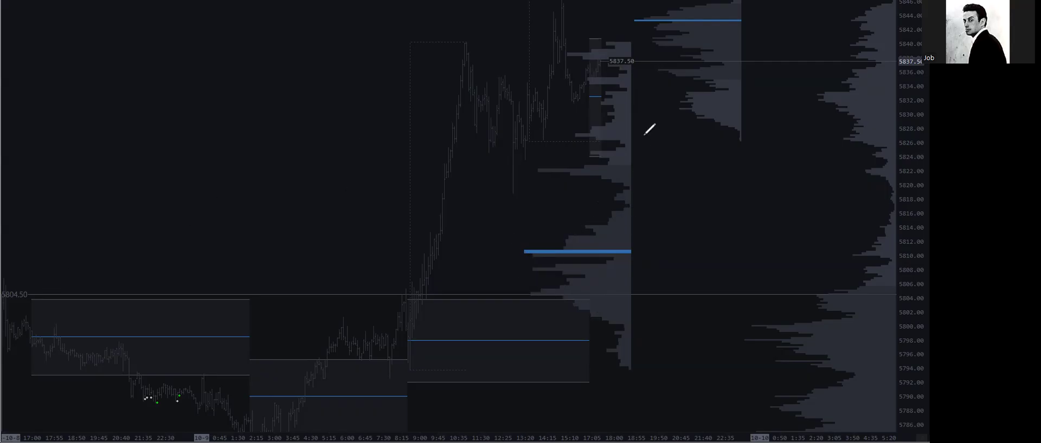
mouse_move(607, 176)
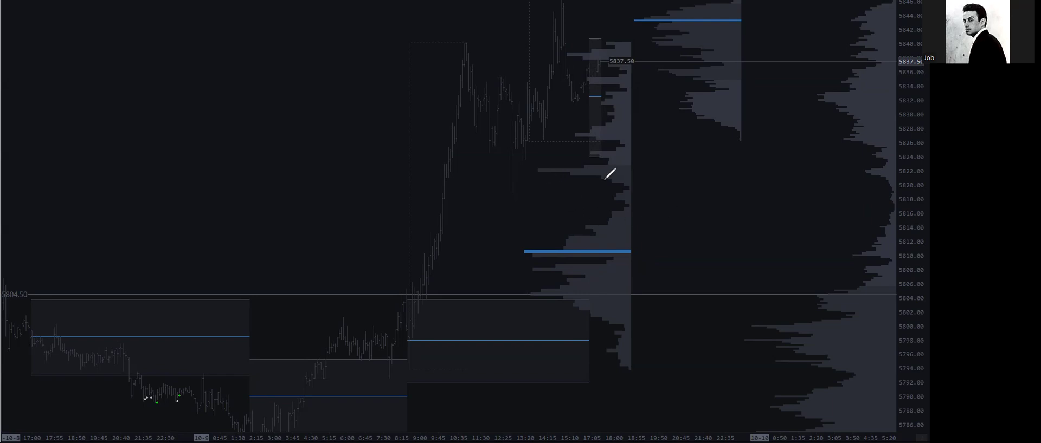
mouse_move(434, 230)
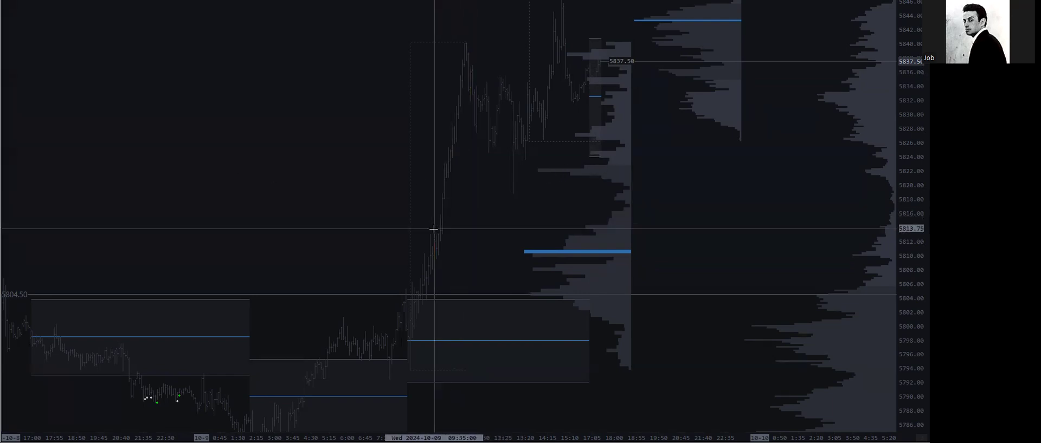
mouse_move(482, 229)
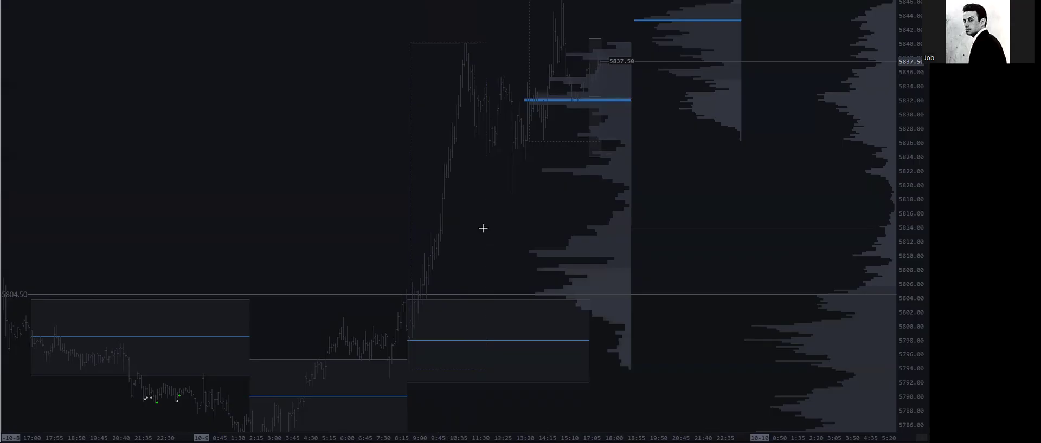
mouse_move(573, 223)
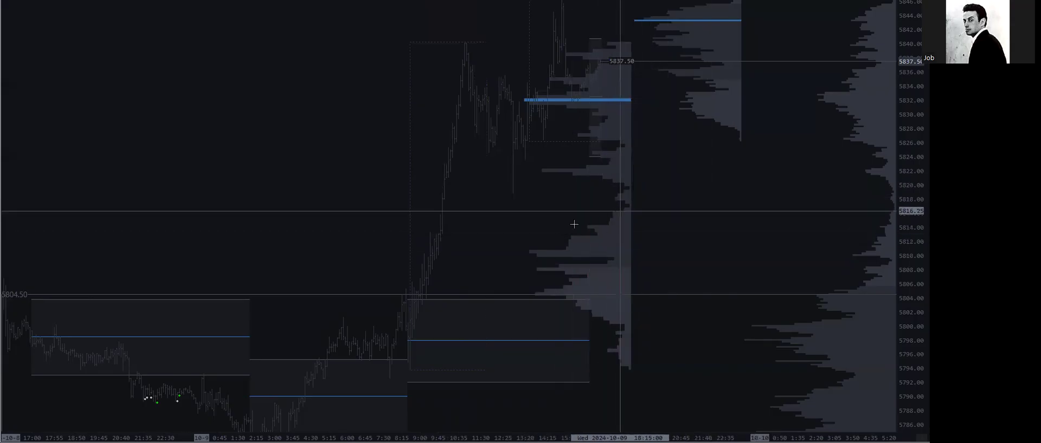
mouse_move(476, 145)
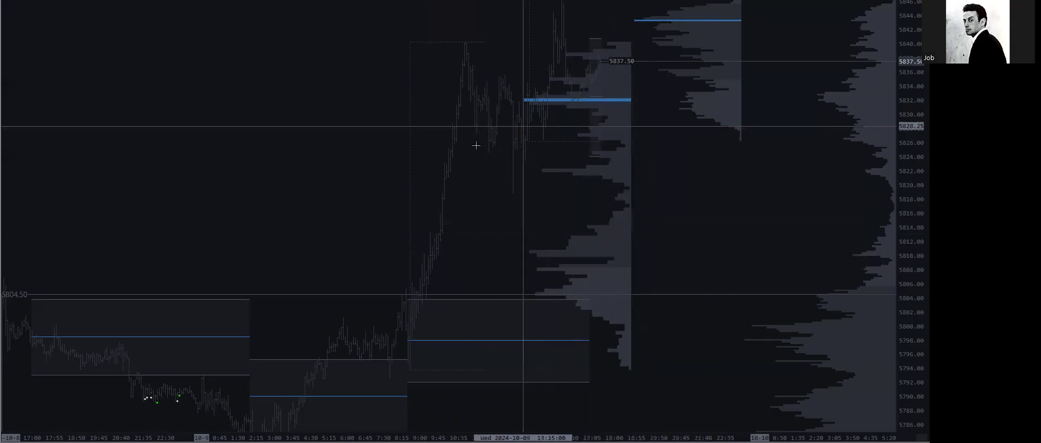
mouse_move(593, 186)
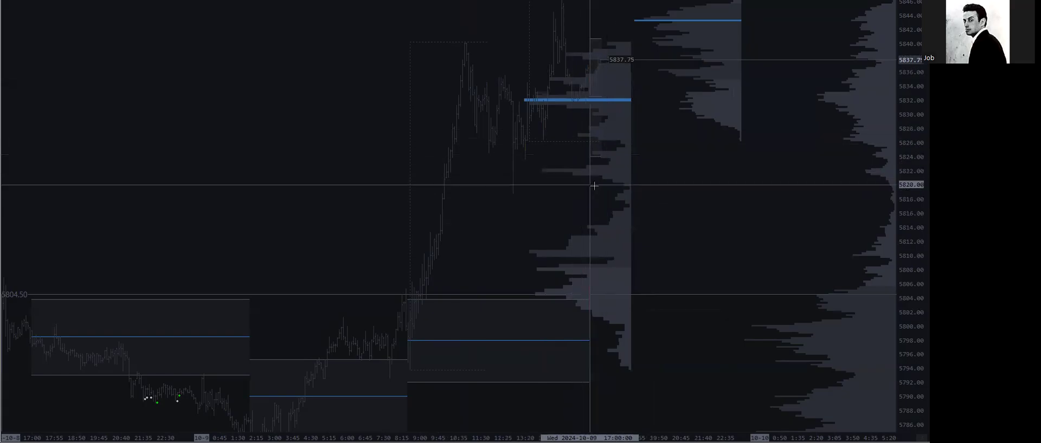
mouse_move(604, 188)
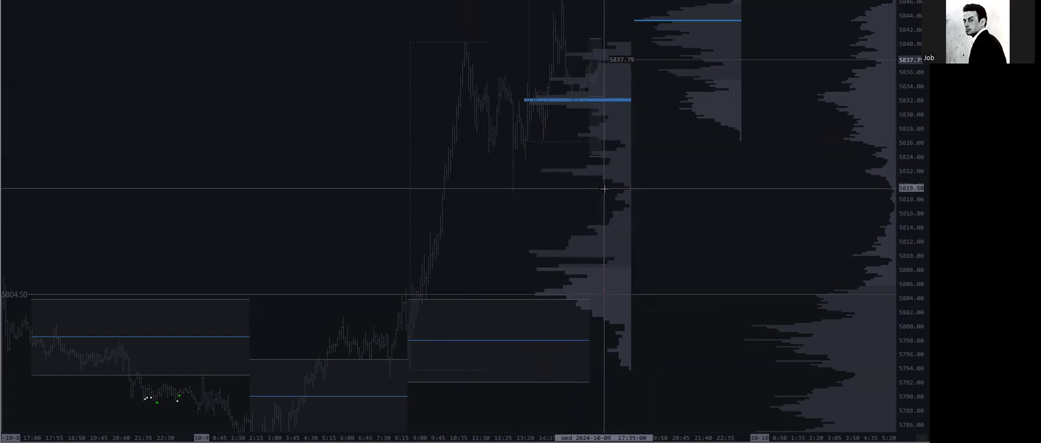
mouse_move(545, 164)
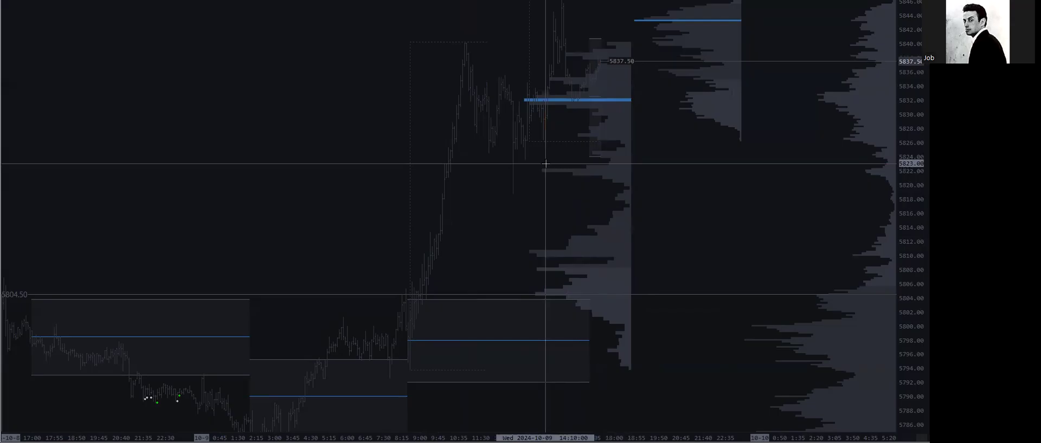
mouse_move(521, 190)
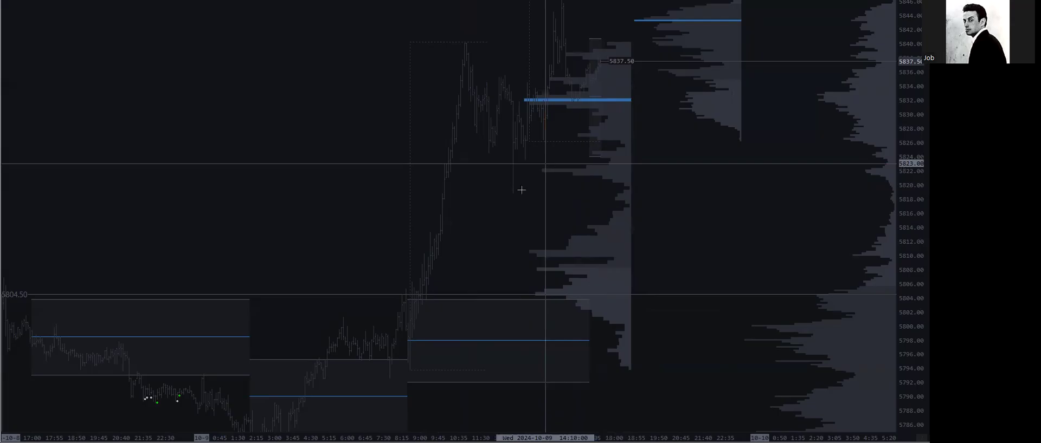
mouse_move(577, 198)
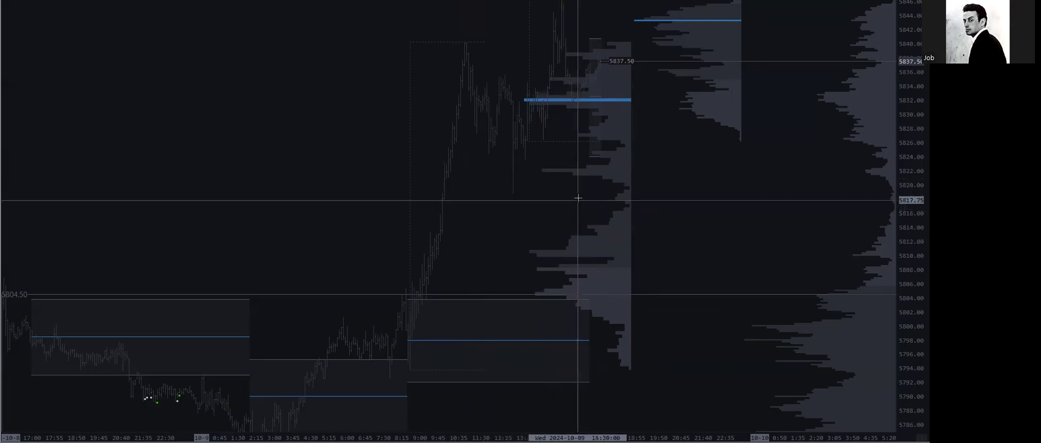
mouse_move(708, 212)
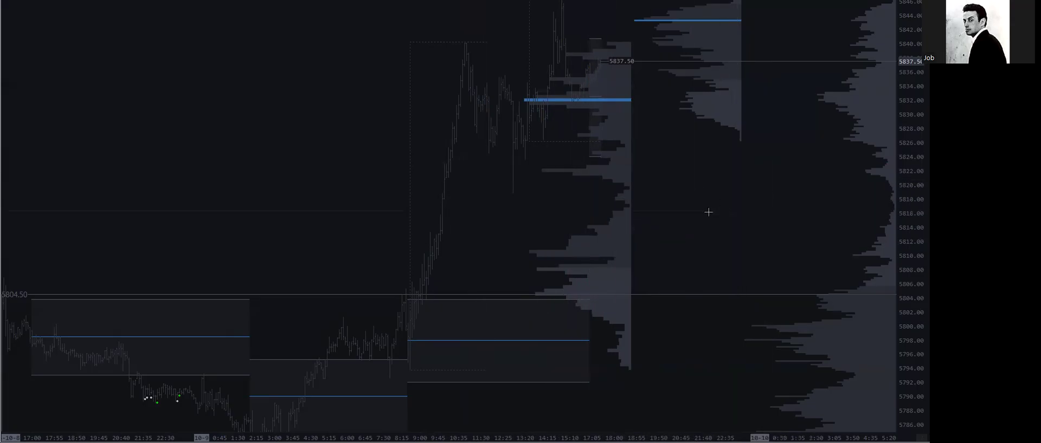
mouse_move(885, 205)
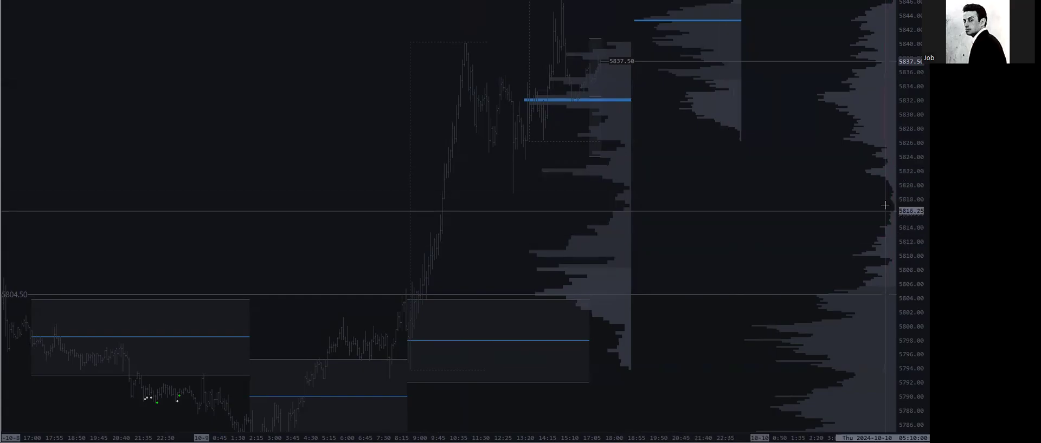
mouse_move(710, 214)
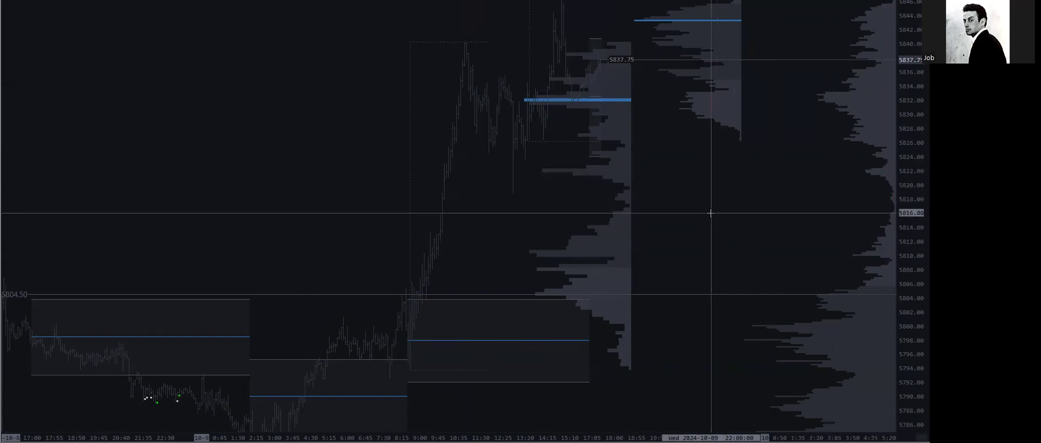
mouse_move(474, 223)
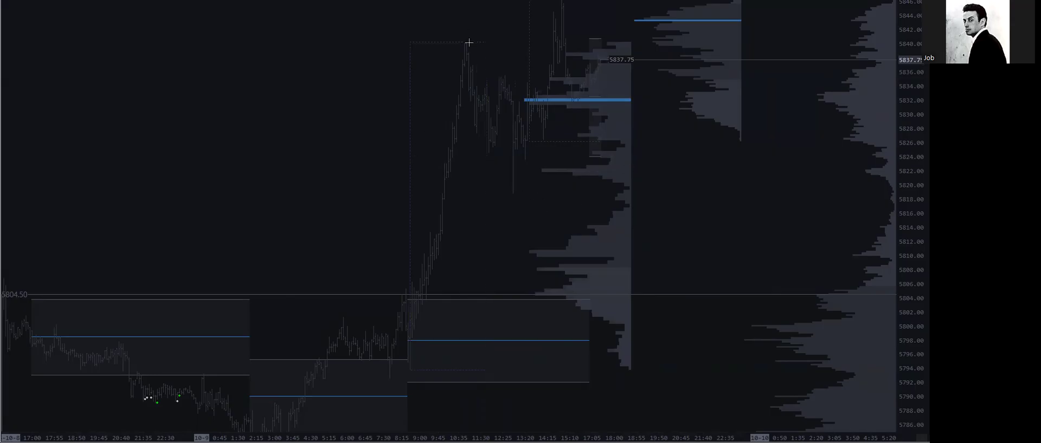
mouse_move(509, 108)
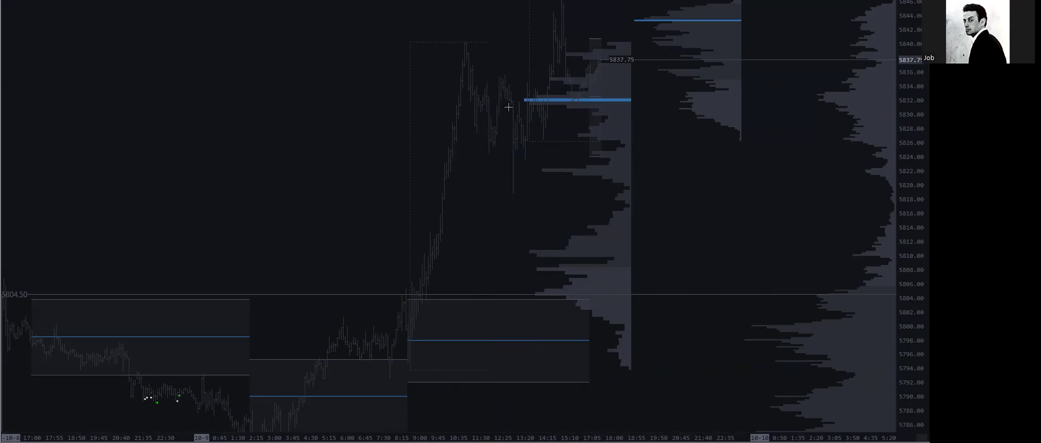
mouse_move(576, 136)
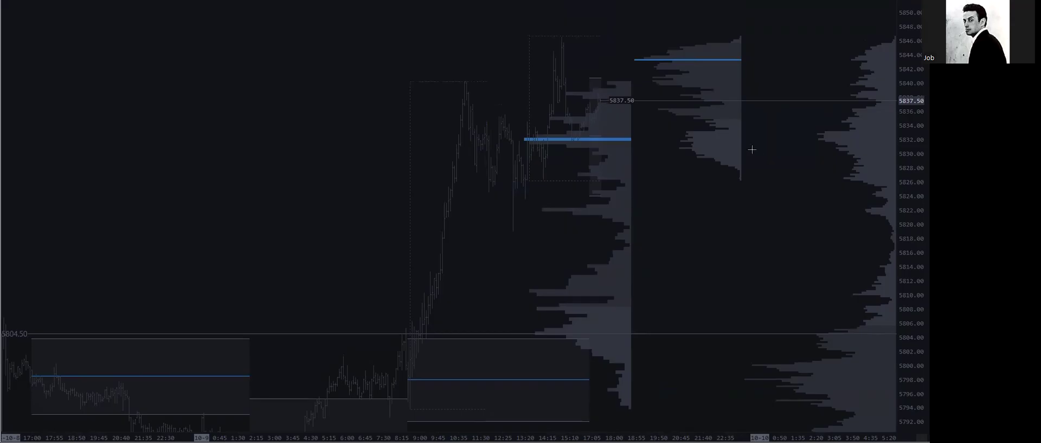
mouse_move(669, 81)
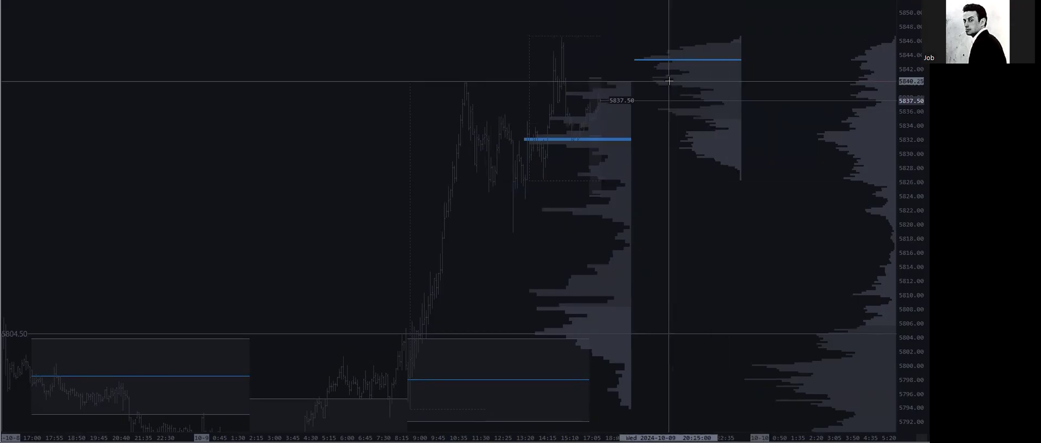
mouse_move(720, 276)
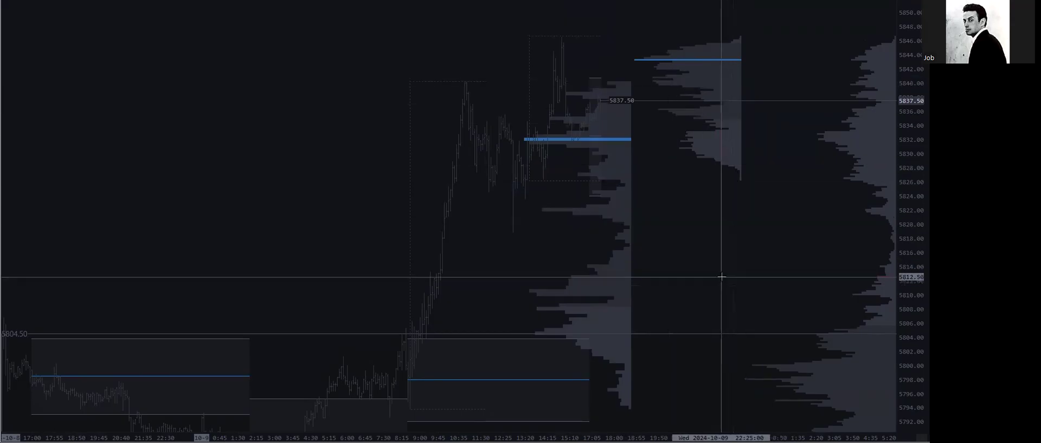
mouse_move(739, 238)
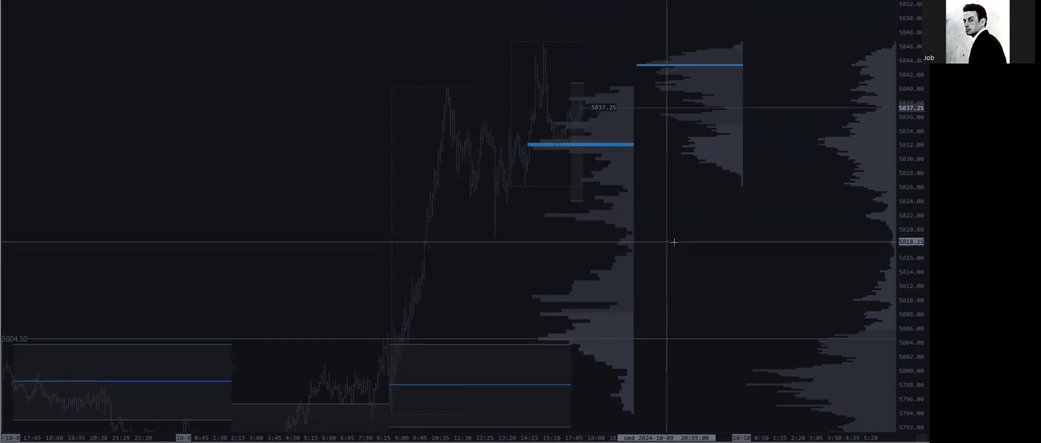
Compress the time axis so more bars and the latest price near 5837 fit in view
drag(672, 242, 510, 230)
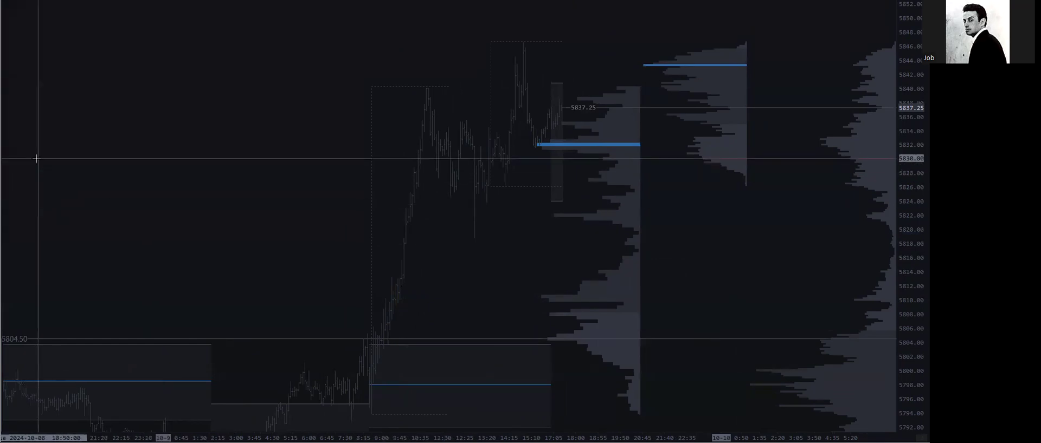
mouse_move(491, 193)
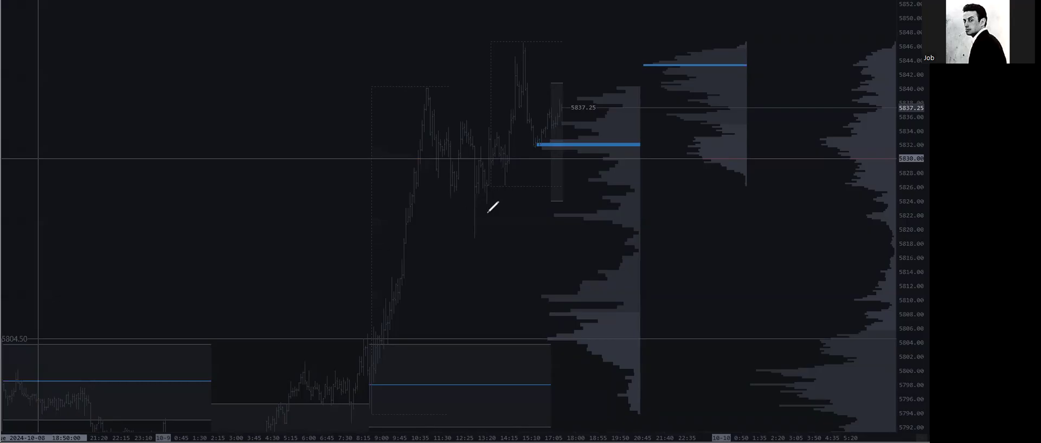
mouse_move(485, 217)
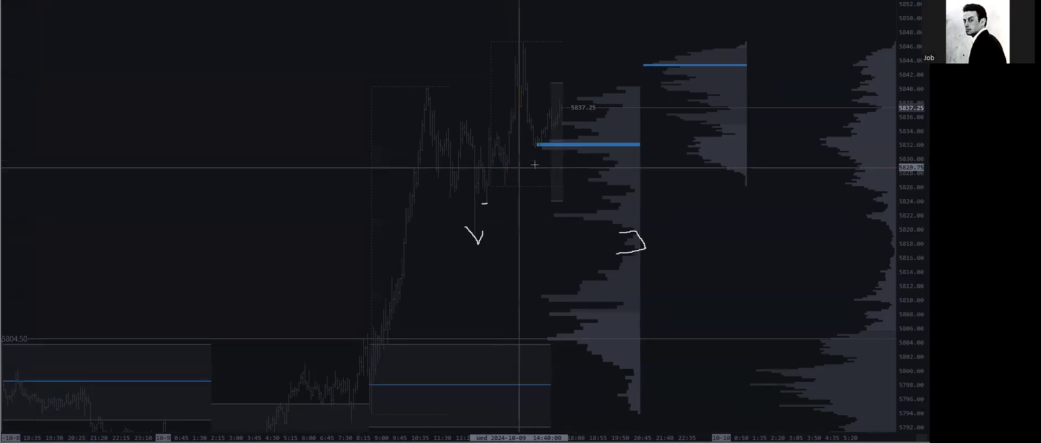
mouse_move(481, 161)
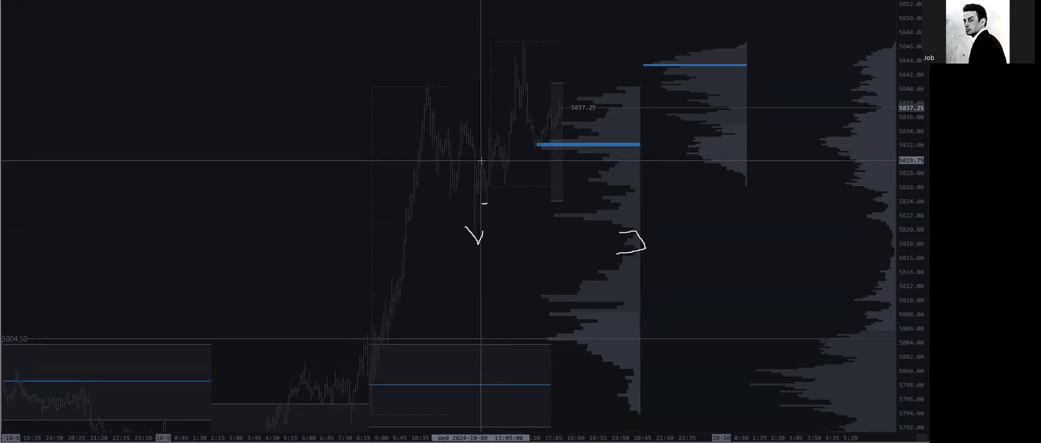
mouse_move(506, 170)
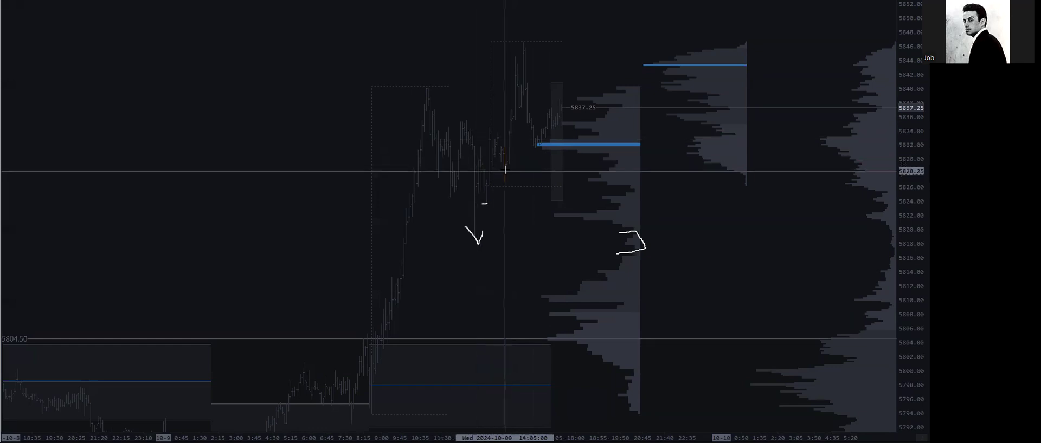
mouse_move(524, 50)
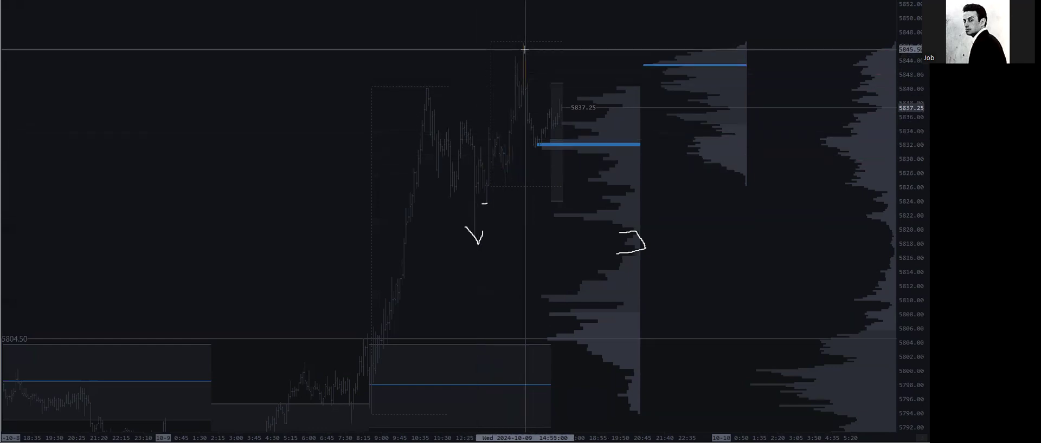
mouse_move(528, 91)
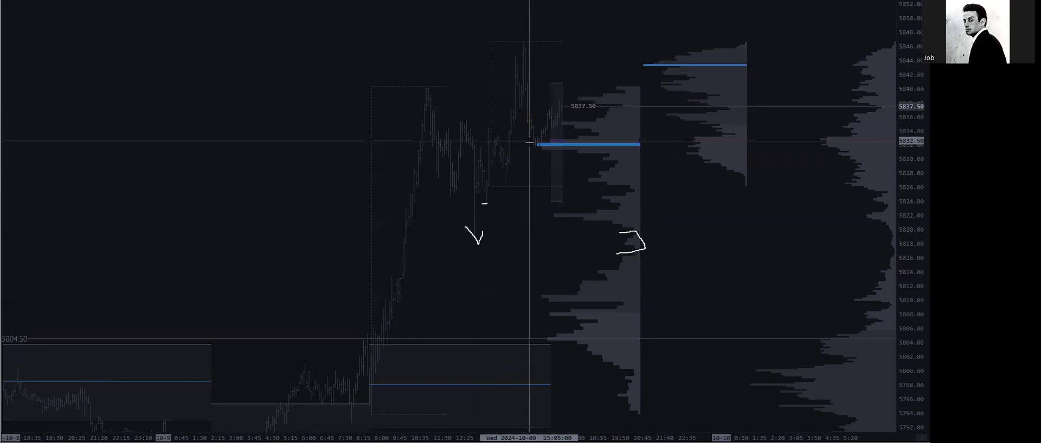
mouse_move(457, 158)
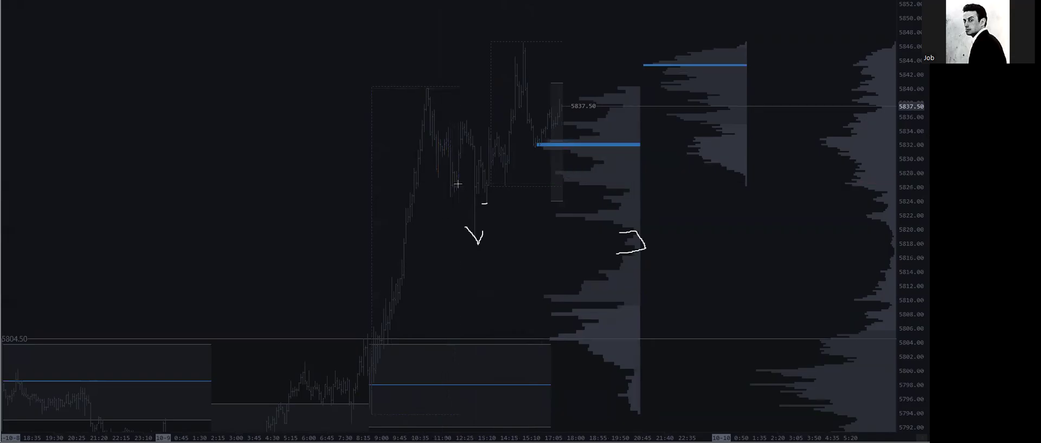
mouse_move(669, 259)
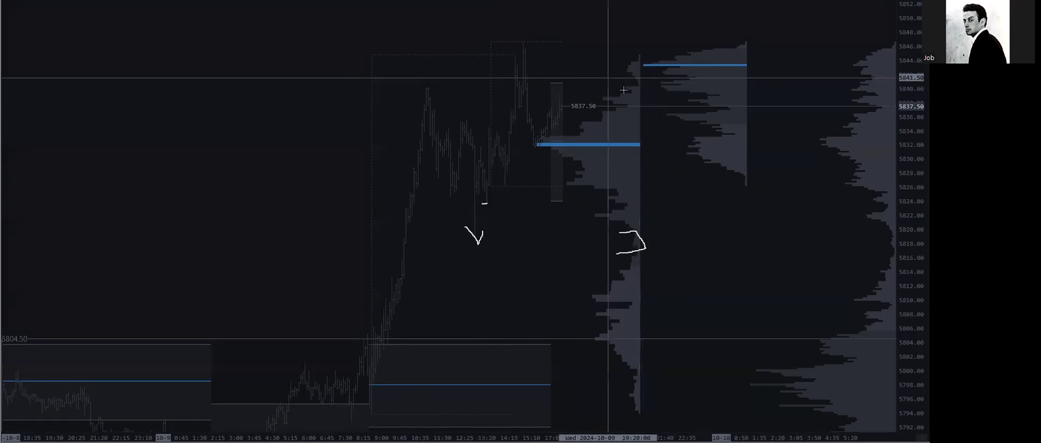
mouse_move(437, 195)
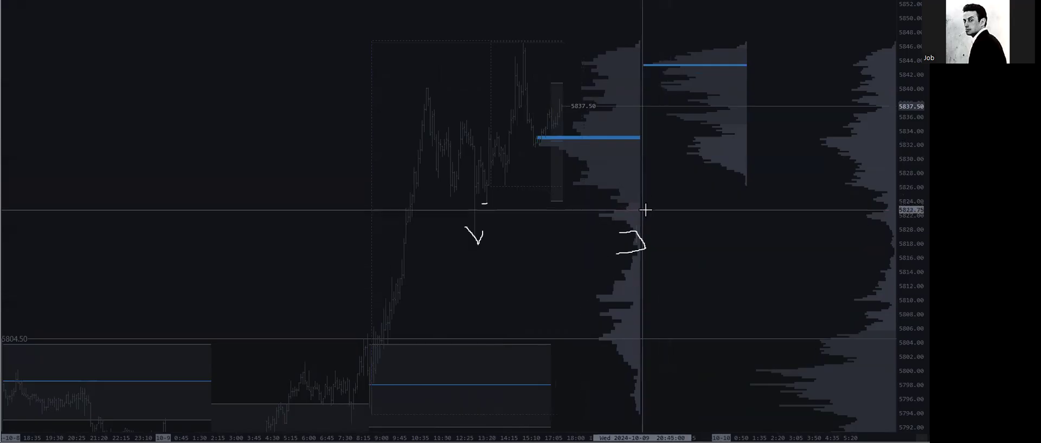
mouse_move(596, 177)
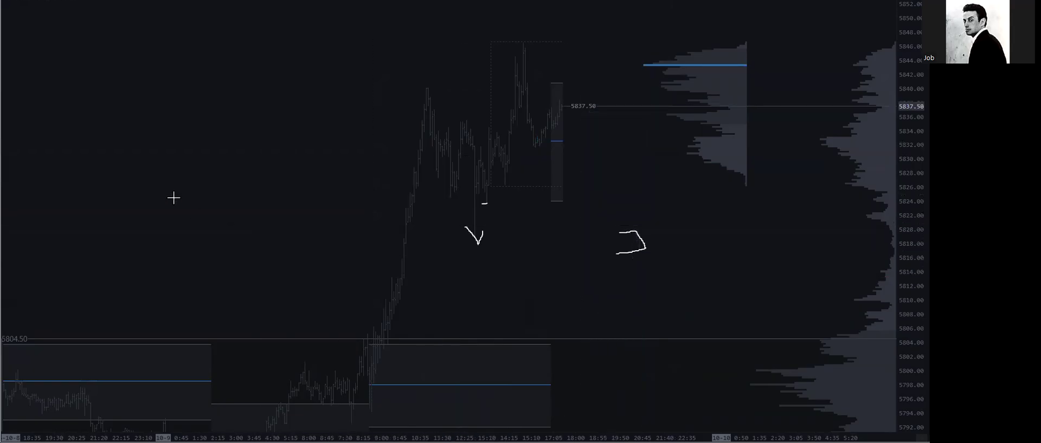
mouse_move(37, 264)
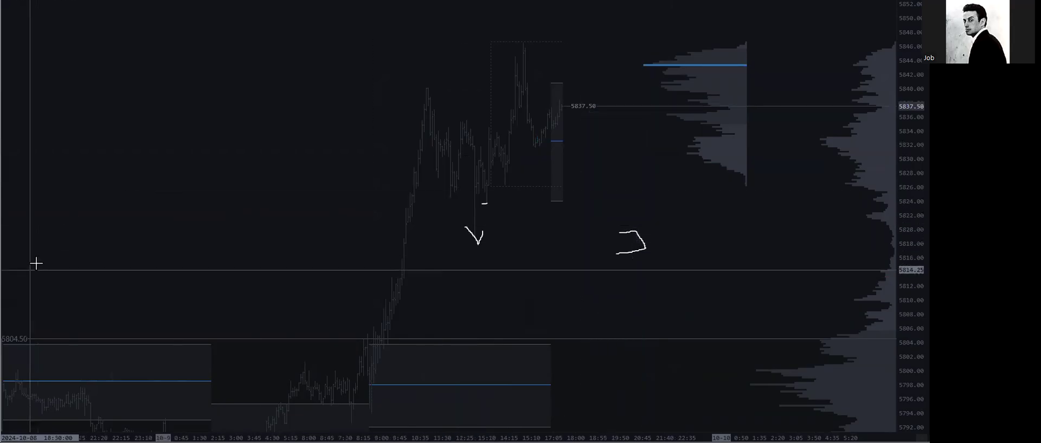
mouse_move(776, 241)
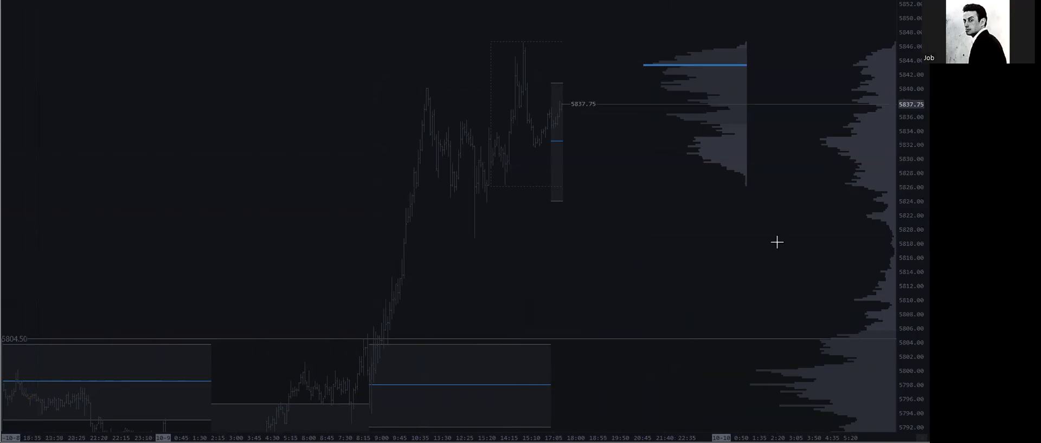
mouse_move(856, 249)
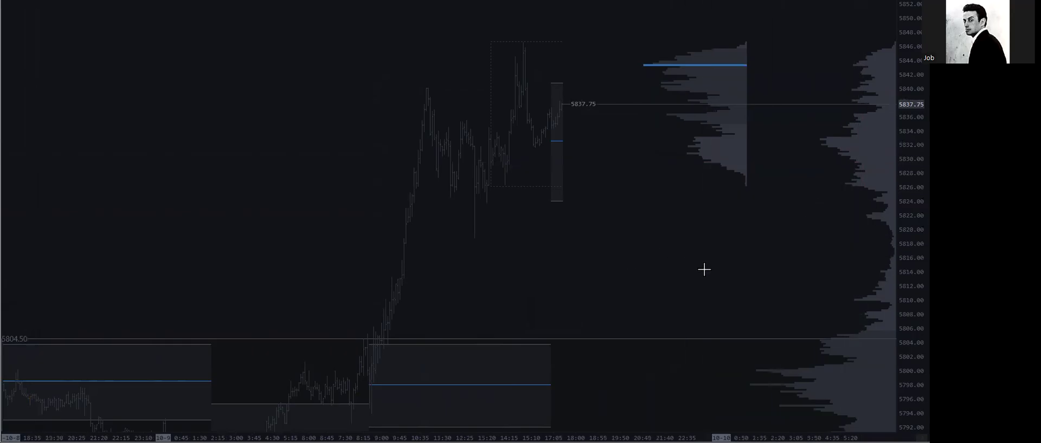
mouse_move(863, 282)
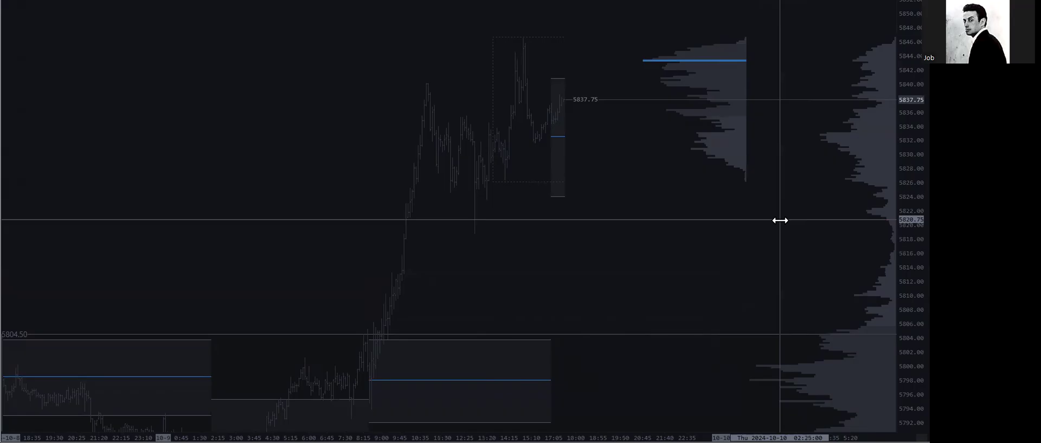
mouse_move(588, 205)
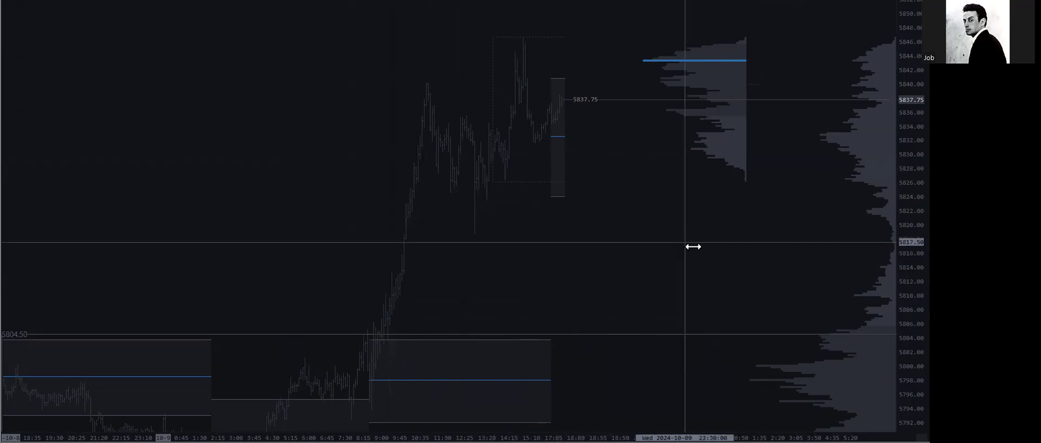
mouse_move(624, 138)
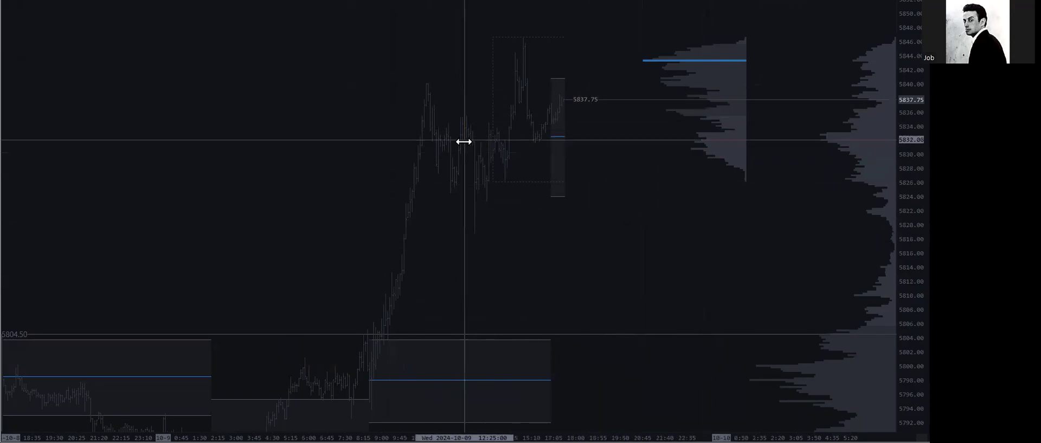
mouse_move(796, 102)
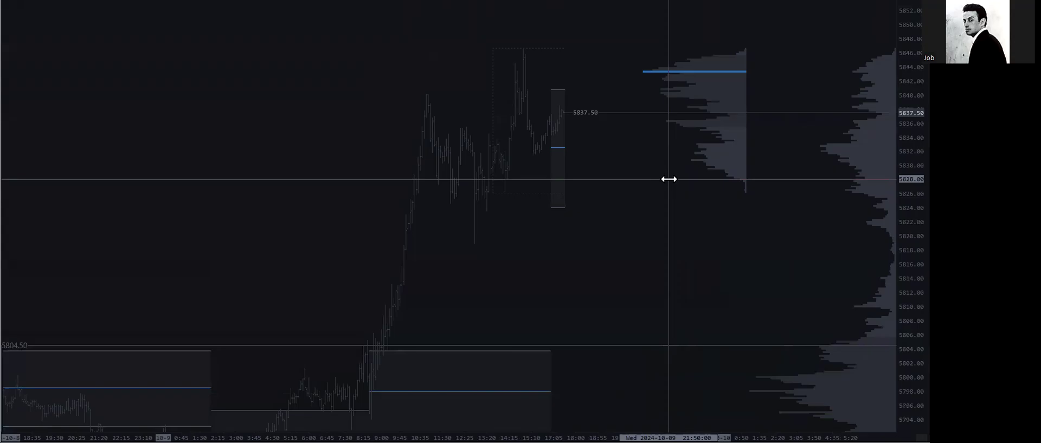
mouse_move(684, 183)
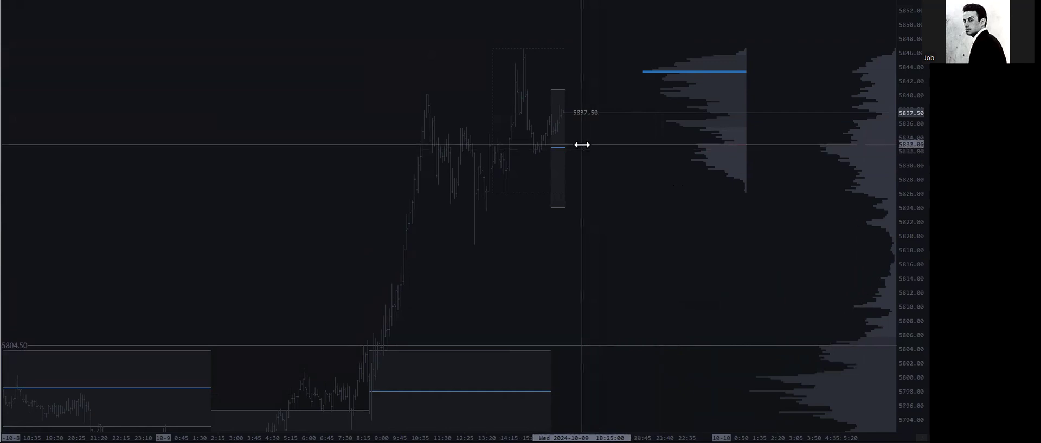
mouse_move(576, 148)
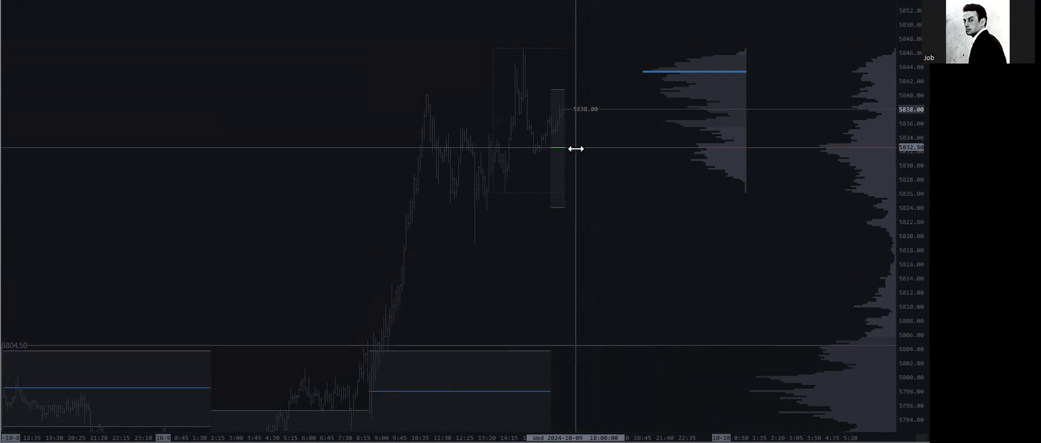
mouse_move(590, 140)
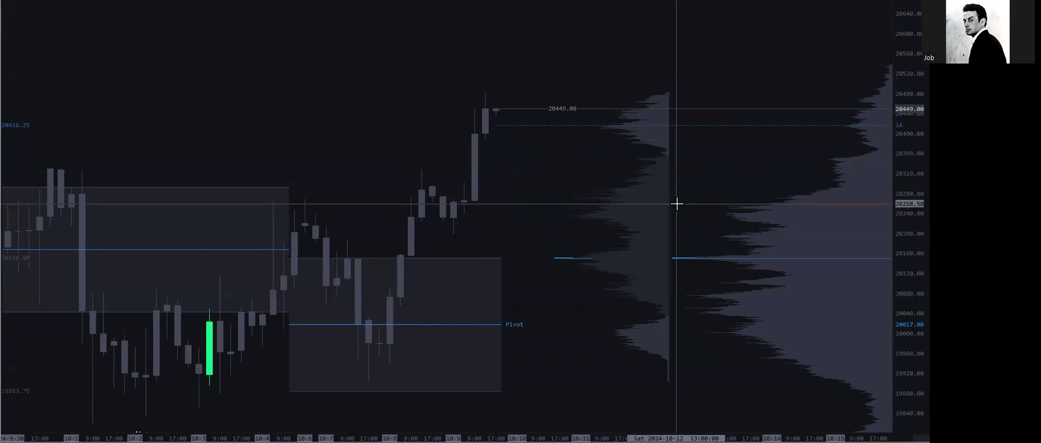
mouse_move(600, 136)
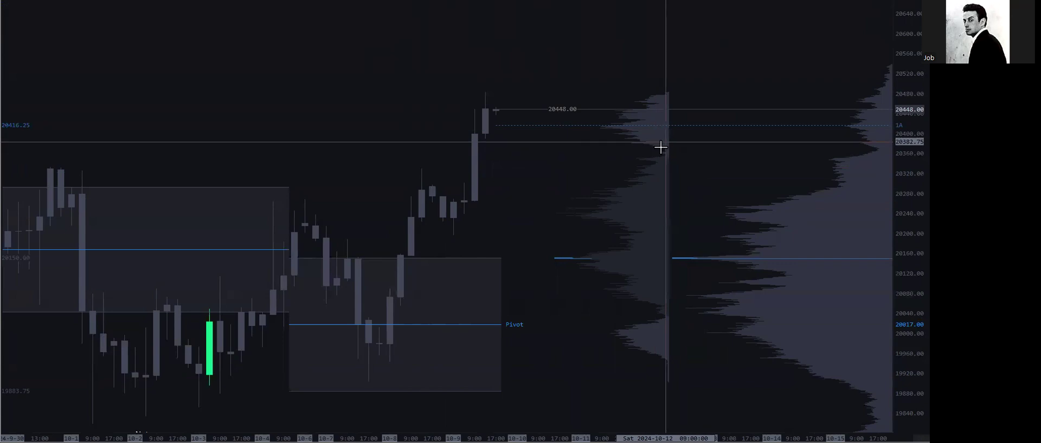
mouse_move(693, 167)
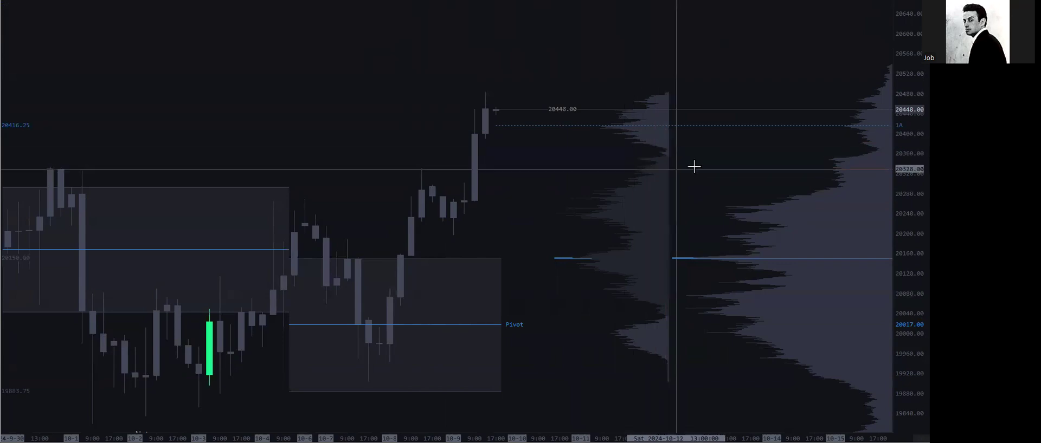
mouse_move(653, 126)
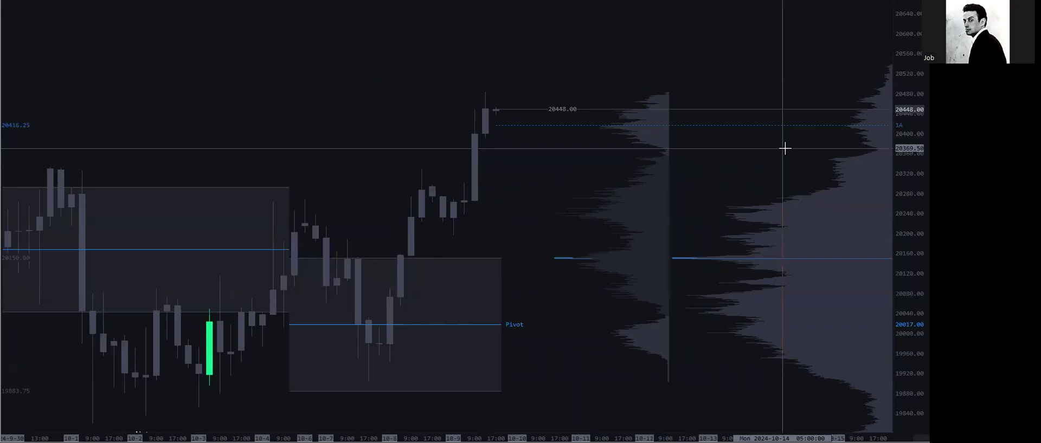
mouse_move(752, 140)
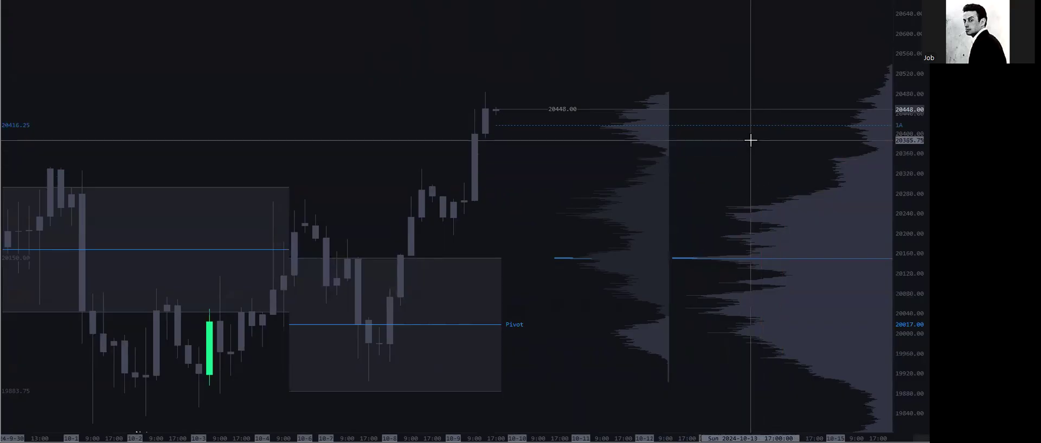
mouse_move(741, 158)
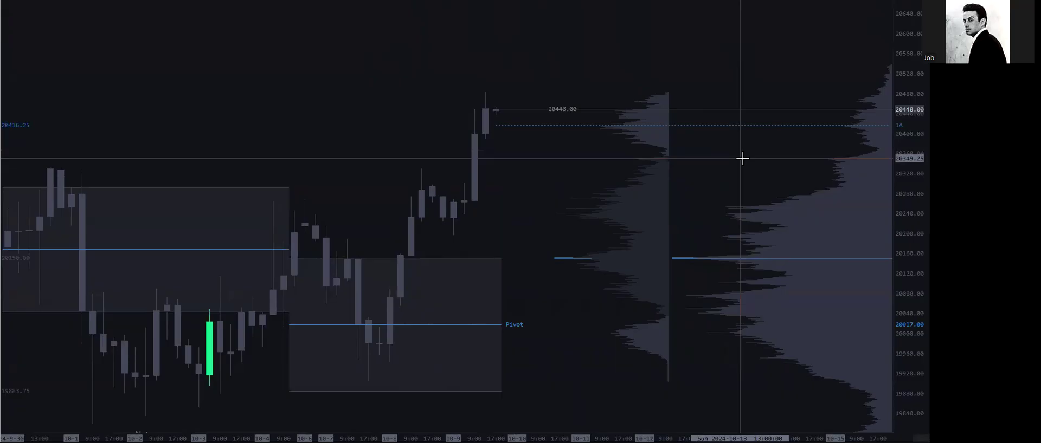
mouse_move(767, 100)
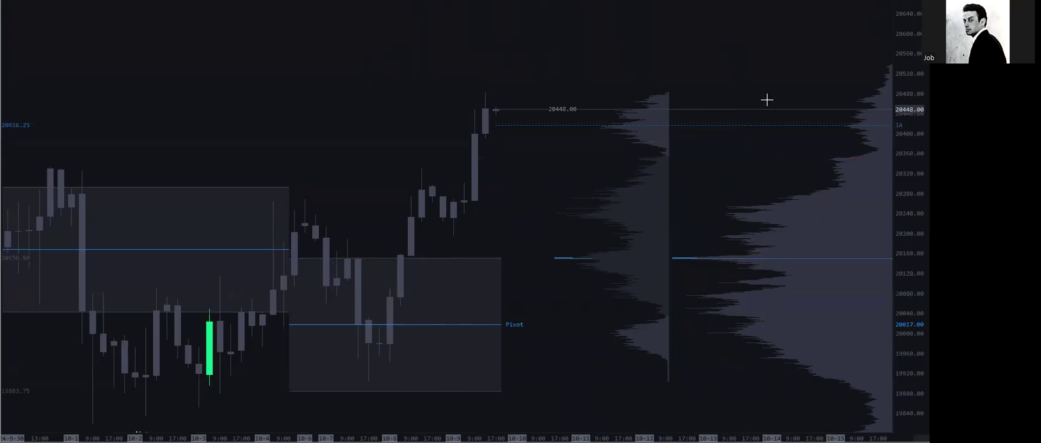
mouse_move(742, 206)
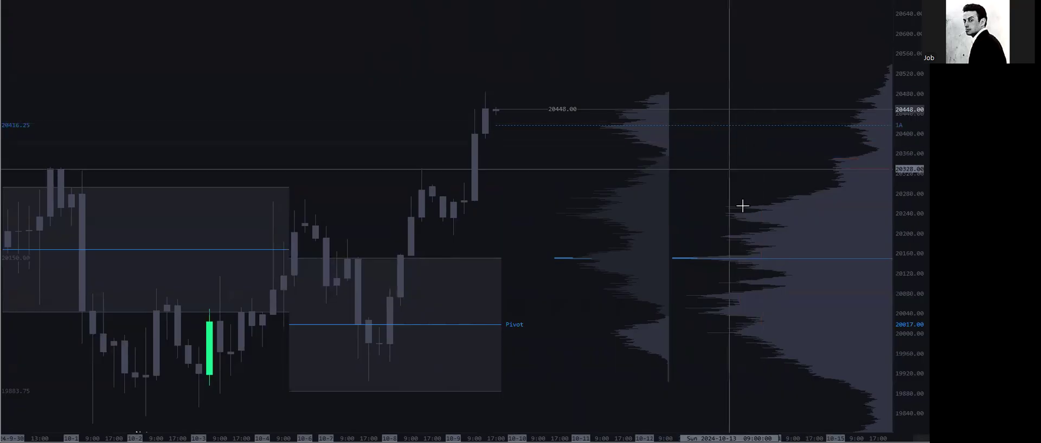
mouse_move(516, 116)
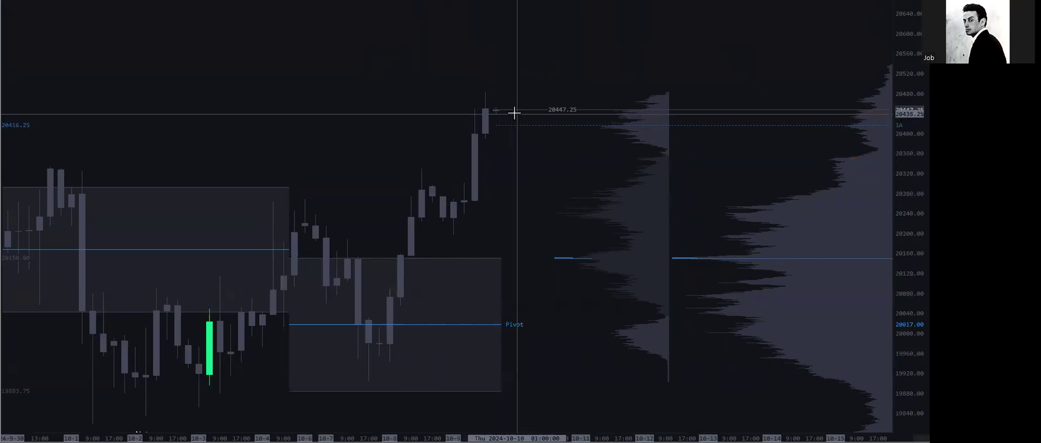
mouse_move(634, 176)
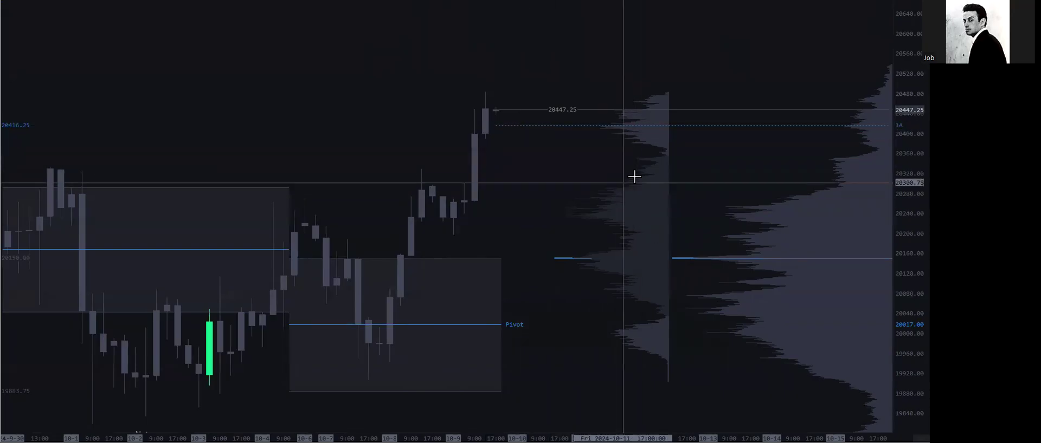
mouse_move(760, 150)
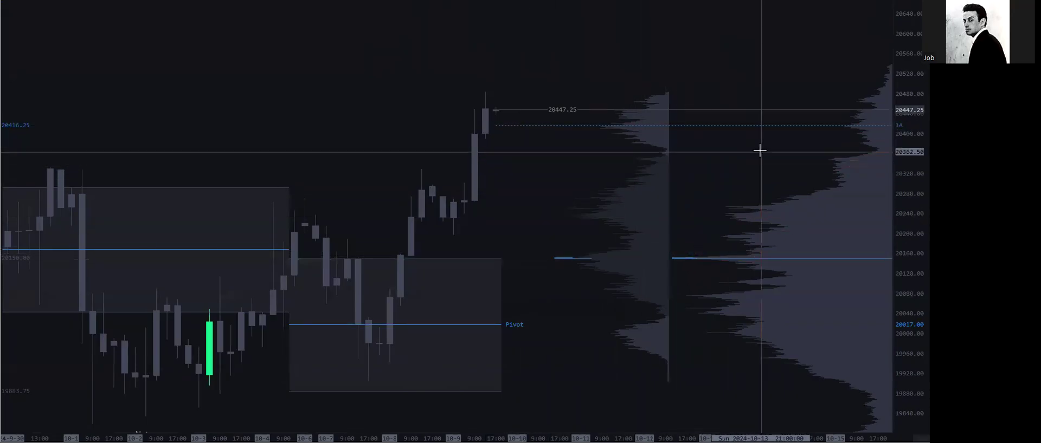
mouse_move(157, 369)
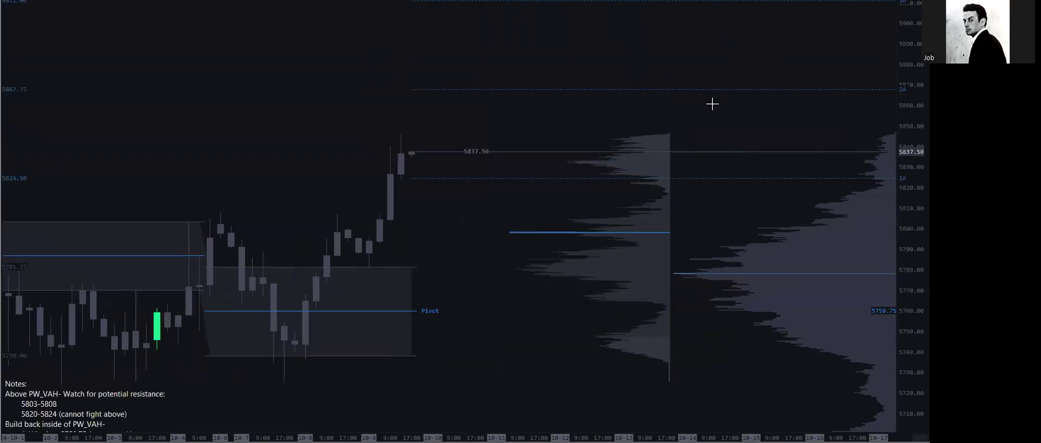
mouse_move(708, 194)
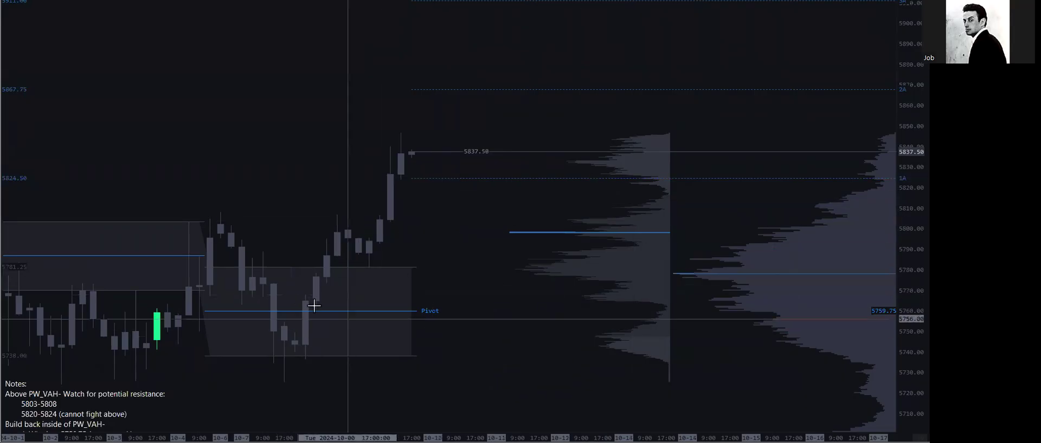
mouse_move(519, 360)
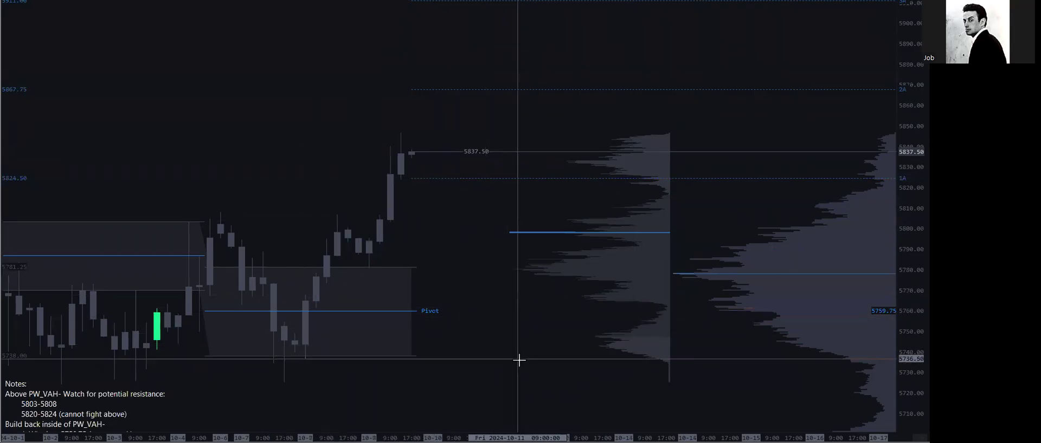
mouse_move(557, 272)
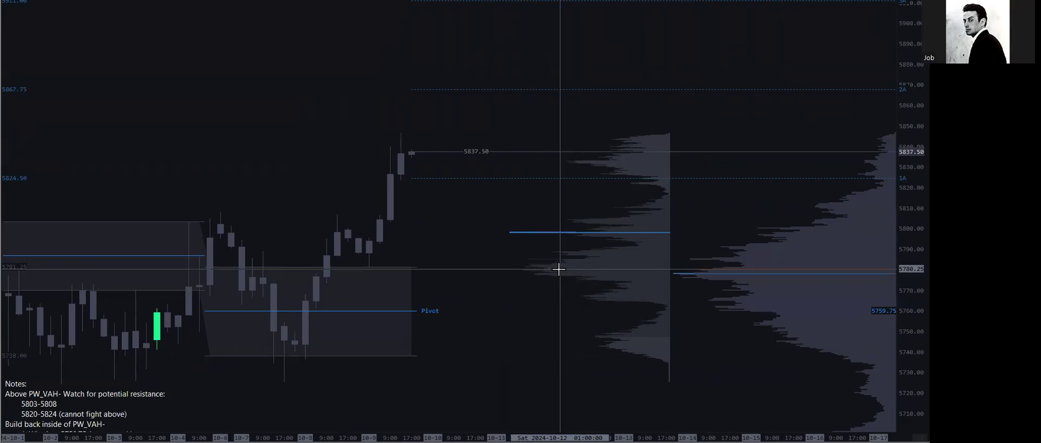
mouse_move(502, 306)
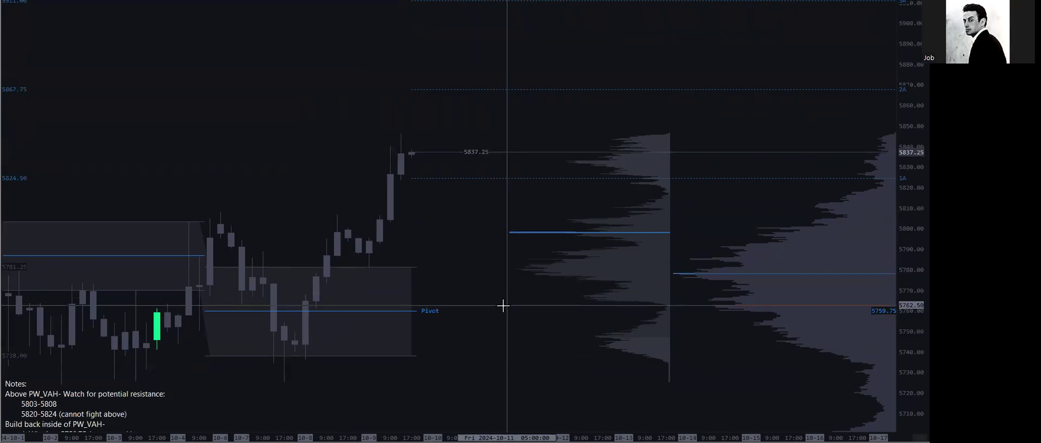
mouse_move(494, 308)
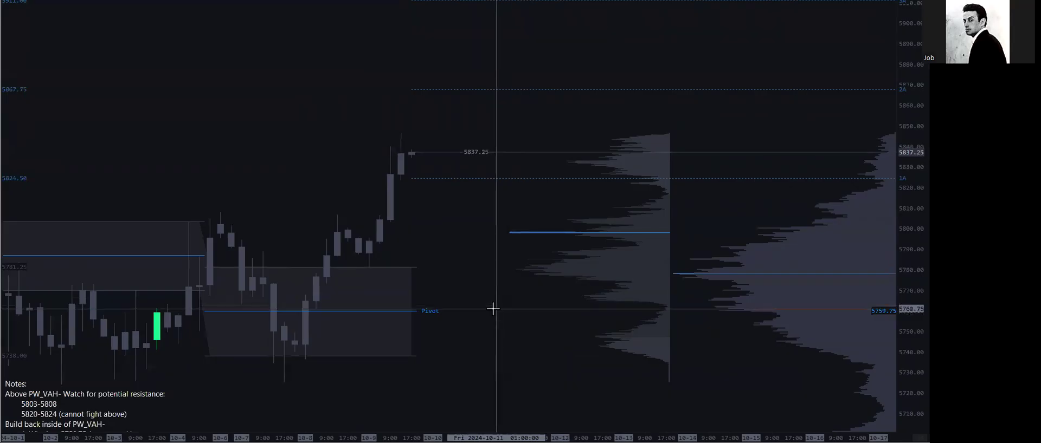
mouse_move(628, 215)
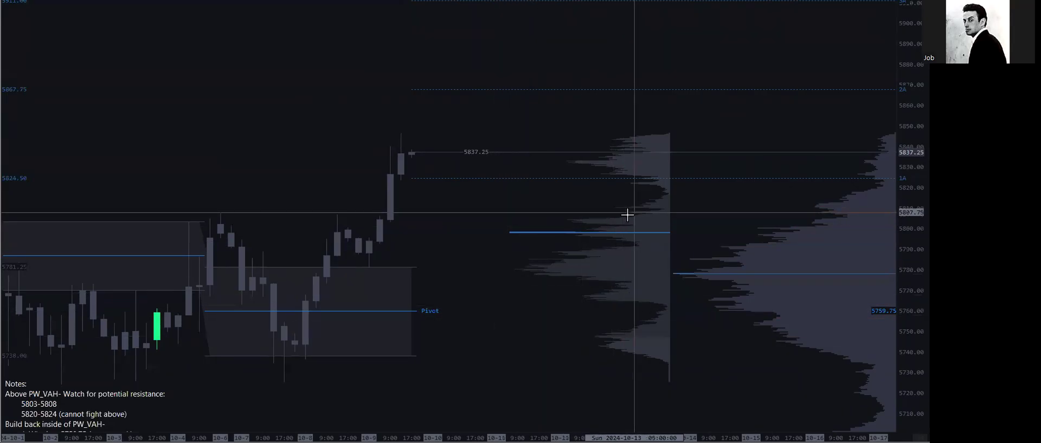
mouse_move(545, 269)
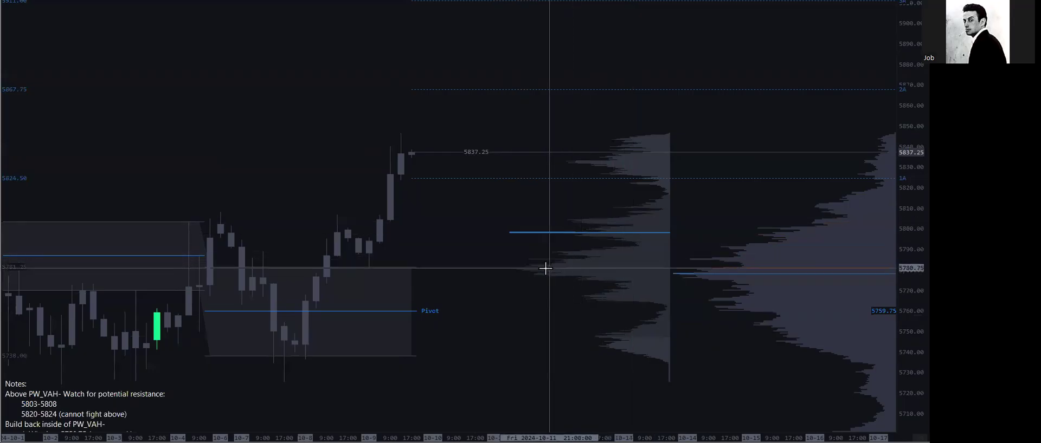
mouse_move(592, 225)
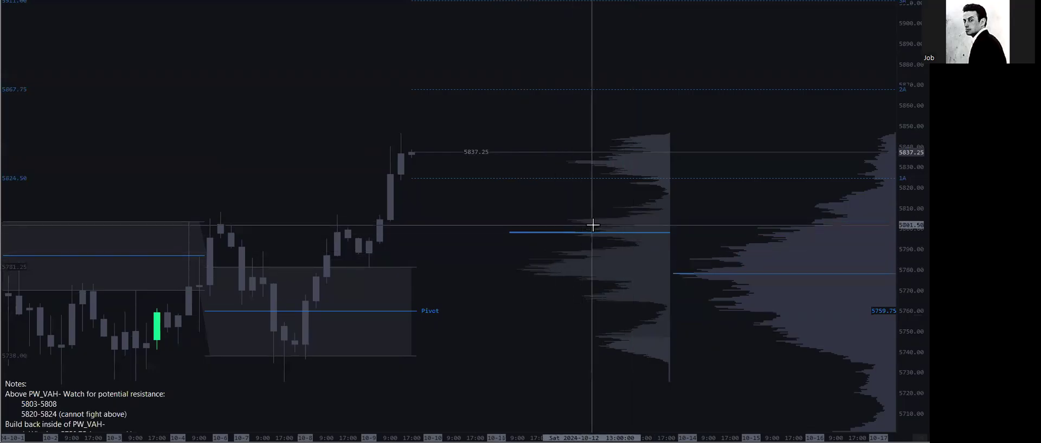
mouse_move(660, 214)
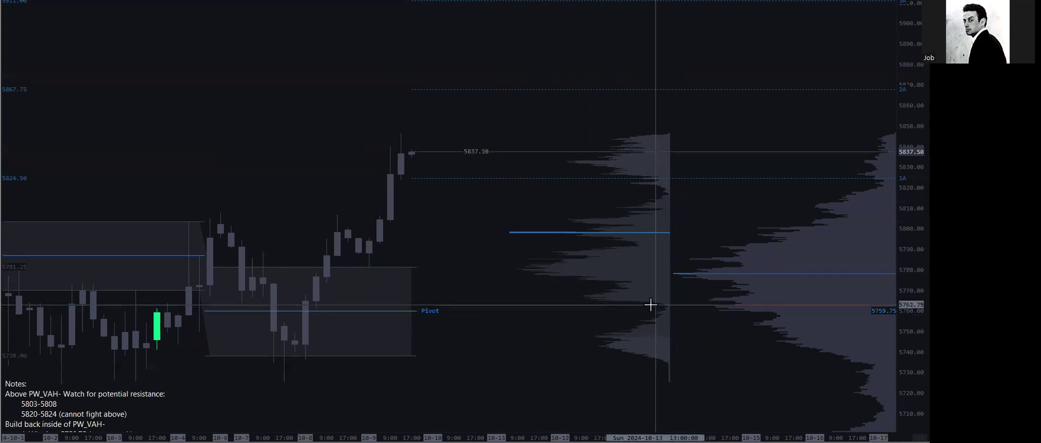
mouse_move(652, 197)
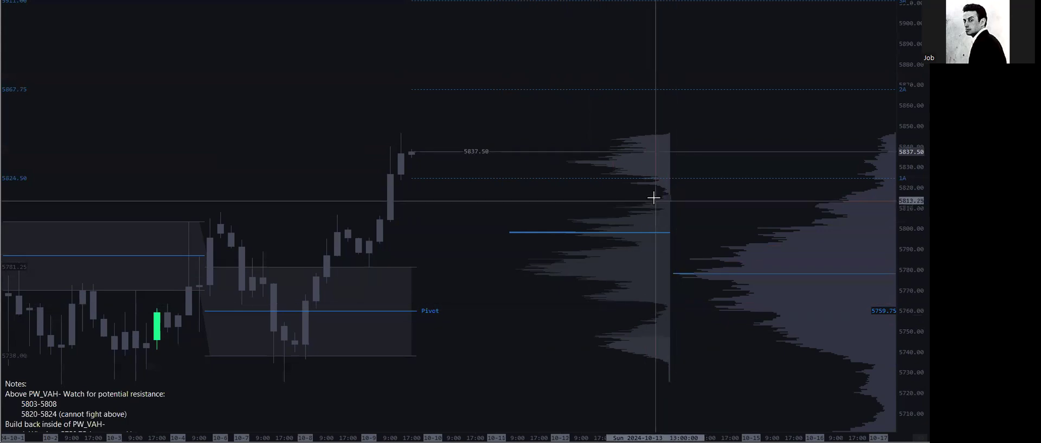
mouse_move(643, 312)
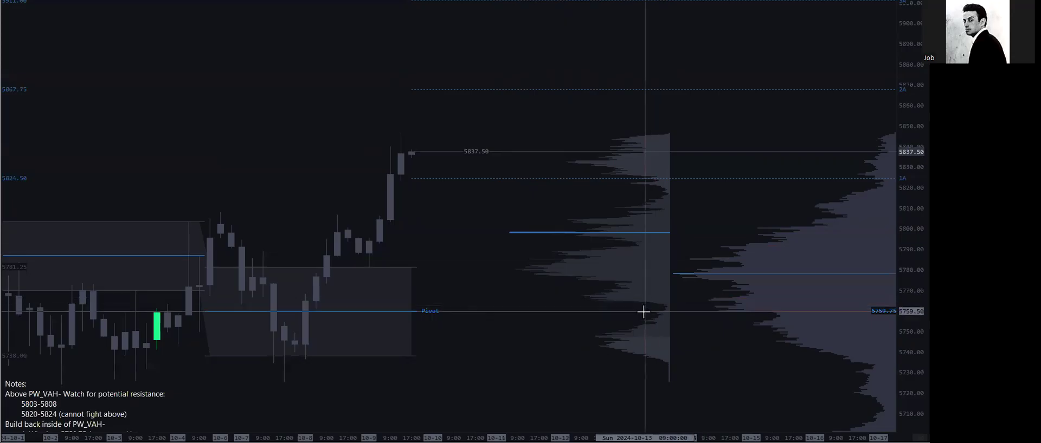
mouse_move(564, 243)
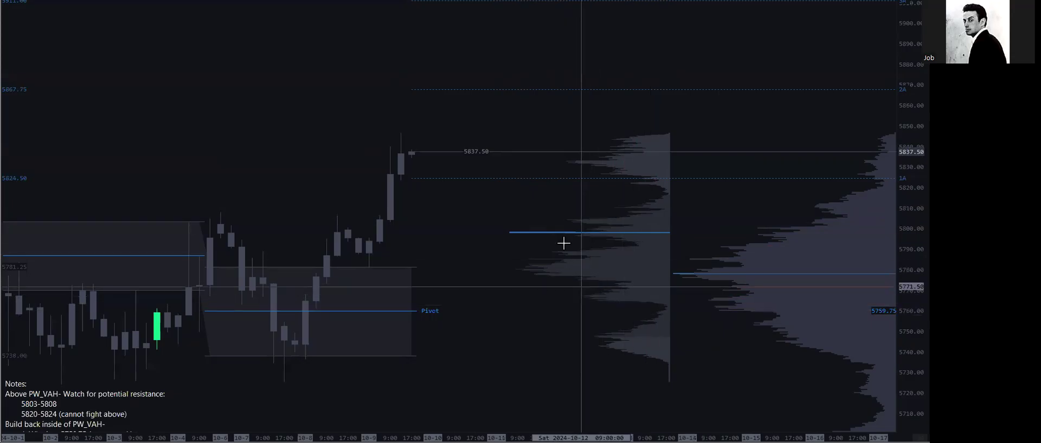
mouse_move(544, 270)
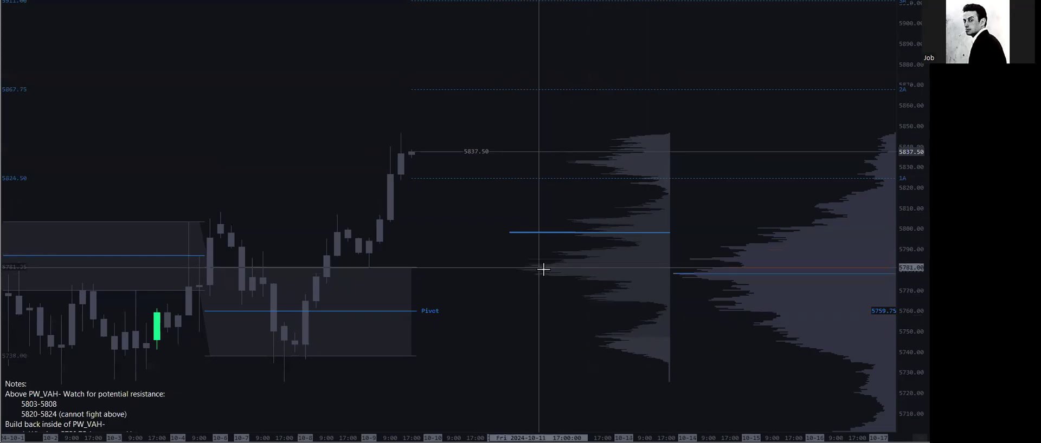
mouse_move(453, 278)
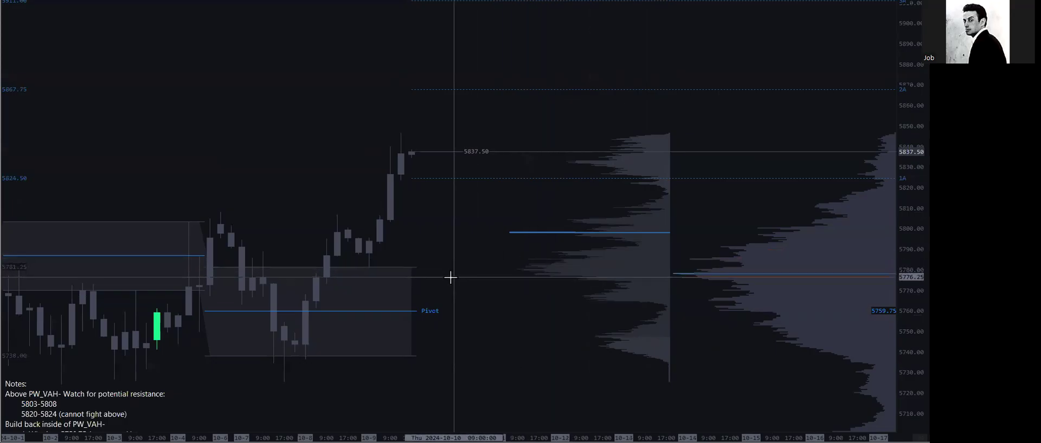
mouse_move(528, 235)
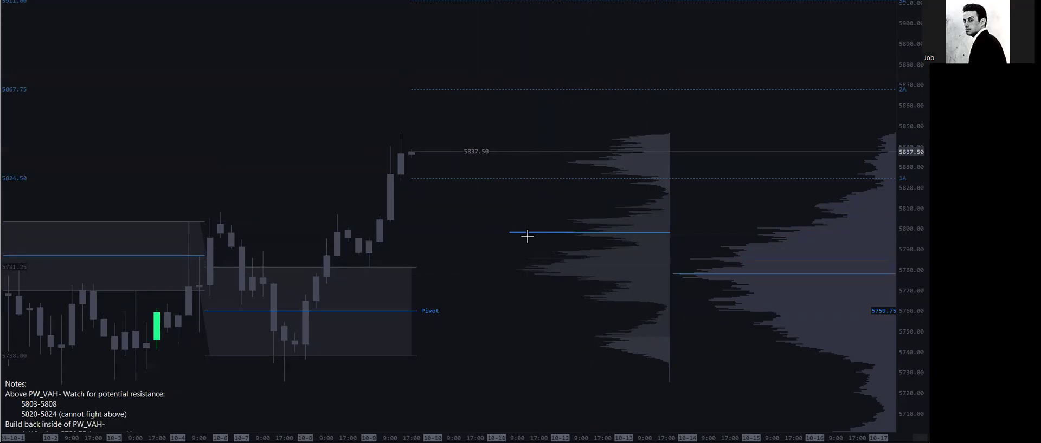
mouse_move(624, 206)
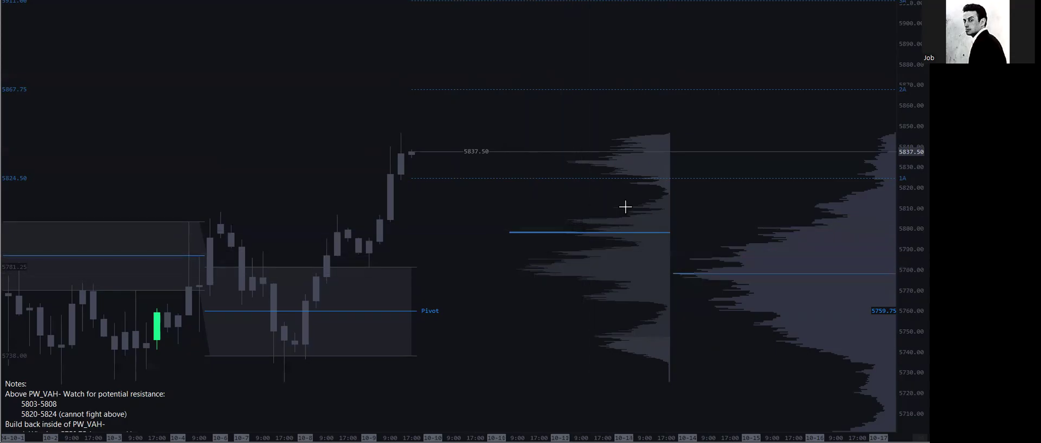
mouse_move(177, 225)
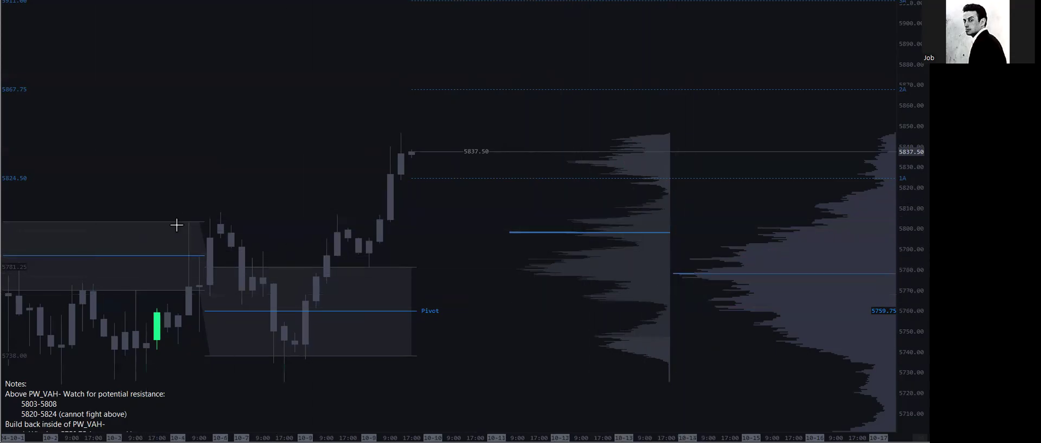
mouse_move(105, 348)
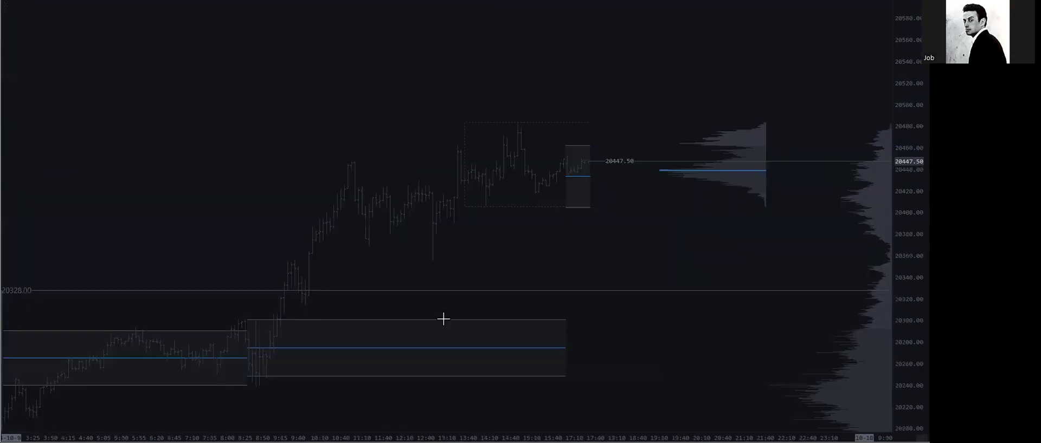
mouse_move(360, 285)
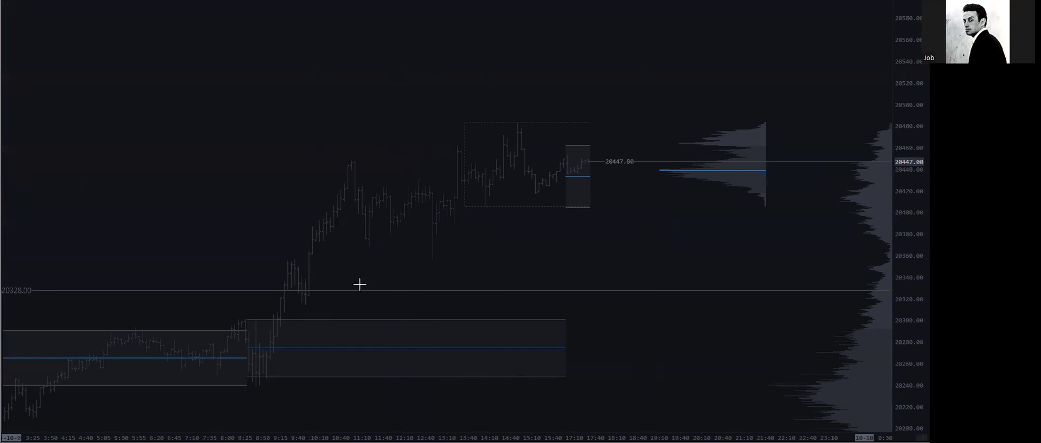
mouse_move(260, 364)
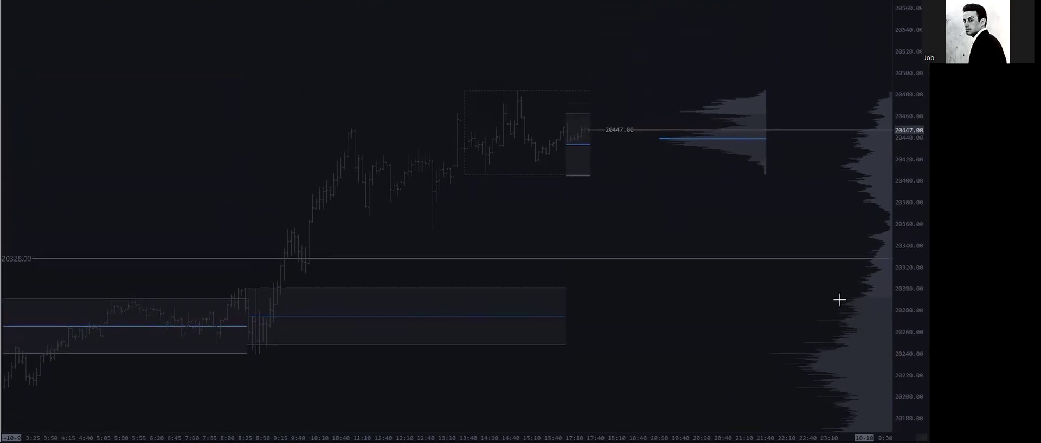
mouse_move(278, 243)
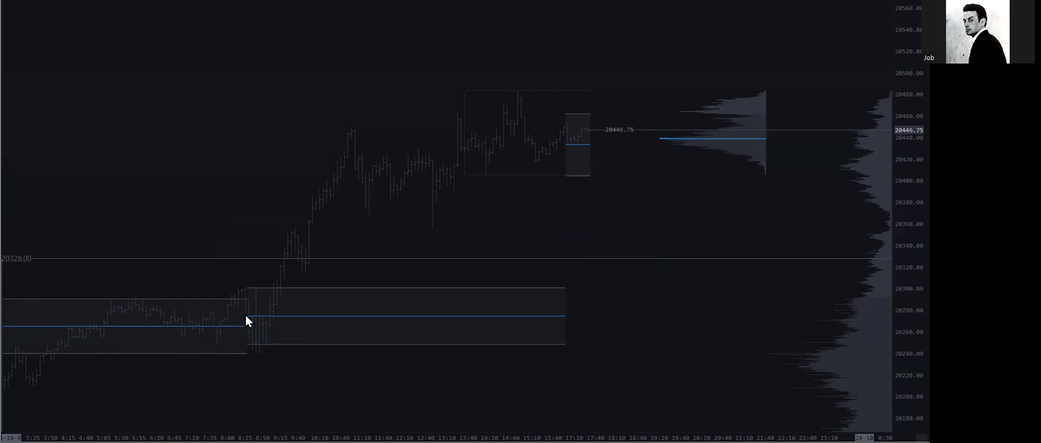
Draw a volume profile over the morning rally bars from about 8:25 to 9:40
drag(247, 315, 304, 215)
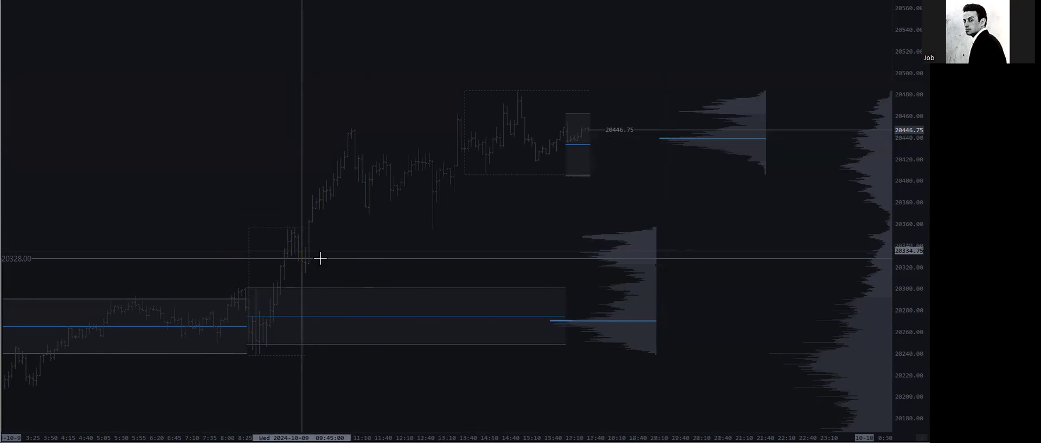
mouse_move(663, 279)
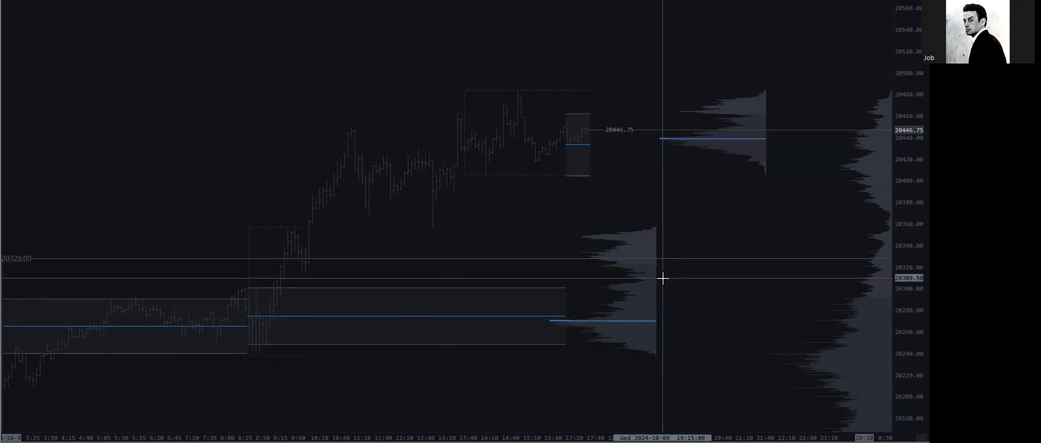
mouse_move(617, 276)
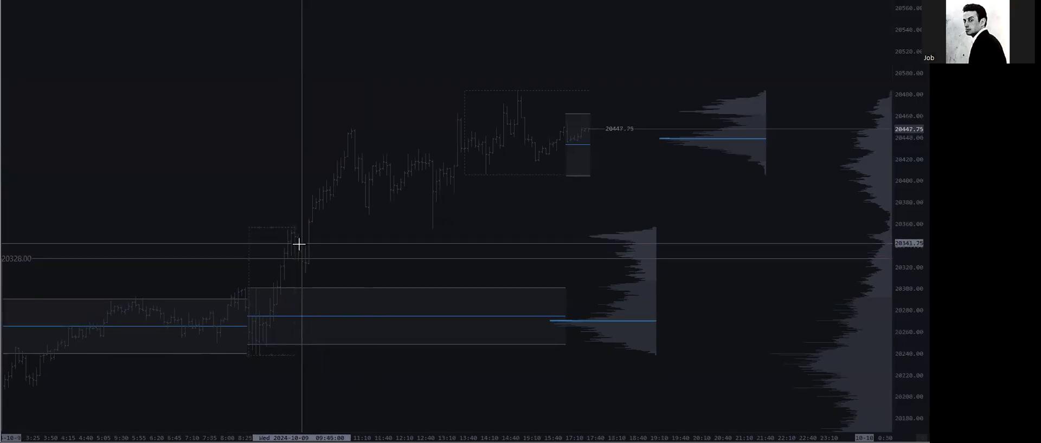
mouse_move(569, 258)
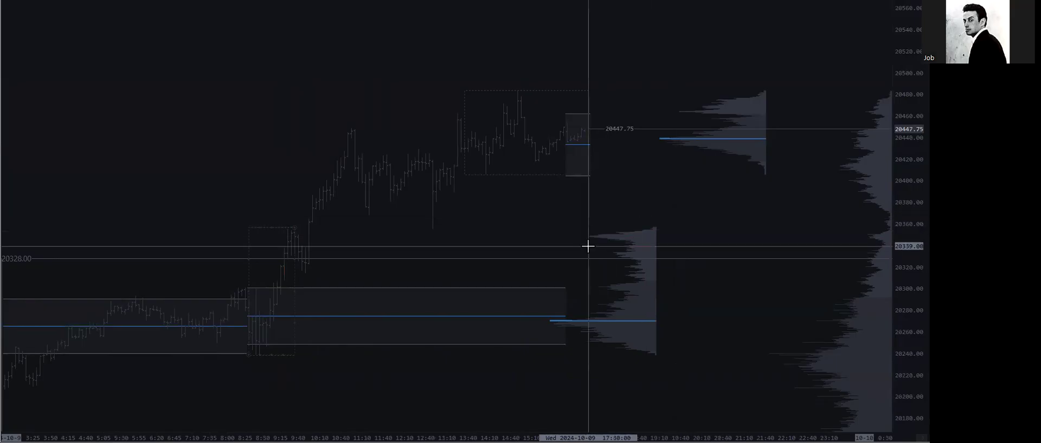
mouse_move(616, 254)
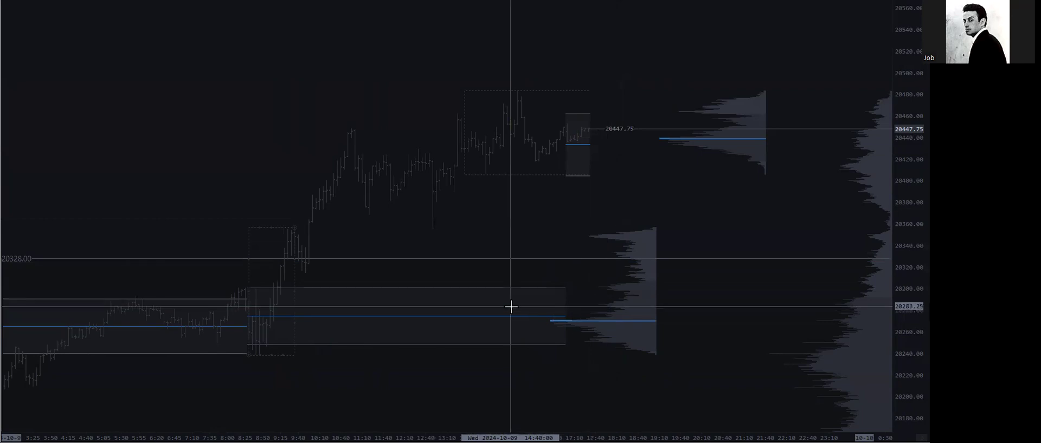
mouse_move(677, 278)
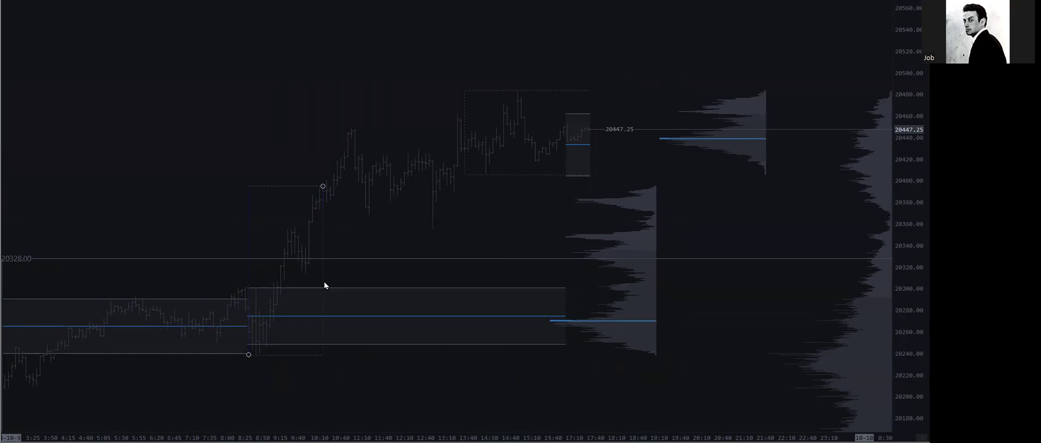
mouse_move(307, 220)
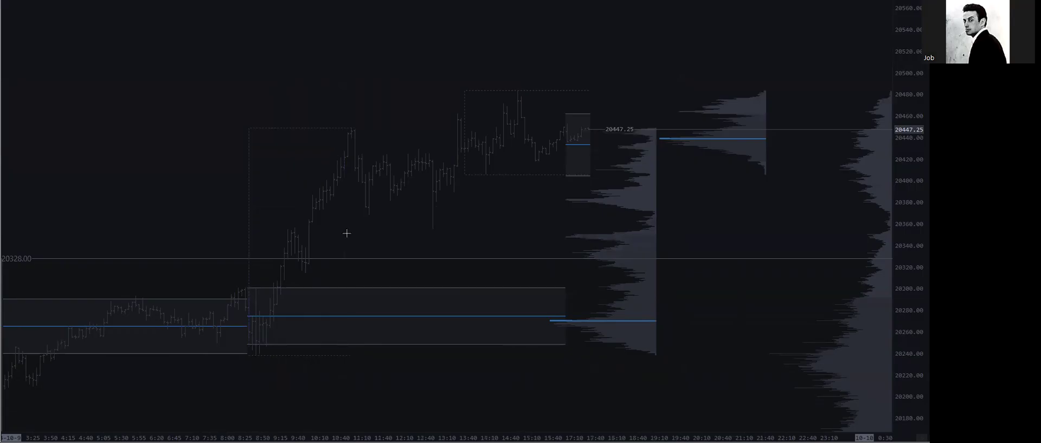
mouse_move(651, 162)
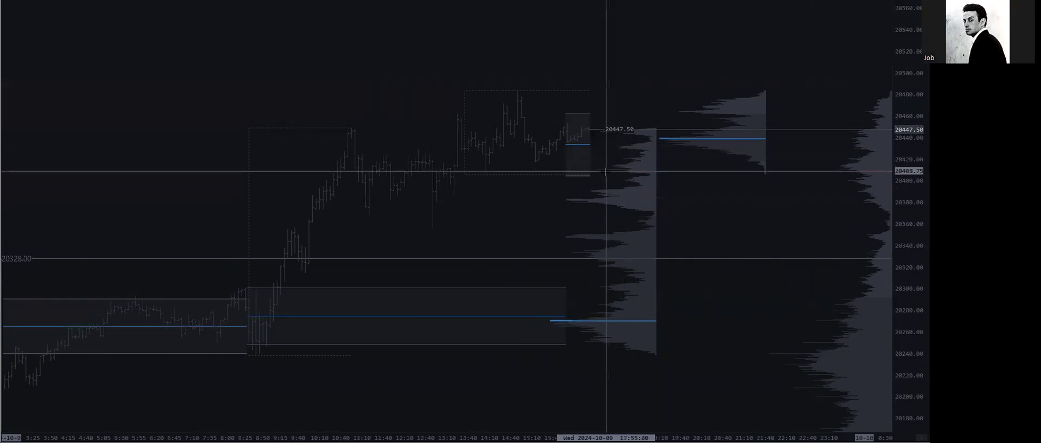
mouse_move(661, 212)
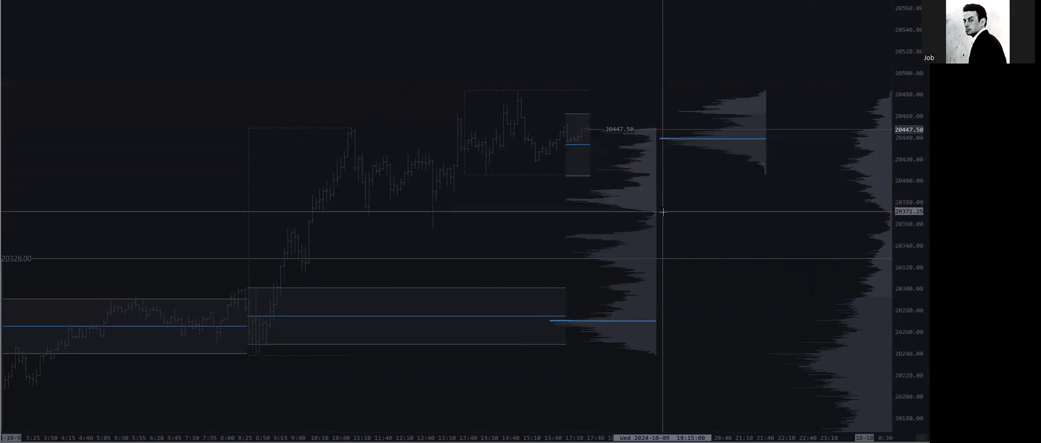
mouse_move(661, 227)
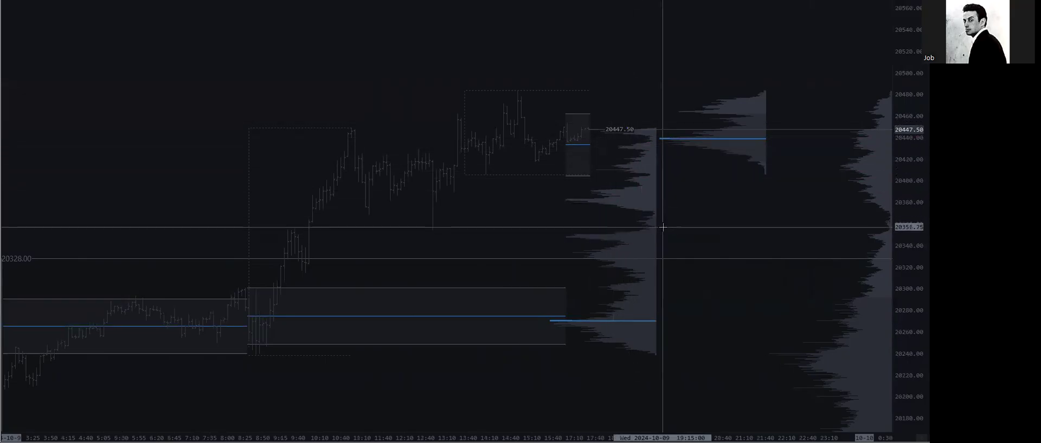
mouse_move(661, 214)
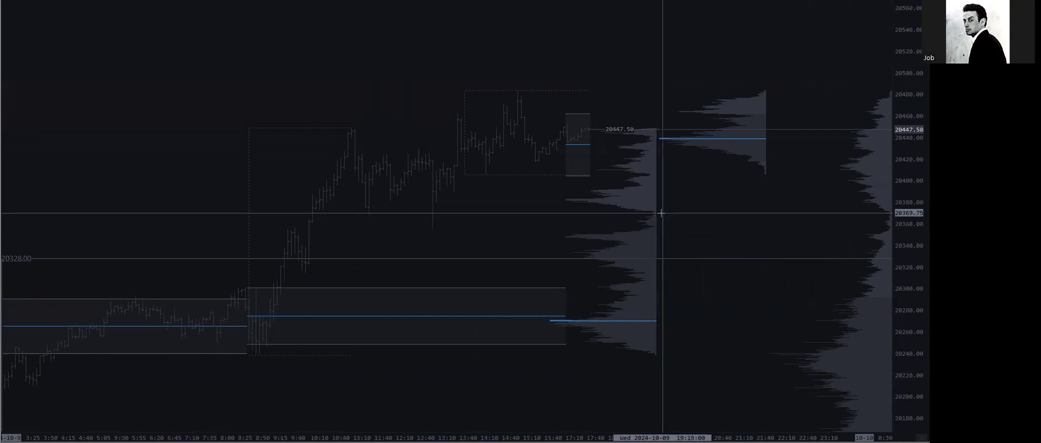
mouse_move(426, 199)
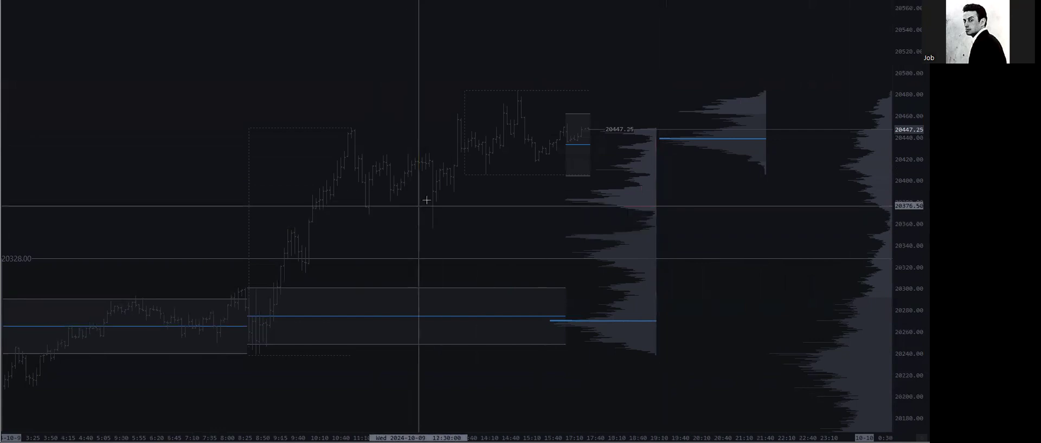
mouse_move(445, 173)
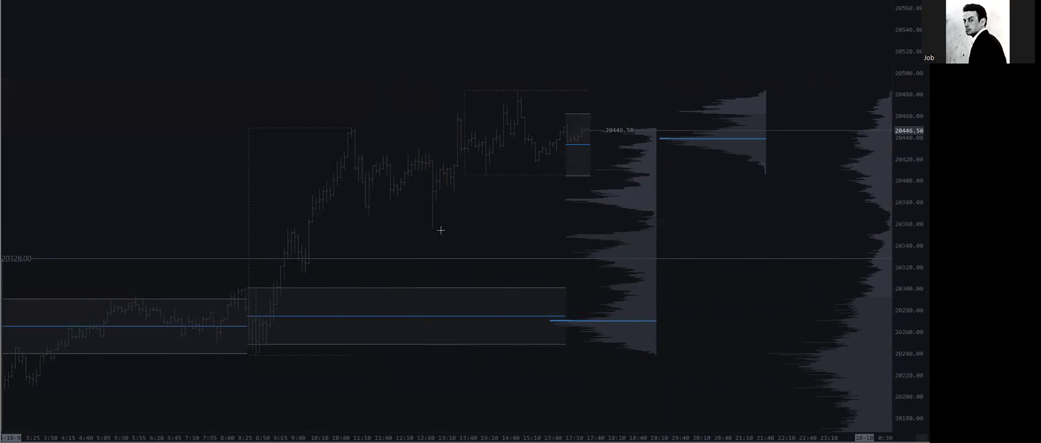
mouse_move(469, 200)
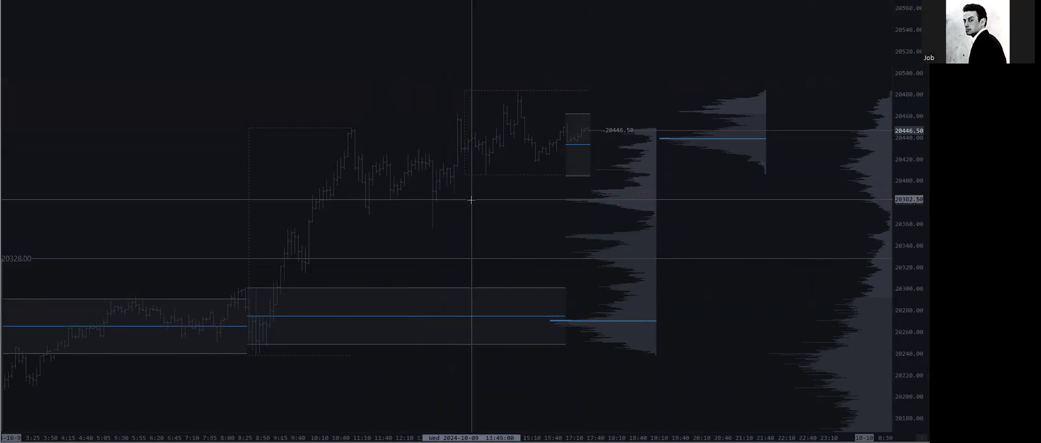
mouse_move(397, 188)
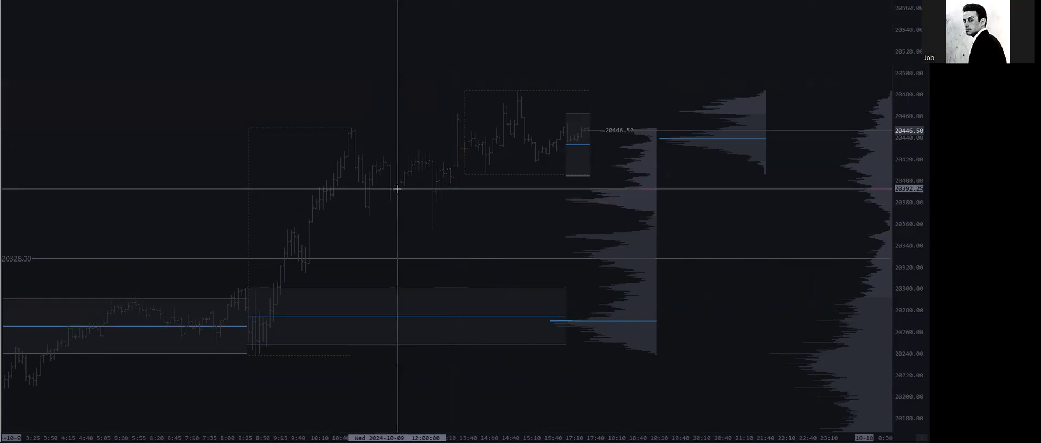
mouse_move(404, 188)
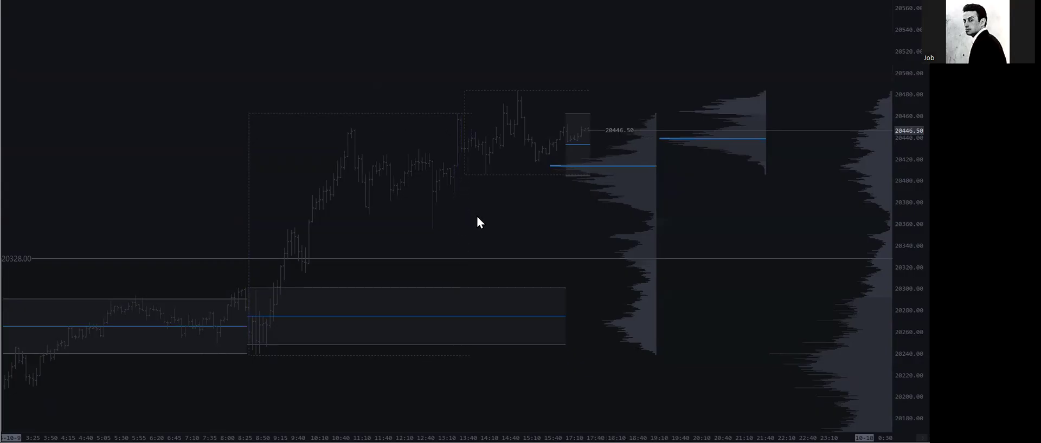
mouse_move(500, 232)
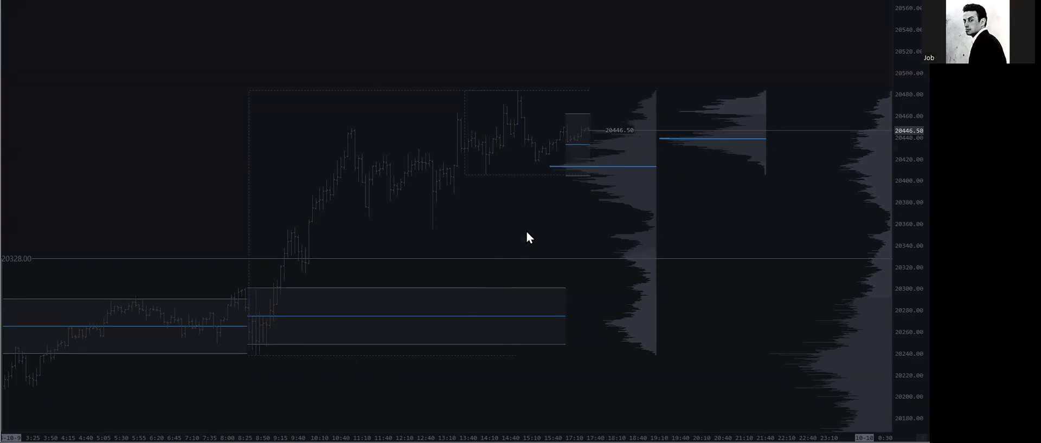
mouse_move(527, 230)
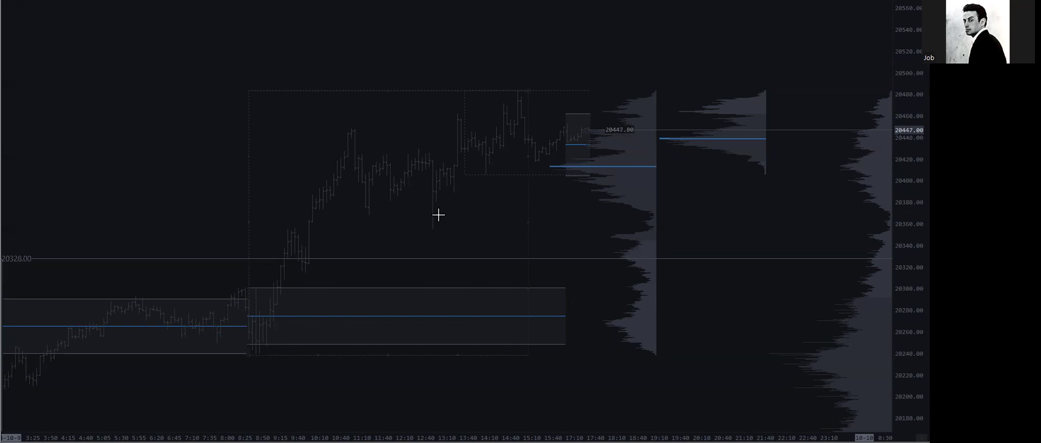
mouse_move(774, 223)
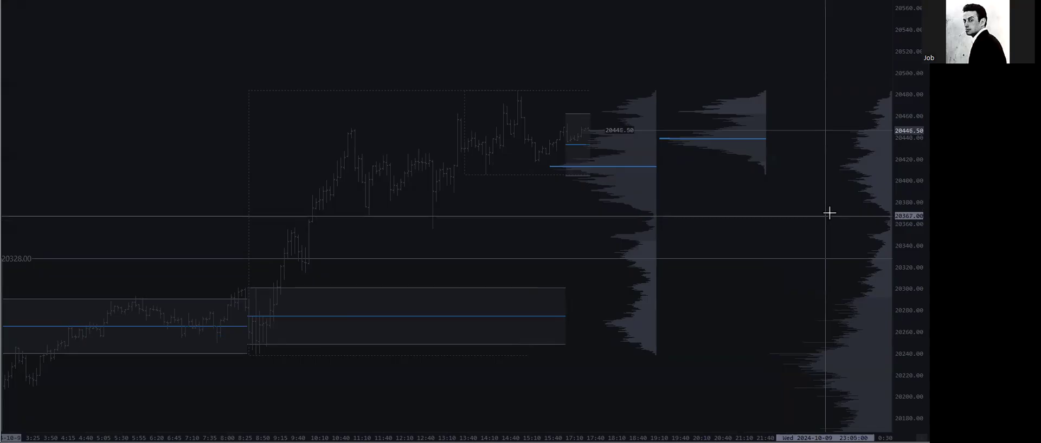
mouse_move(819, 238)
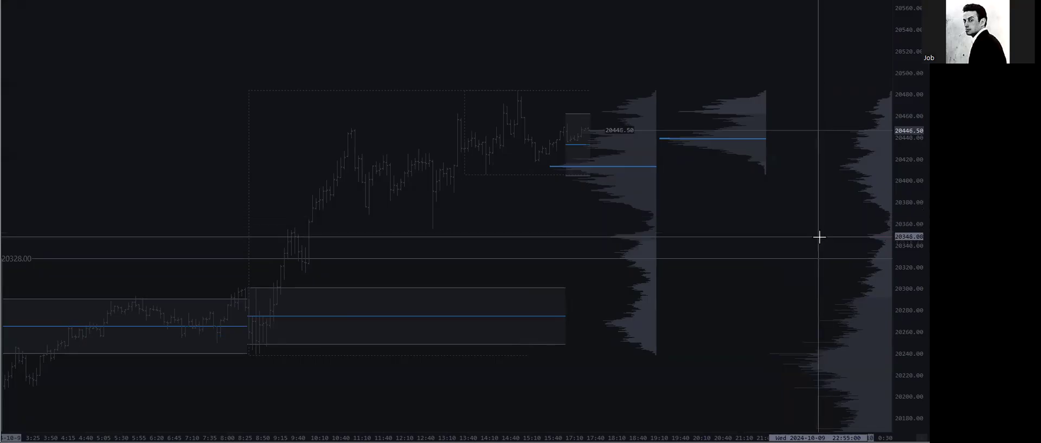
mouse_move(767, 226)
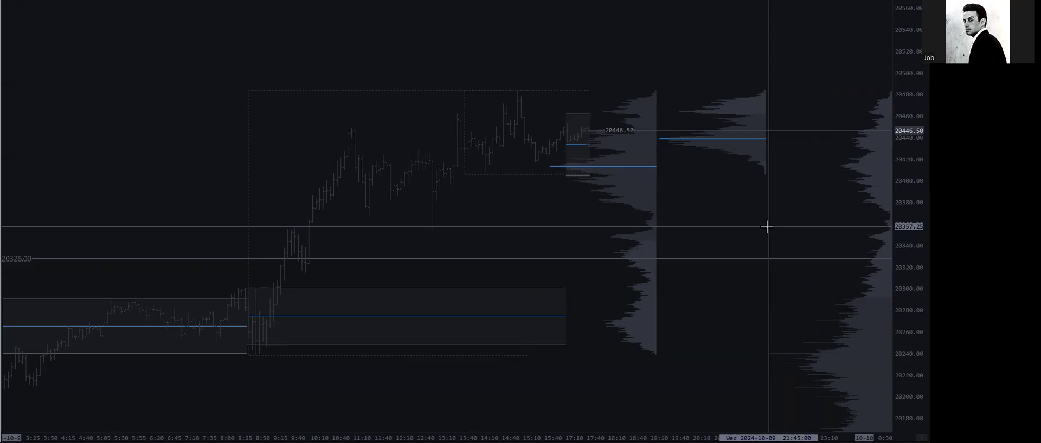
mouse_move(843, 206)
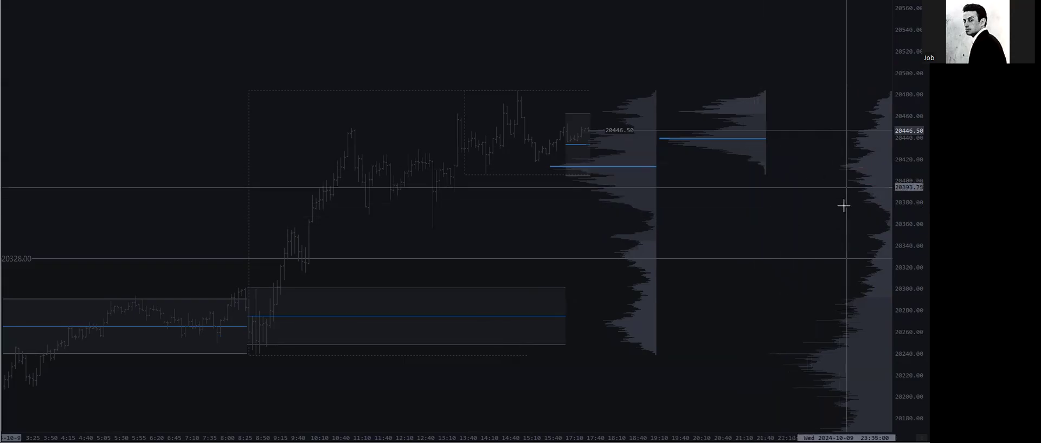
mouse_move(836, 357)
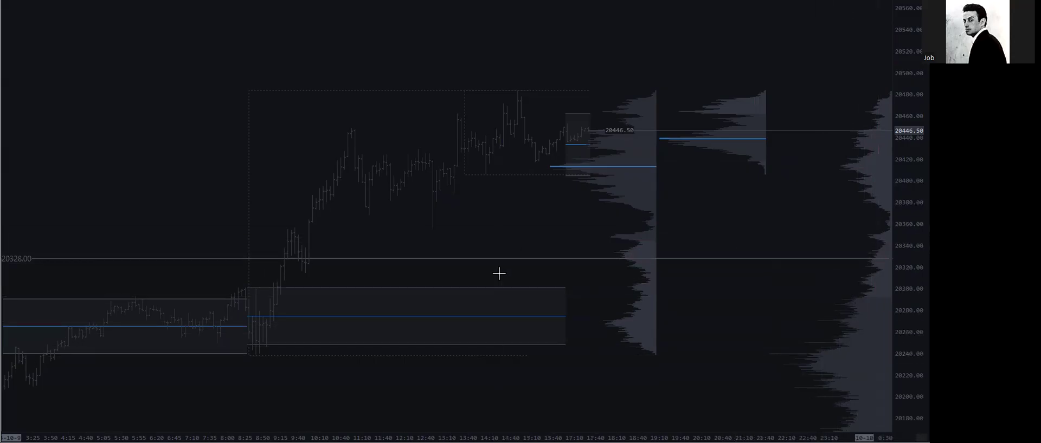
mouse_move(502, 229)
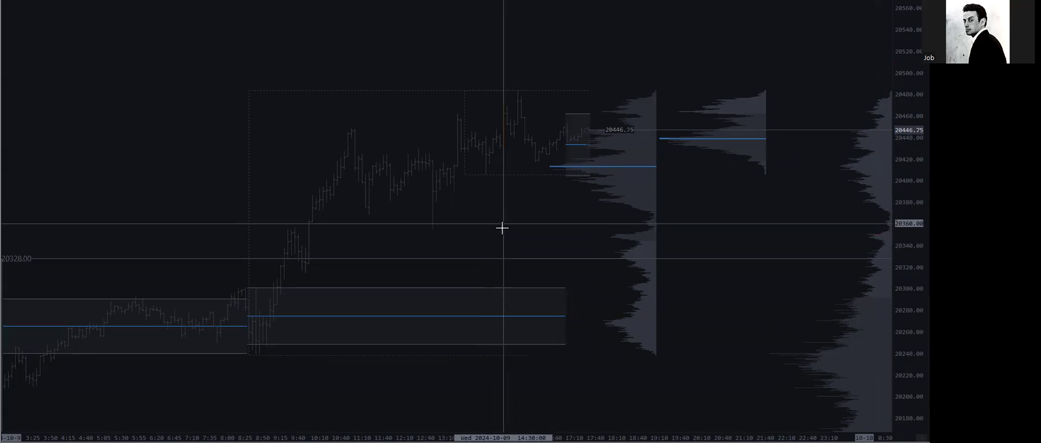
mouse_move(565, 222)
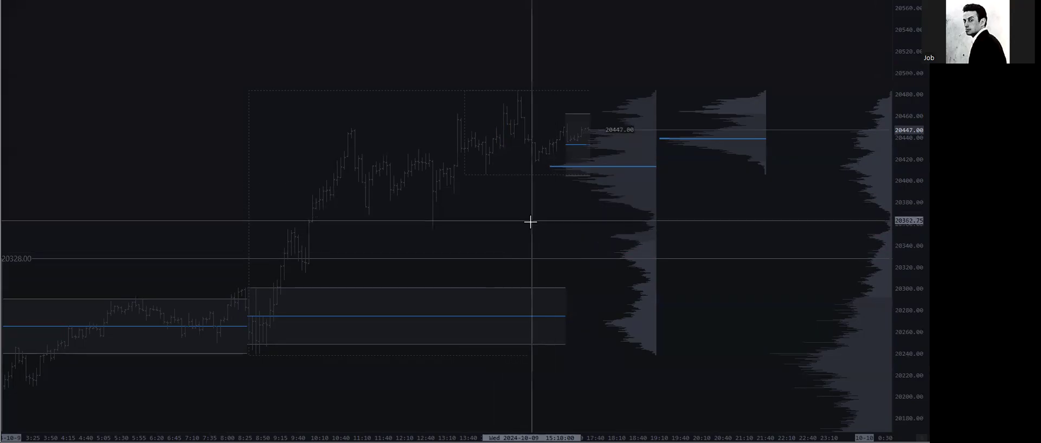
mouse_move(502, 206)
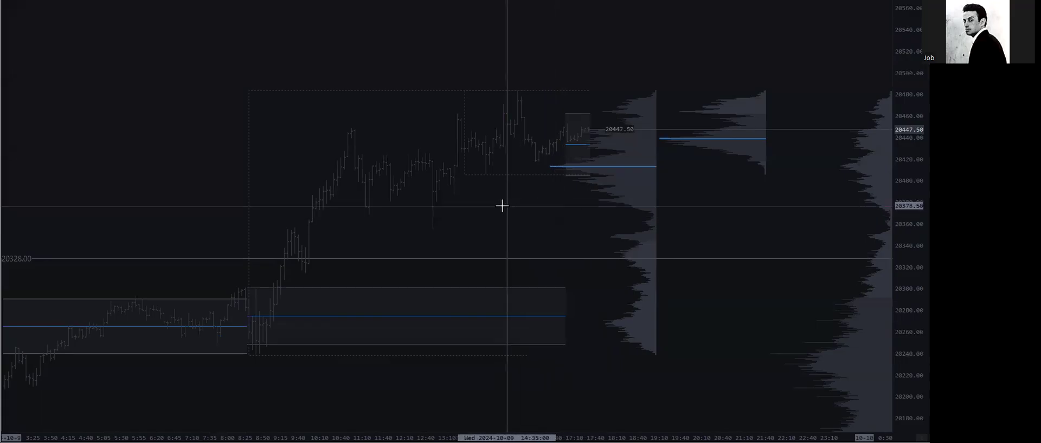
mouse_move(545, 202)
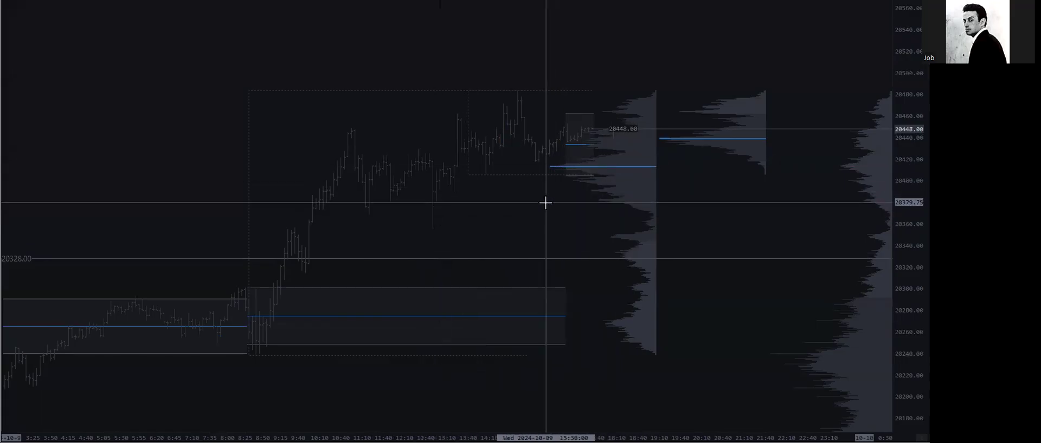
mouse_move(465, 231)
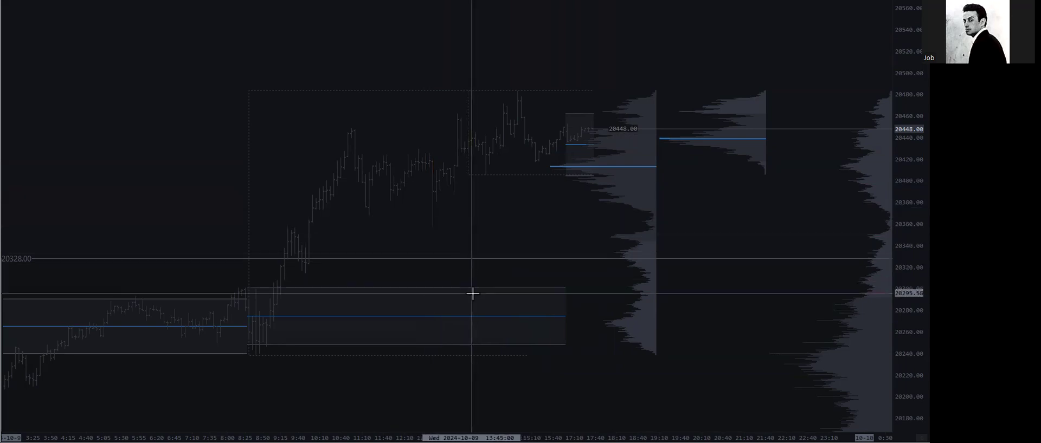
mouse_move(530, 267)
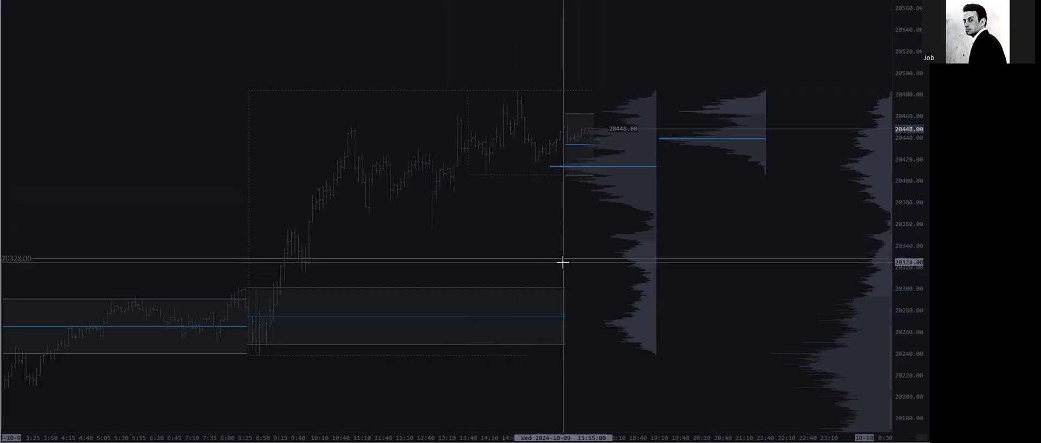
mouse_move(557, 271)
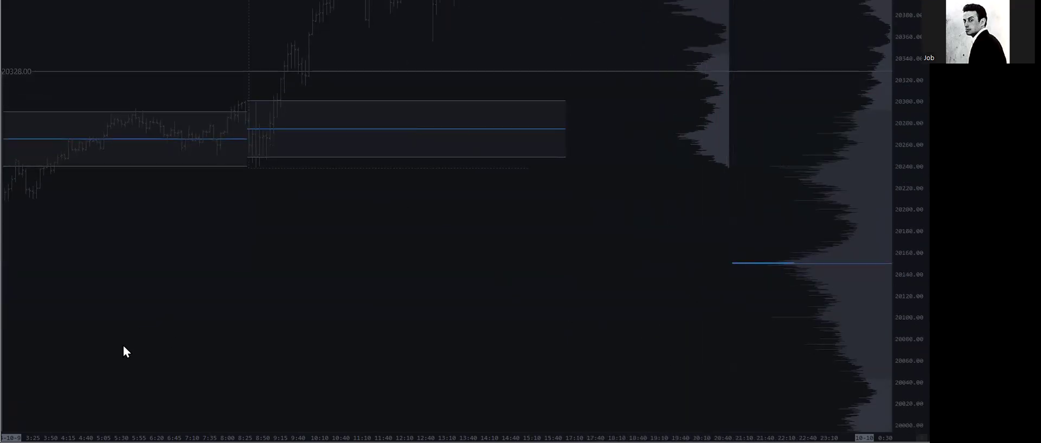
mouse_move(786, 137)
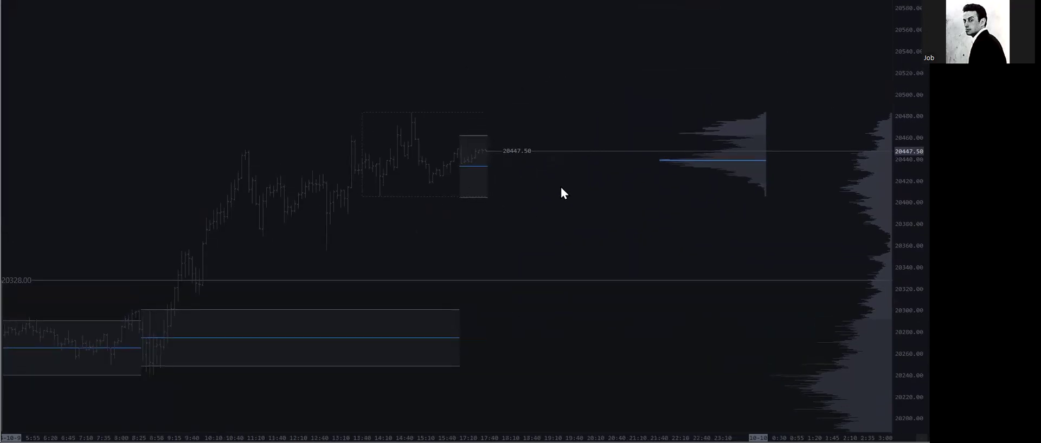
mouse_move(575, 227)
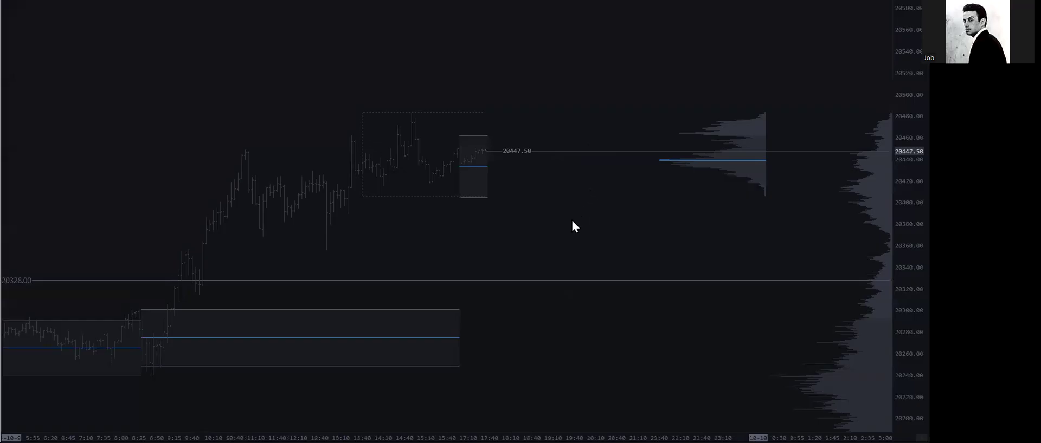
mouse_move(612, 211)
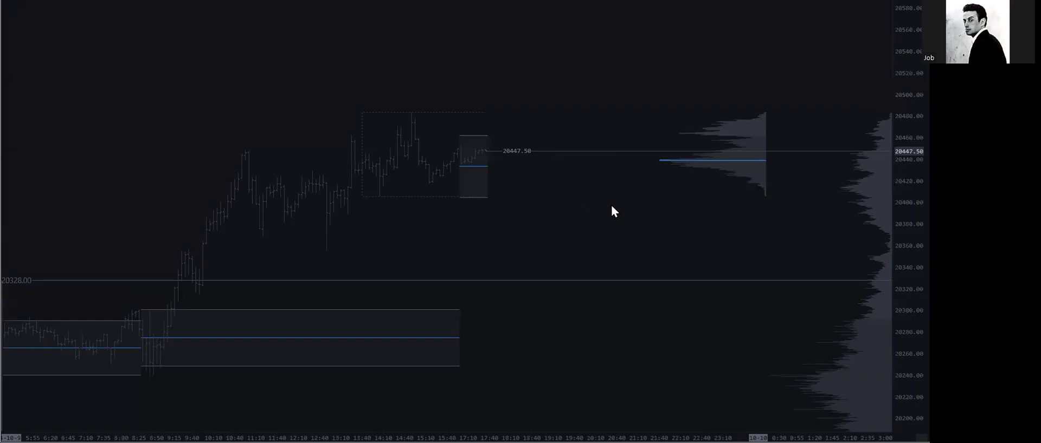
mouse_move(289, 126)
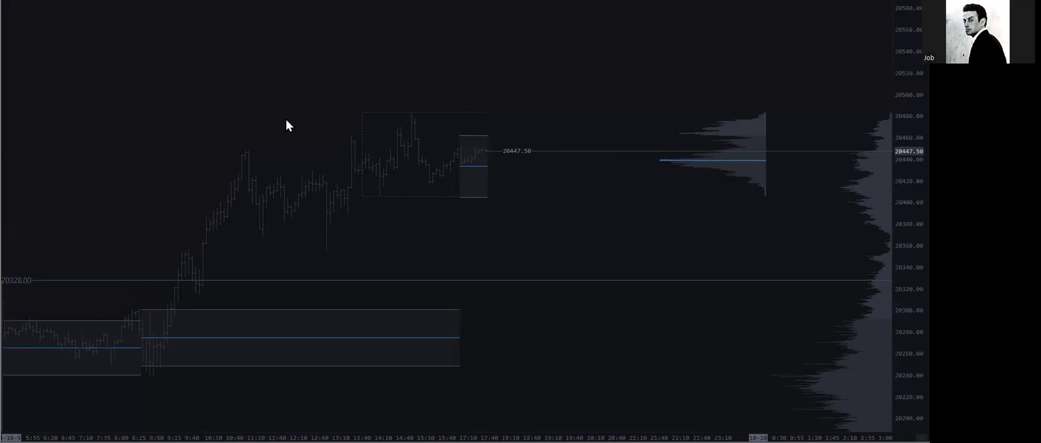